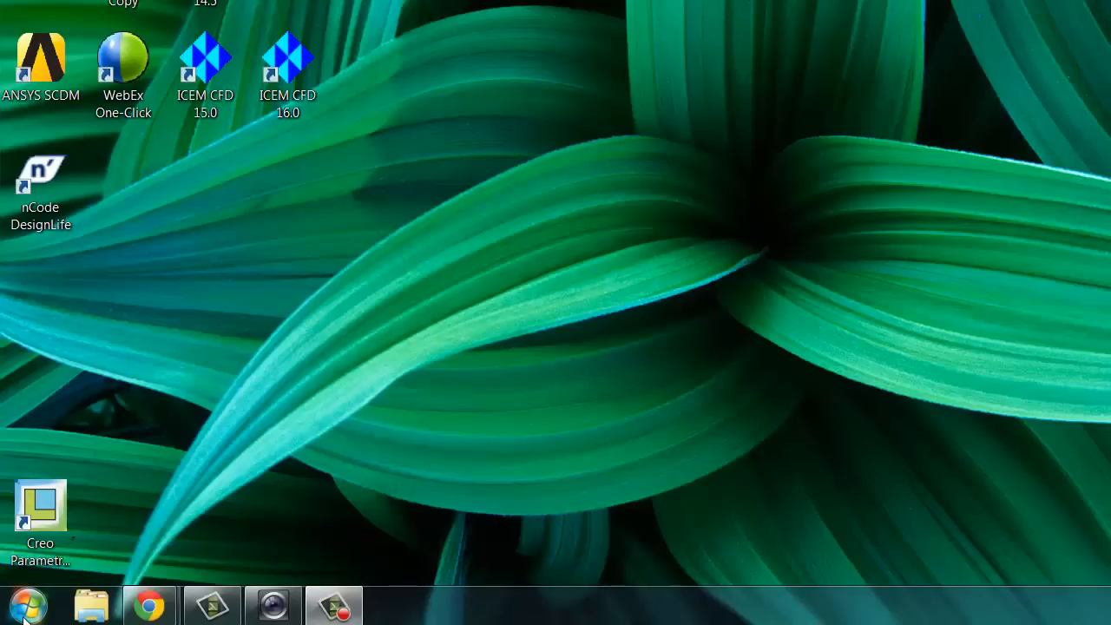
# Step: Browse Start > All Programs down to the ANSYS 15.0 Utilities folder
pyautogui.click(28, 604)
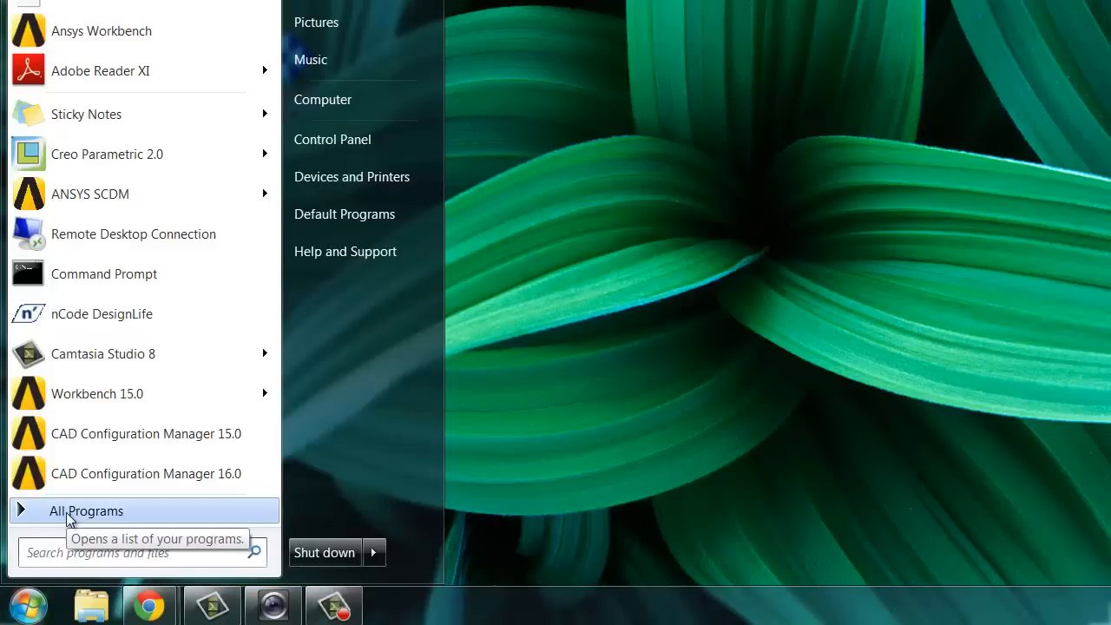
pyautogui.click(86, 510)
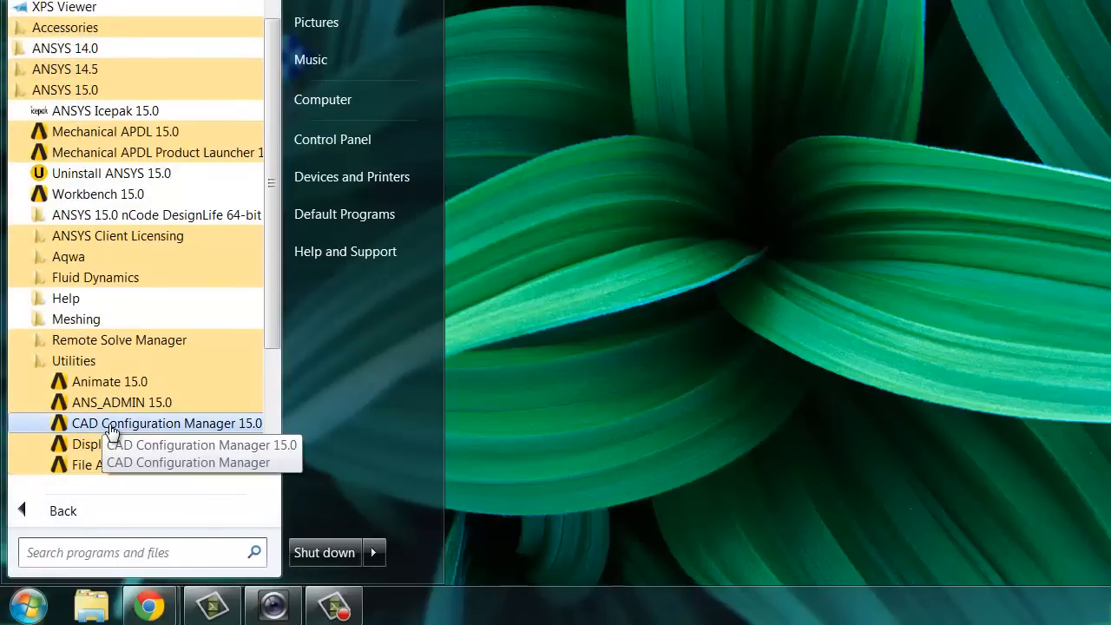
# Step: Launch CAD Configuration Manager 15.0 and select the Workbench geometry interface and Creo Parametric
pyautogui.click(167, 424)
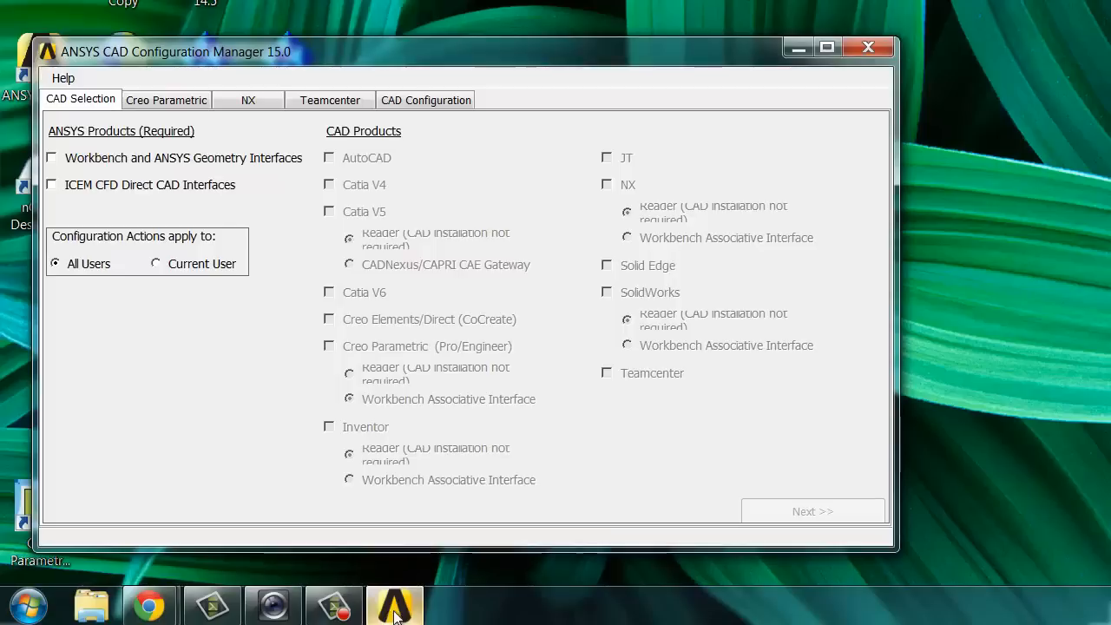
pyautogui.click(52, 156)
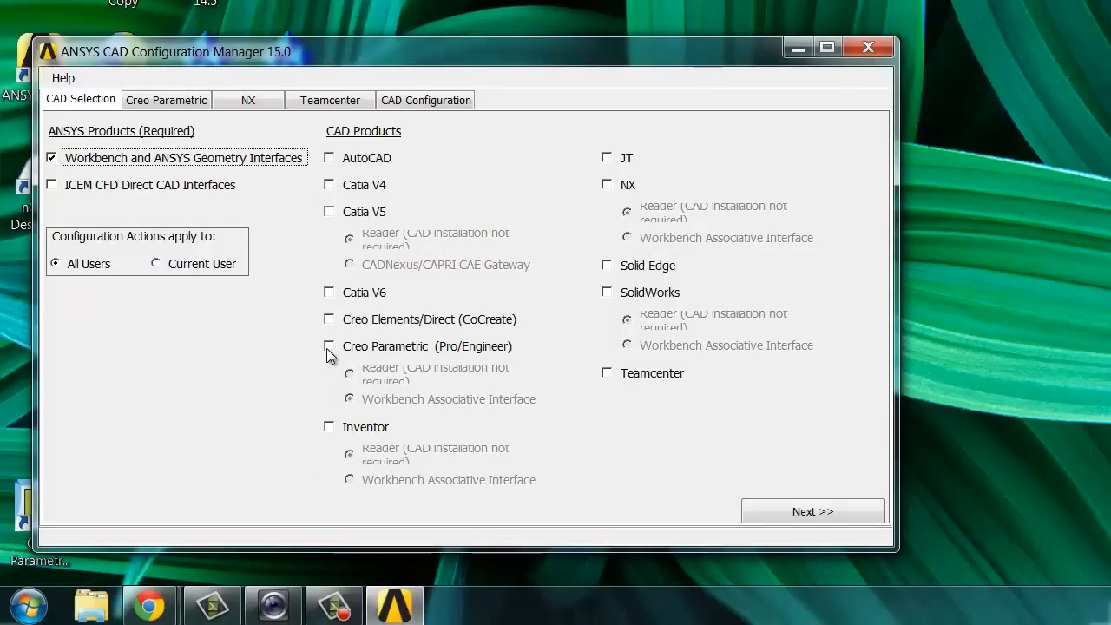
pyautogui.click(330, 345)
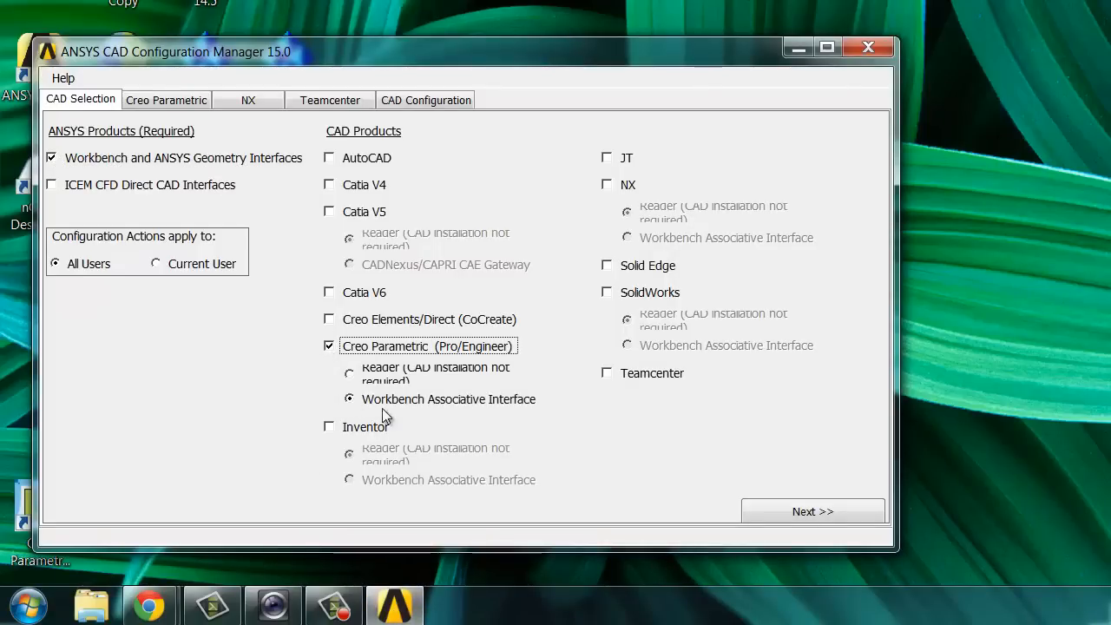
pyautogui.moveTo(667, 420)
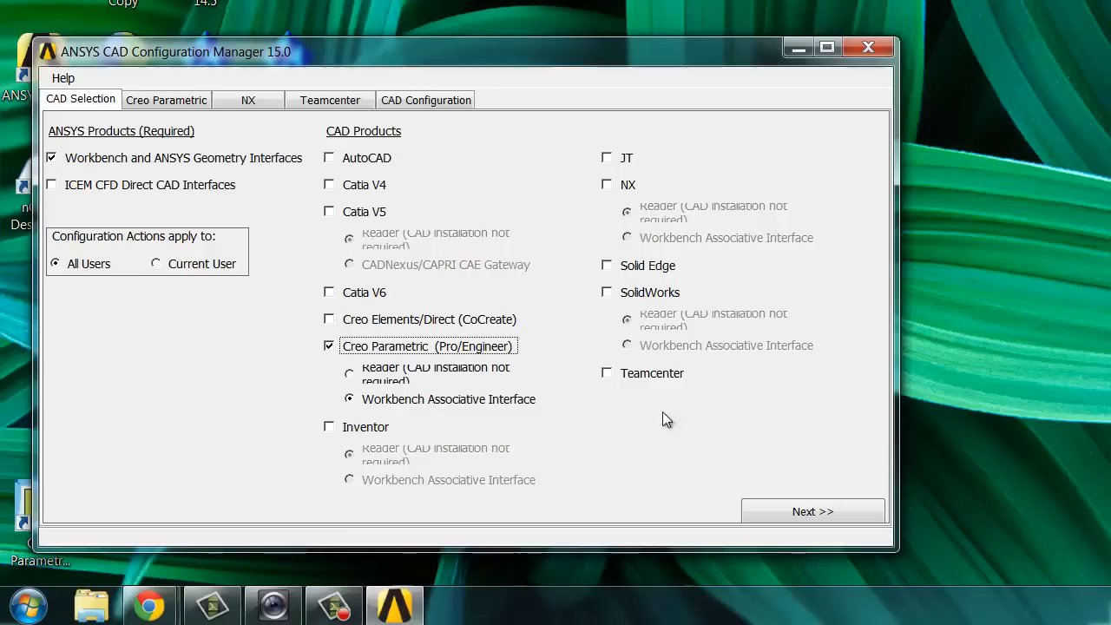
pyautogui.click(813, 510)
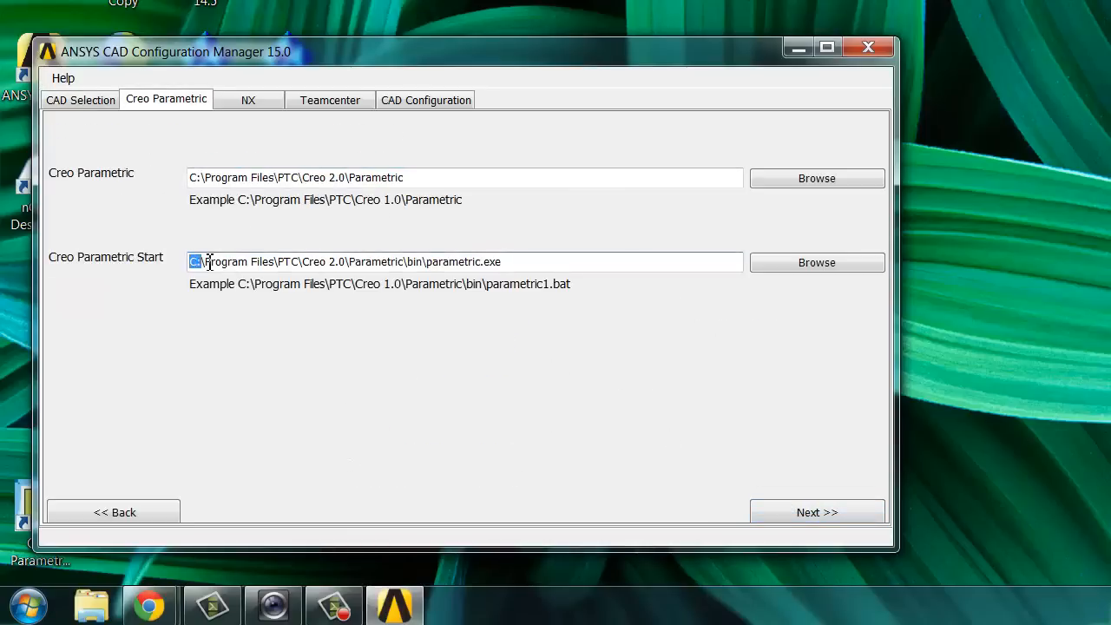
# Step: Configure the selected Creo Parametric Workbench interface successfully and exit the manager
pyautogui.click(426, 99)
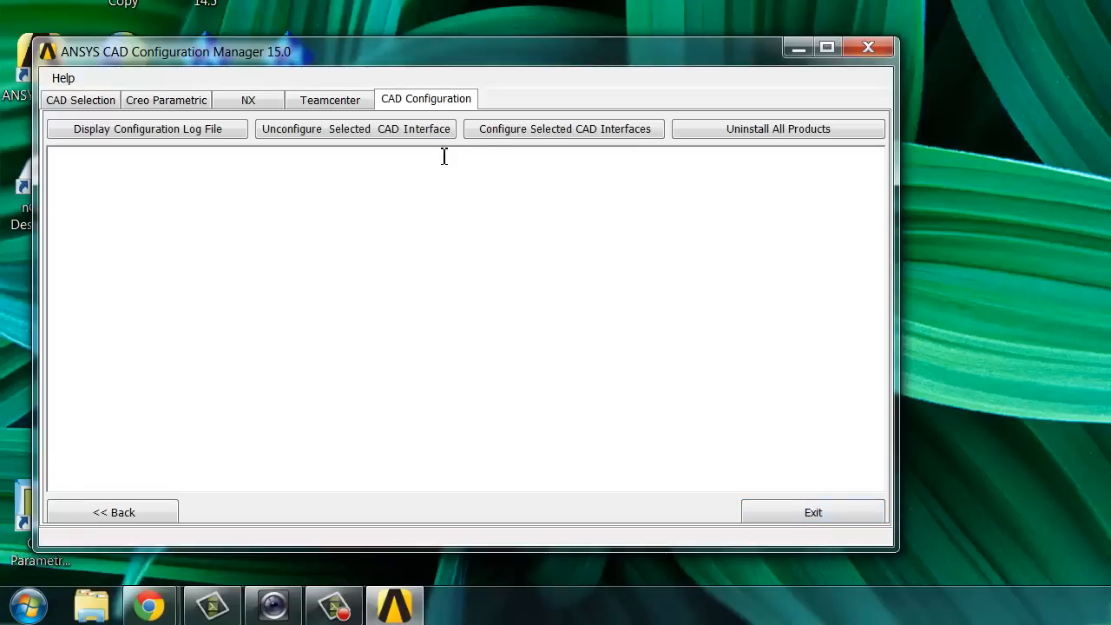
pyautogui.click(563, 129)
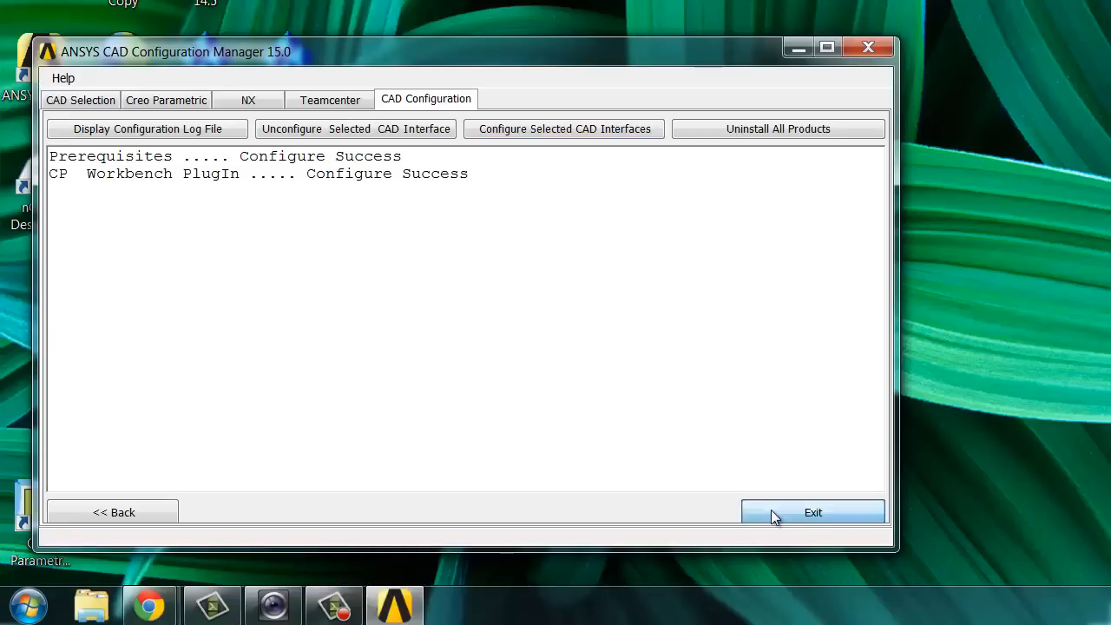
pyautogui.click(813, 512)
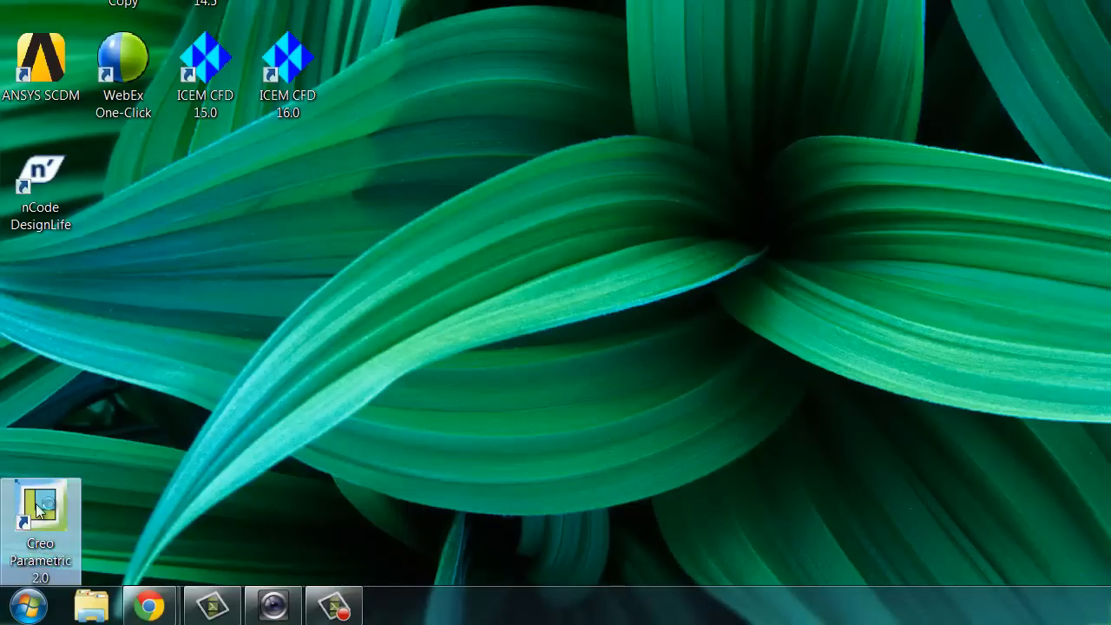
# Step: Launch Creo Parametric 2.0, check its ANSYS 15.0 tab, and open part 610132_NS
pyautogui.doubleClick(42, 518)
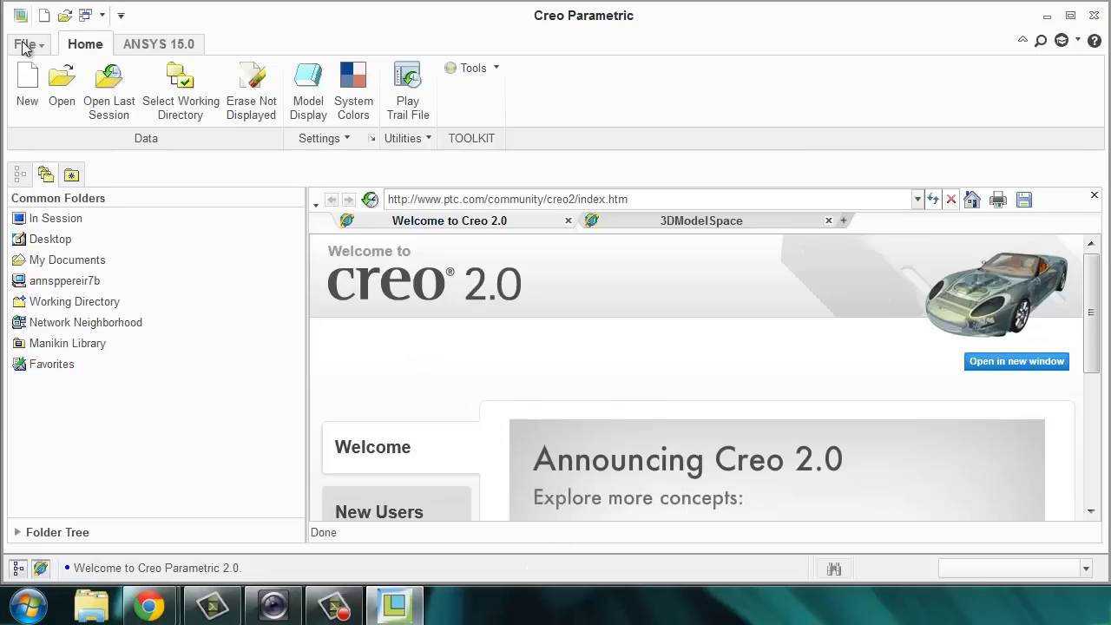
pyautogui.click(158, 46)
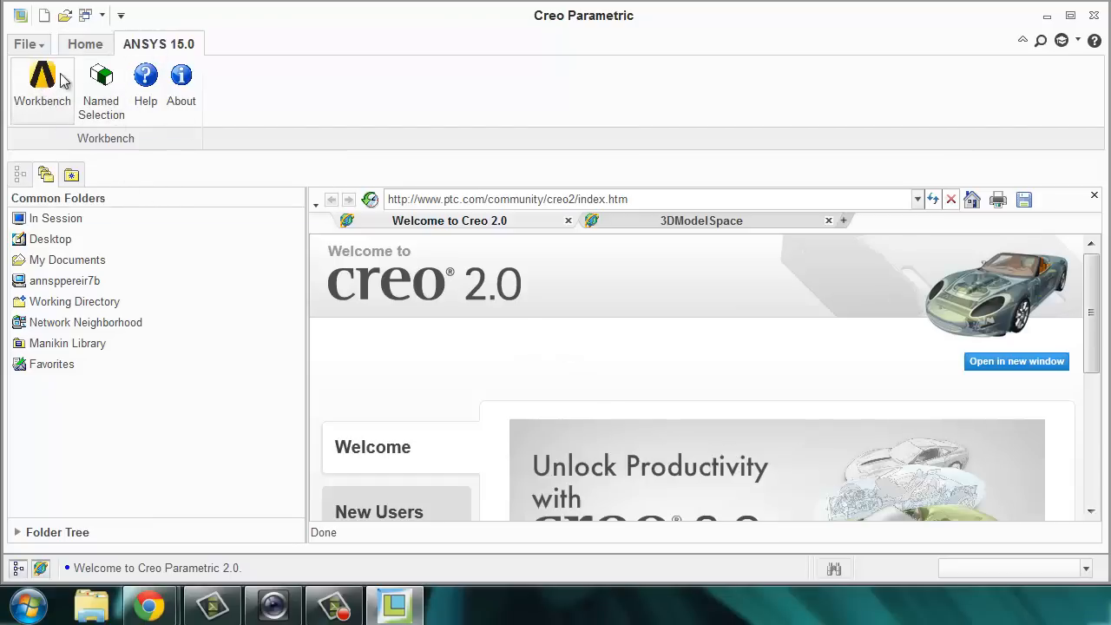
pyautogui.click(24, 43)
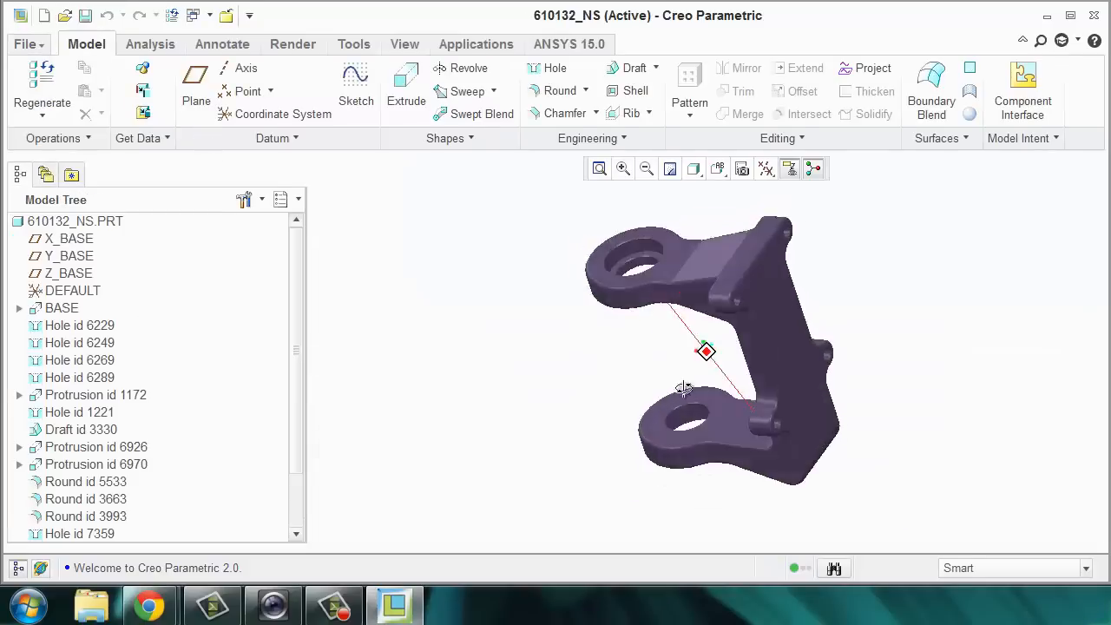
# Step: Create a named selection NS_SIDE for the bracket's side face in the ANSYS Named Selection Manager
pyautogui.moveTo(684, 387); pyautogui.dragTo(625, 281)
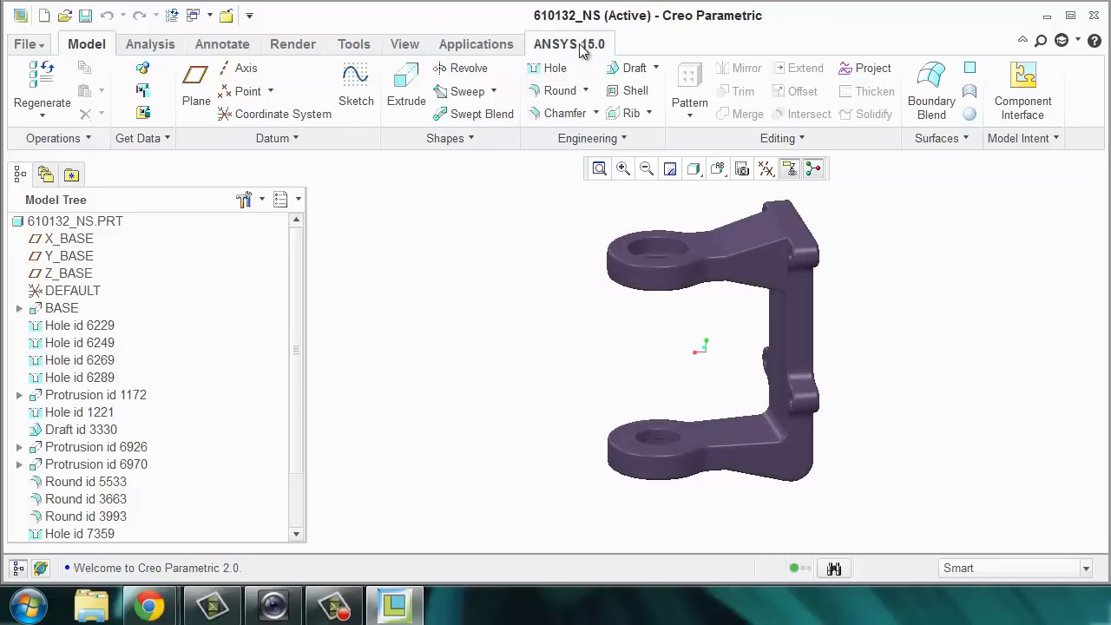
pyautogui.click(569, 45)
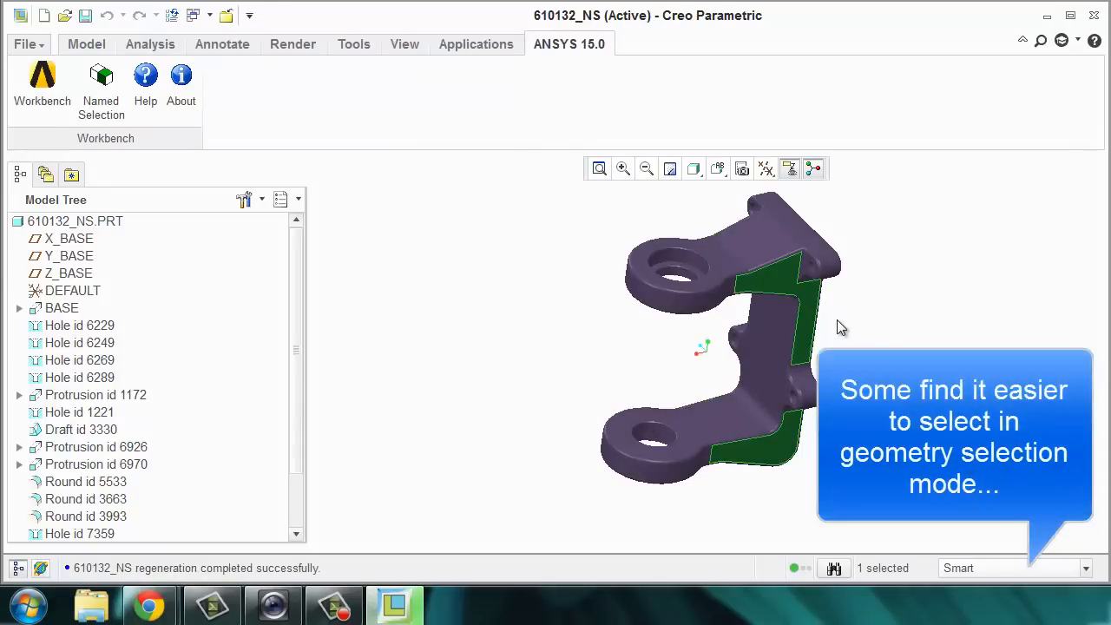
pyautogui.moveTo(460, 268)
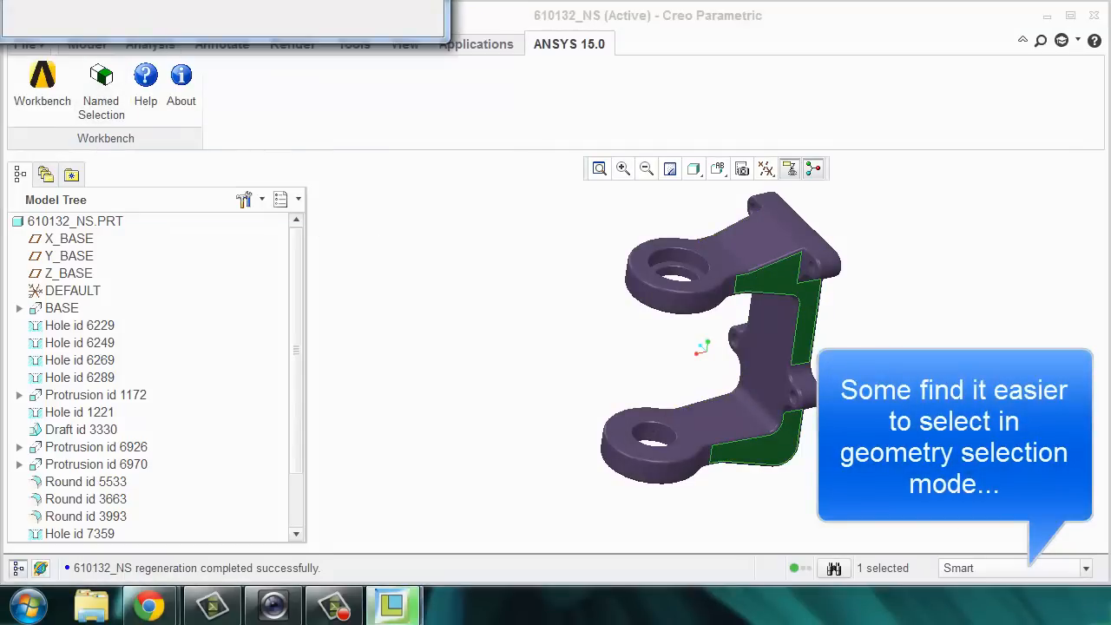
pyautogui.click(180, 382)
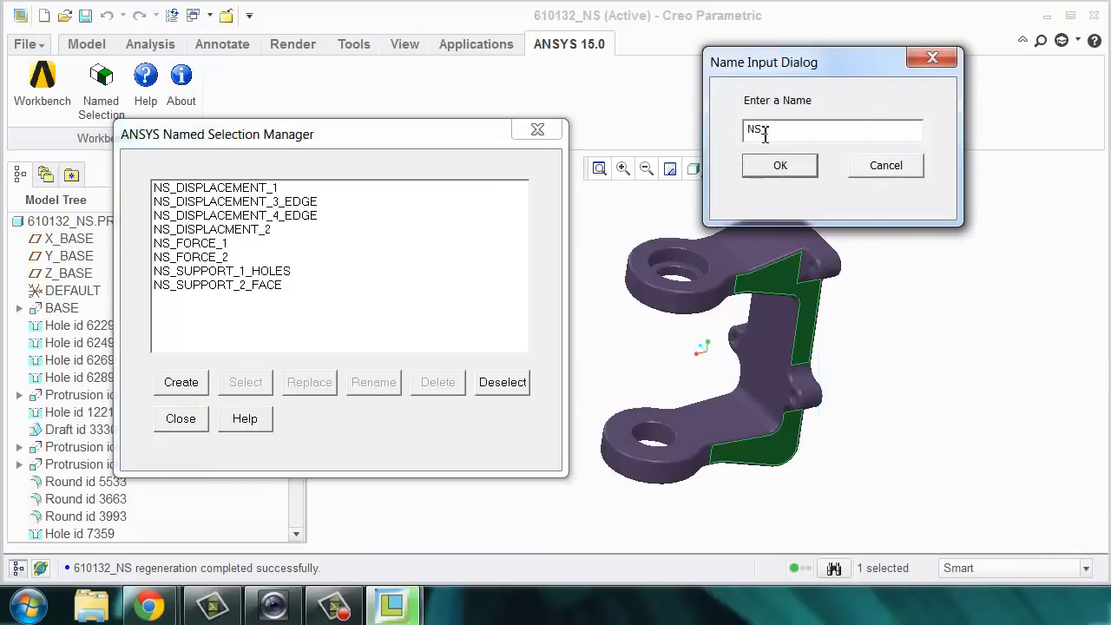
pyautogui.write('_')
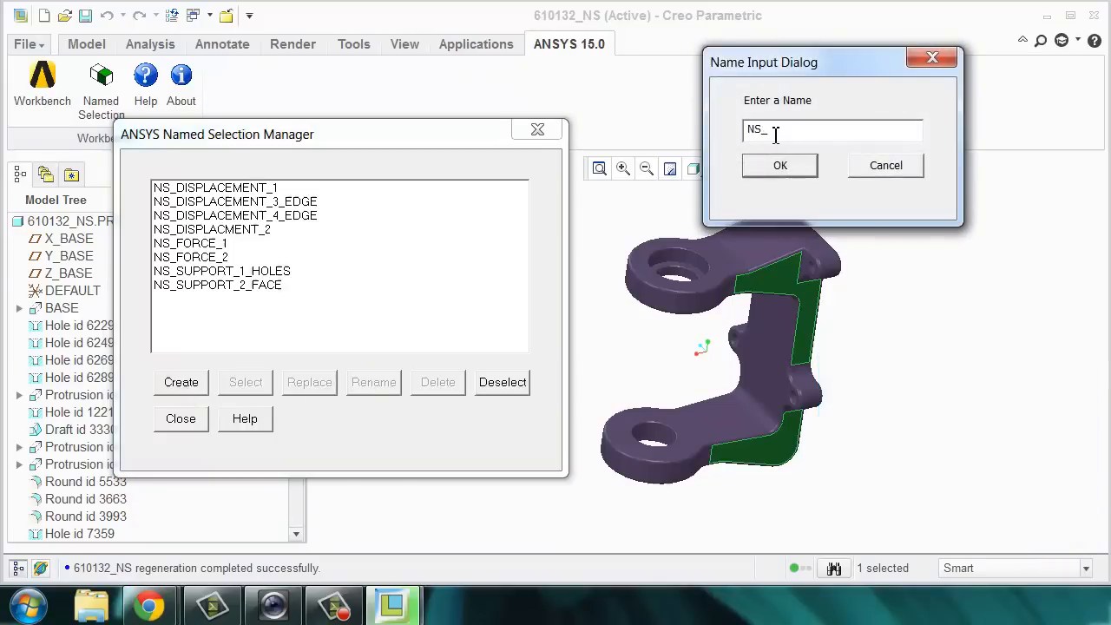
pyautogui.write('I')
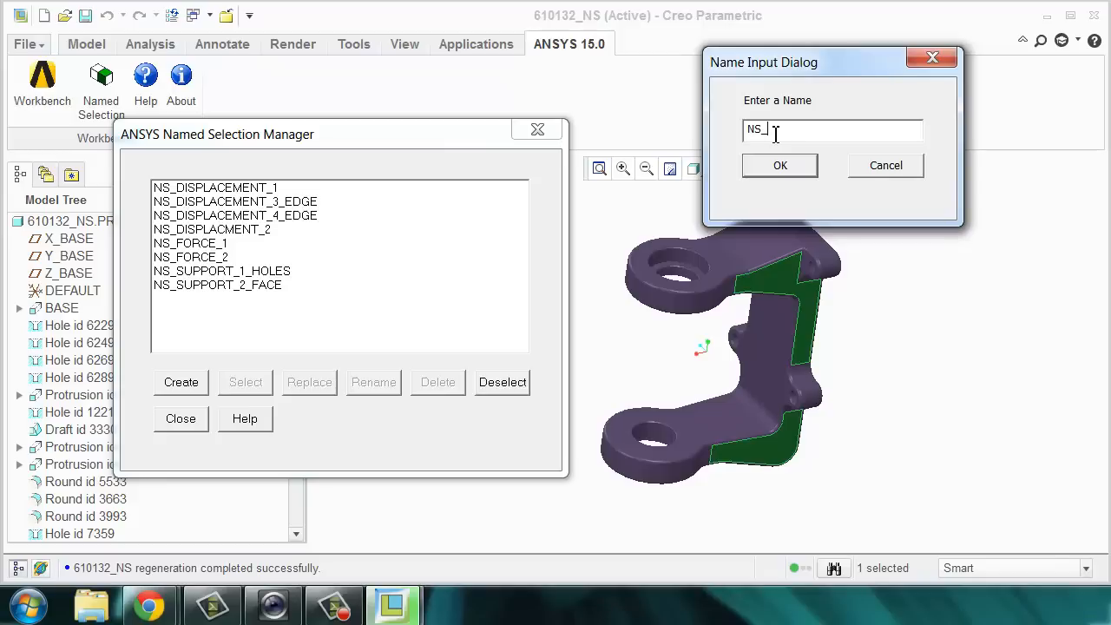
pyautogui.write('SIDE')
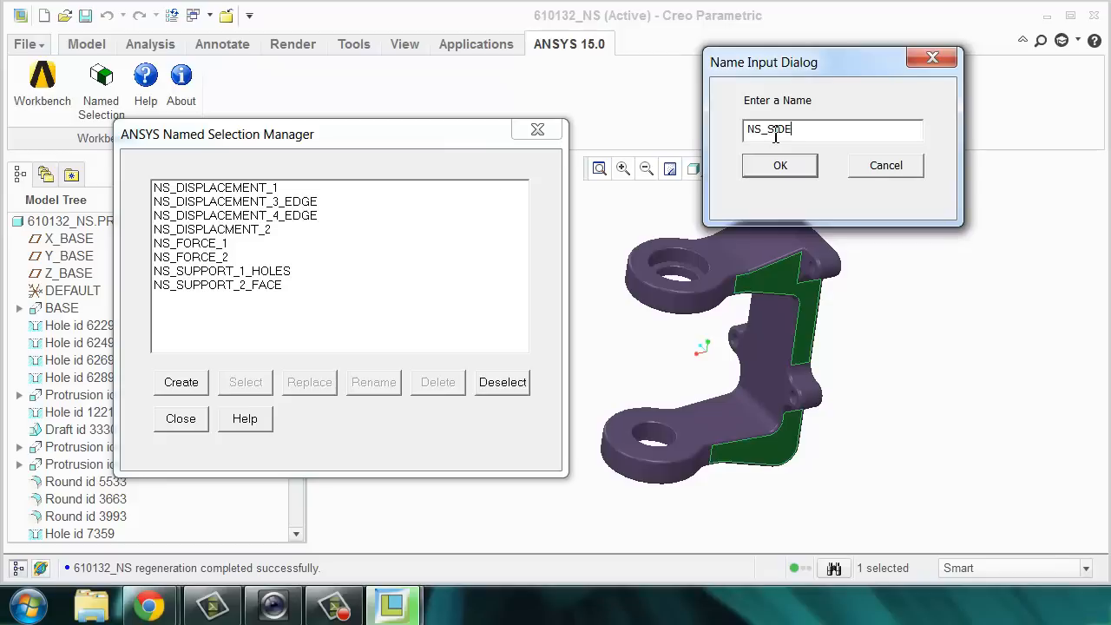
pyautogui.click(779, 165)
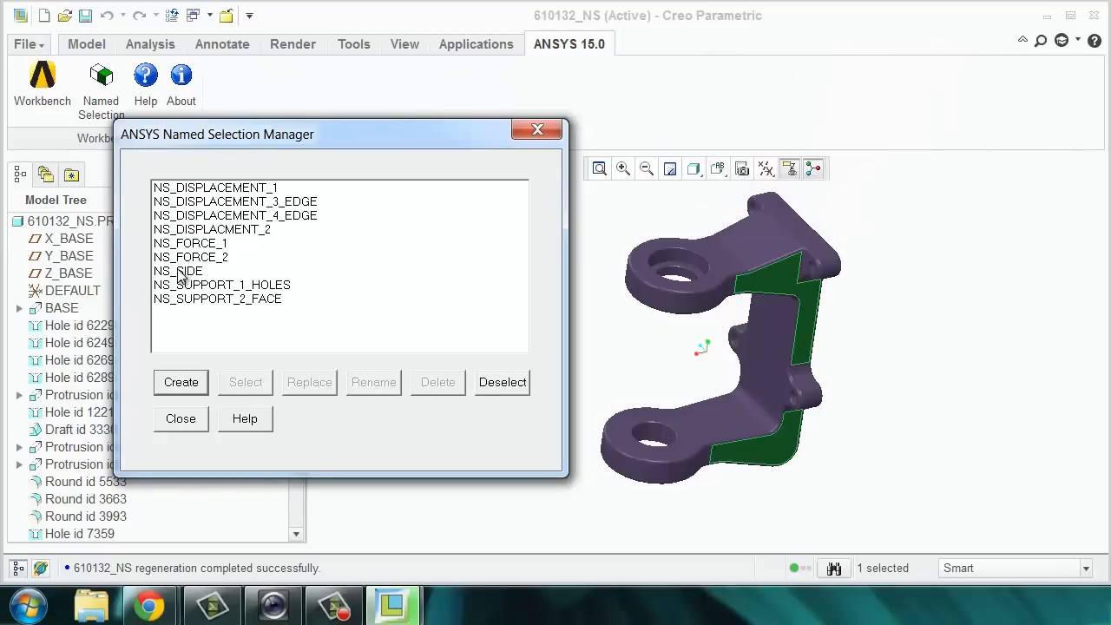
# Step: Review NS_SIDE and NS_FORCE_1 in the named selection list and close the manager
pyautogui.click(177, 271)
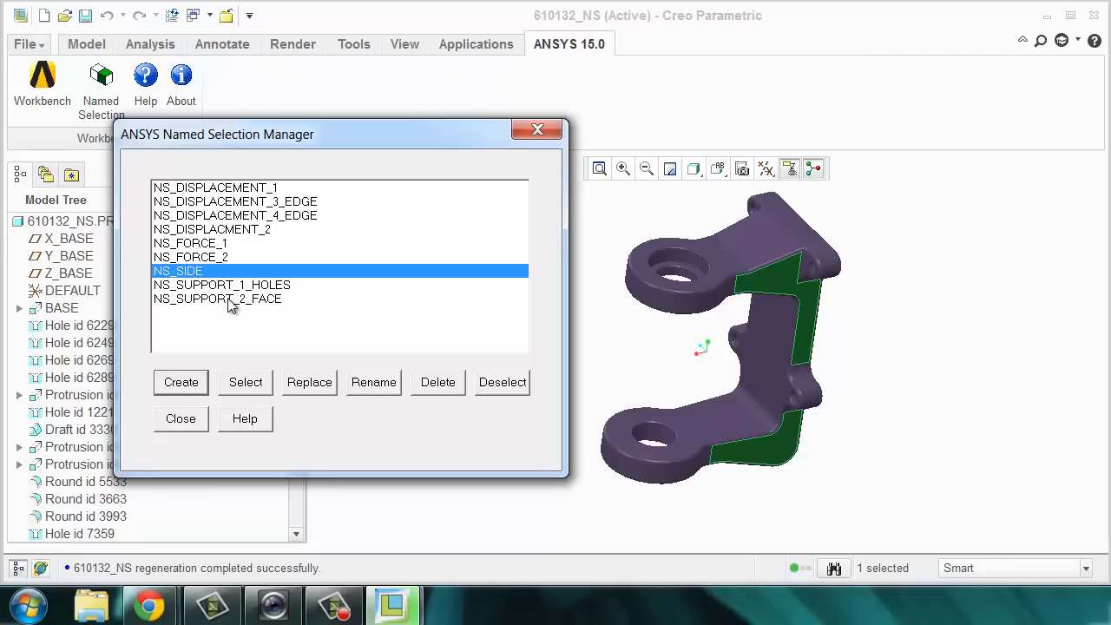
pyautogui.moveTo(239, 269)
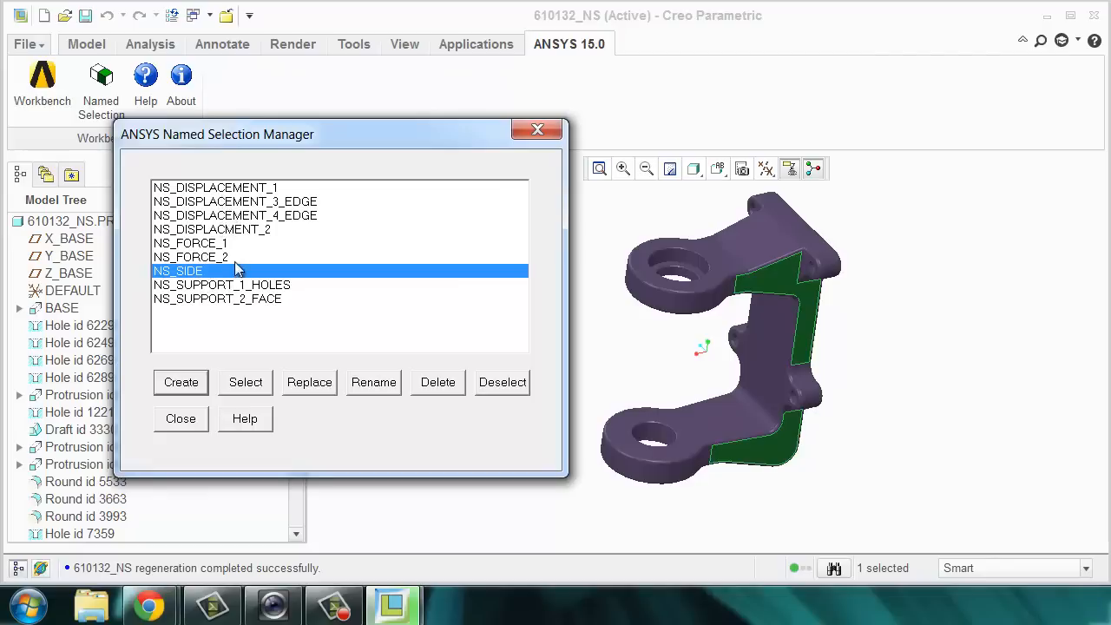
pyautogui.click(191, 243)
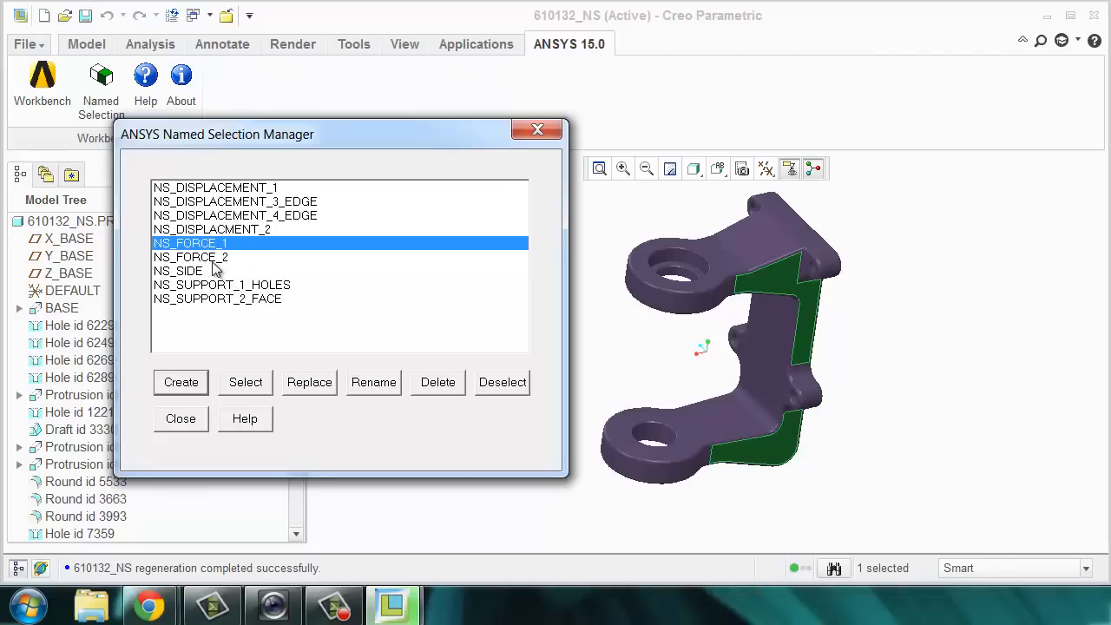
pyautogui.click(181, 419)
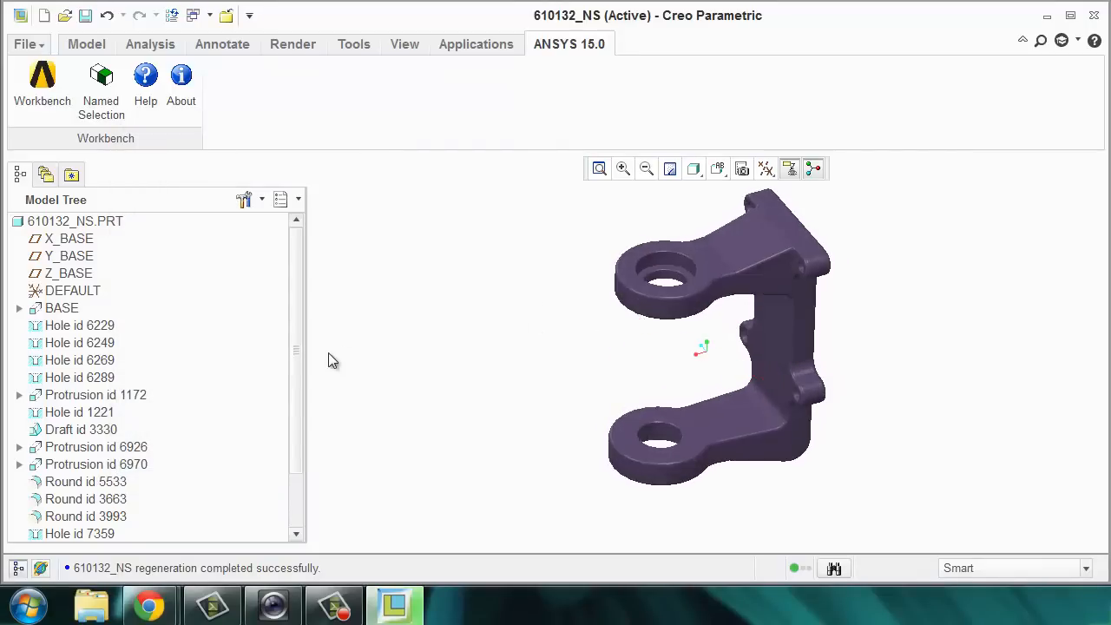
pyautogui.moveTo(83, 501)
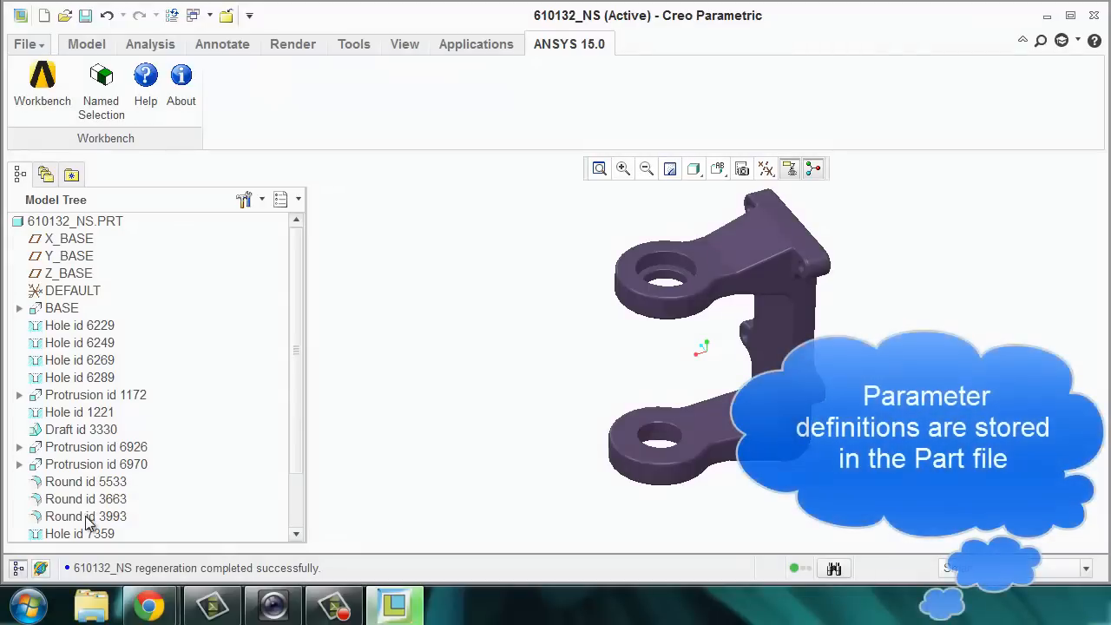
# Step: Rename the R6.35 fillet radius dimension to DS_RADIUS_2 through its Properties dialog
pyautogui.rightClick(85, 516)
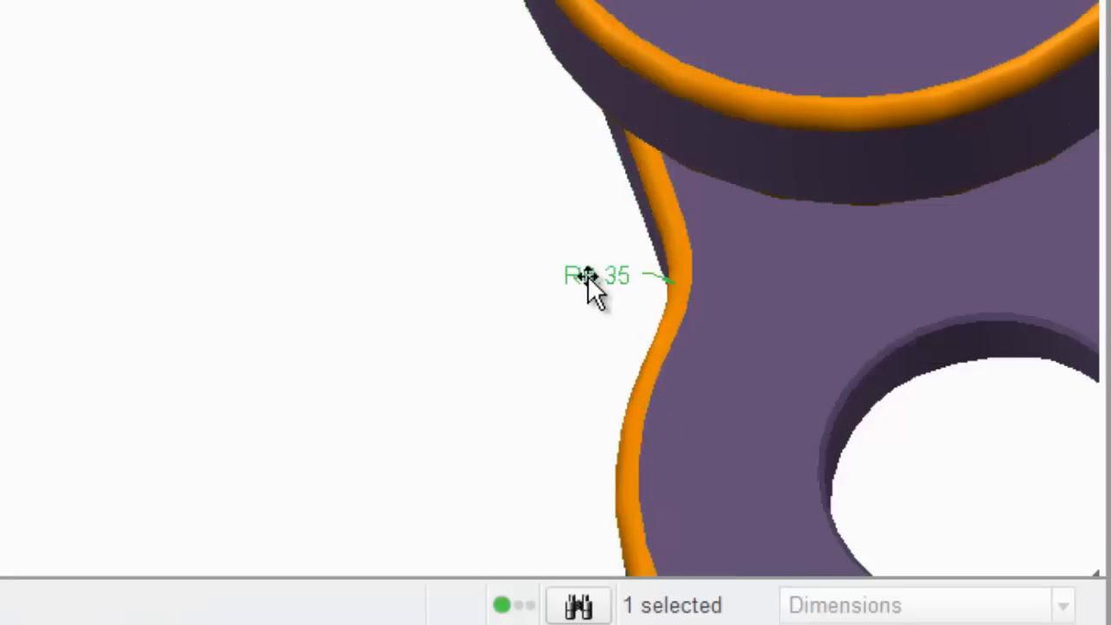
pyautogui.rightClick(594, 276)
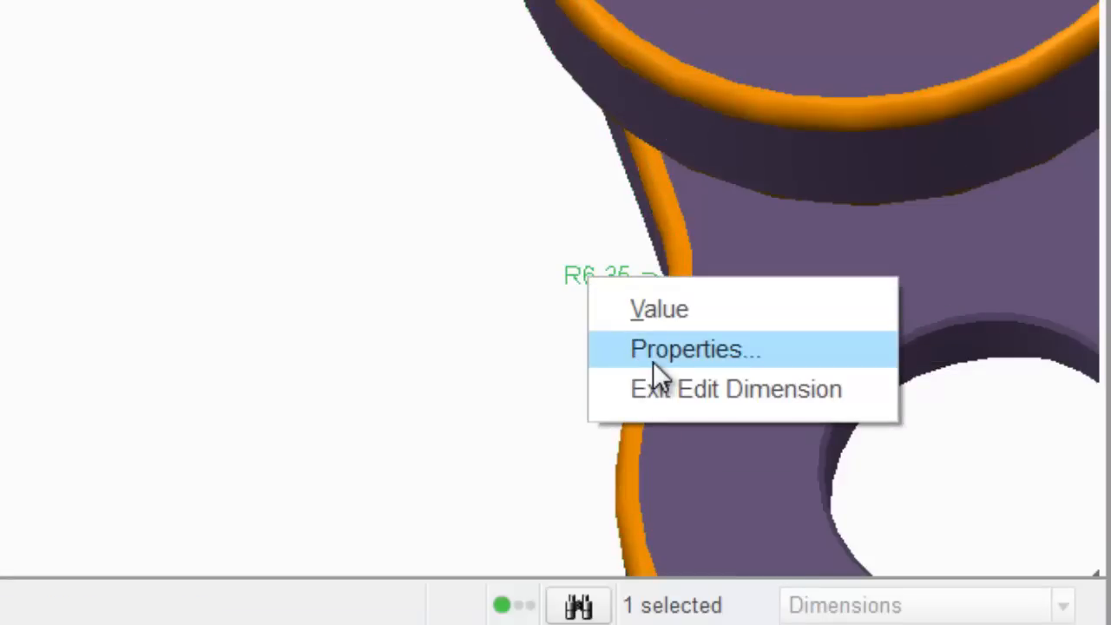
pyautogui.click(695, 347)
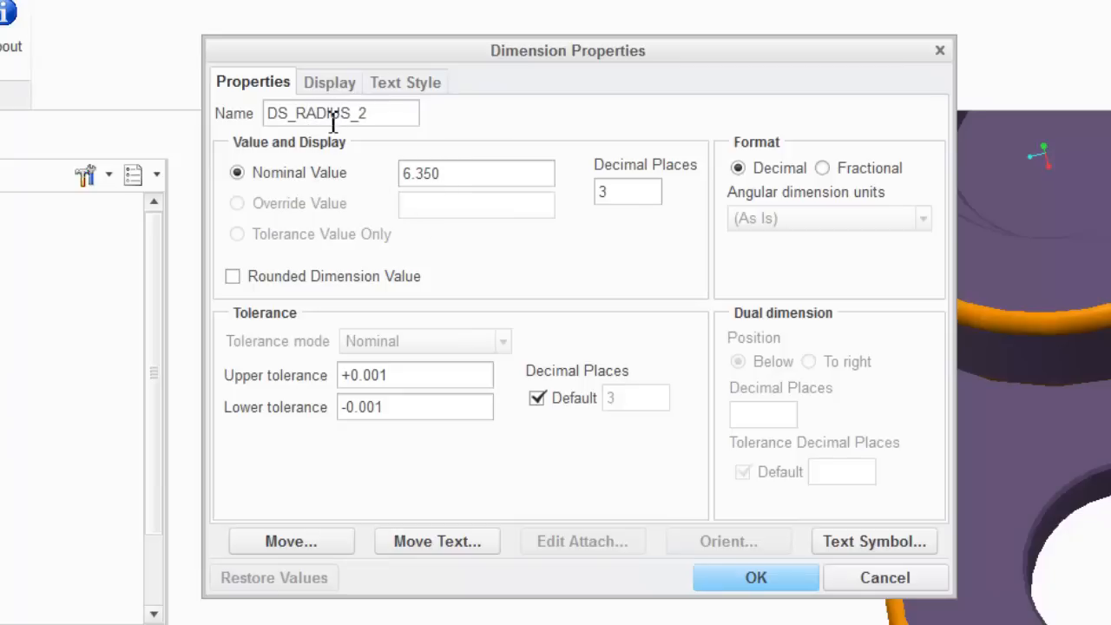
pyautogui.click(754, 576)
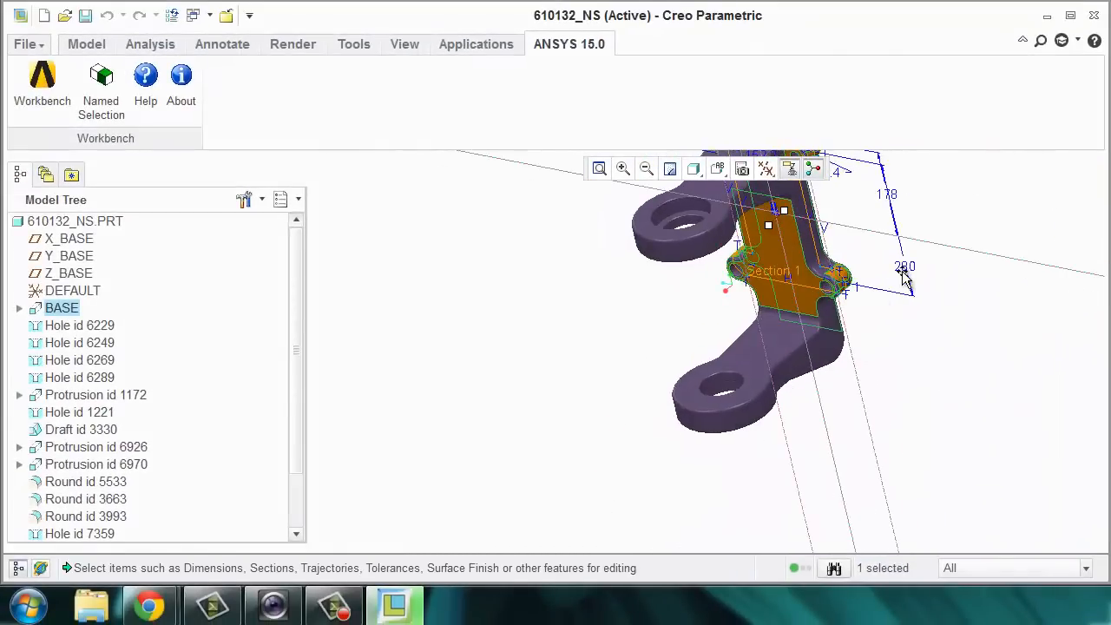
pyautogui.moveTo(903, 270)
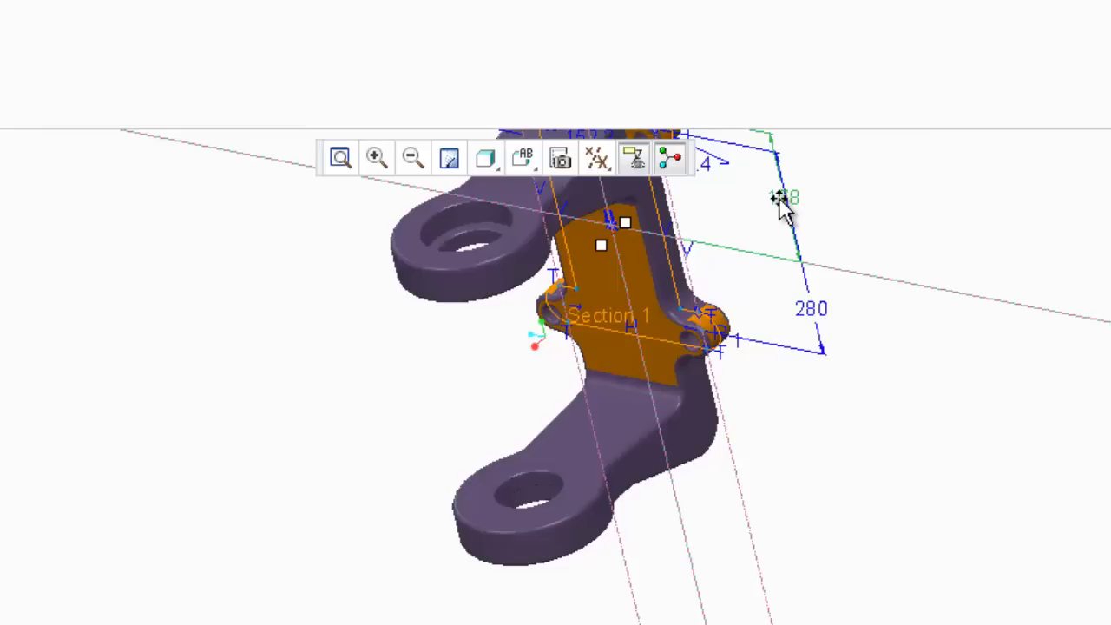
# Step: Rename the 178 length dimension from d109 to DS_length in its Properties dialog
pyautogui.rightClick(781, 198)
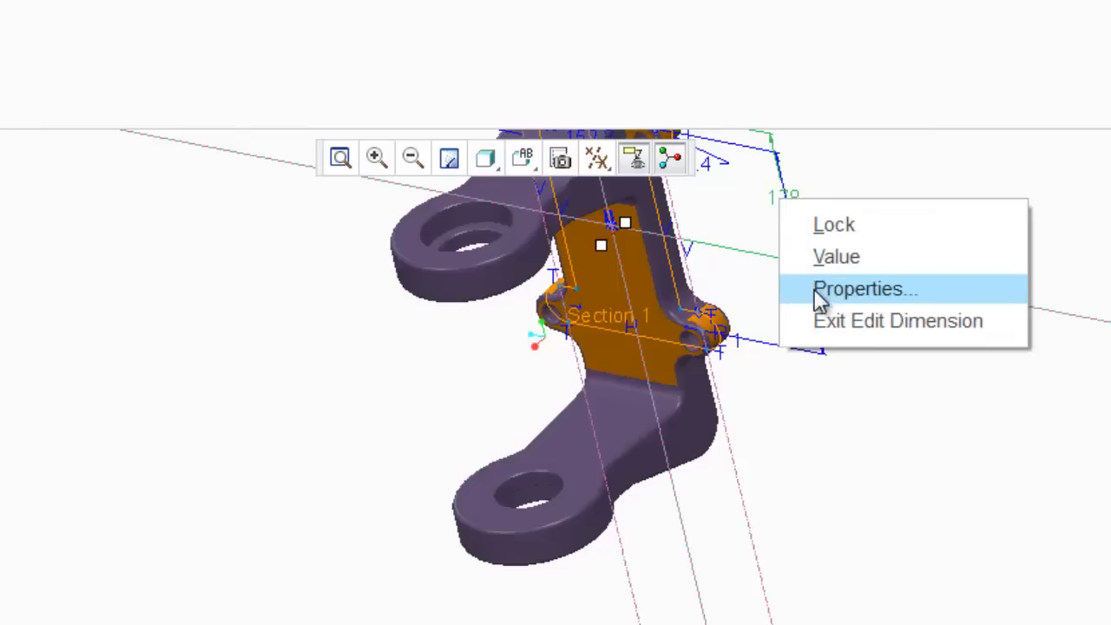
pyautogui.click(865, 289)
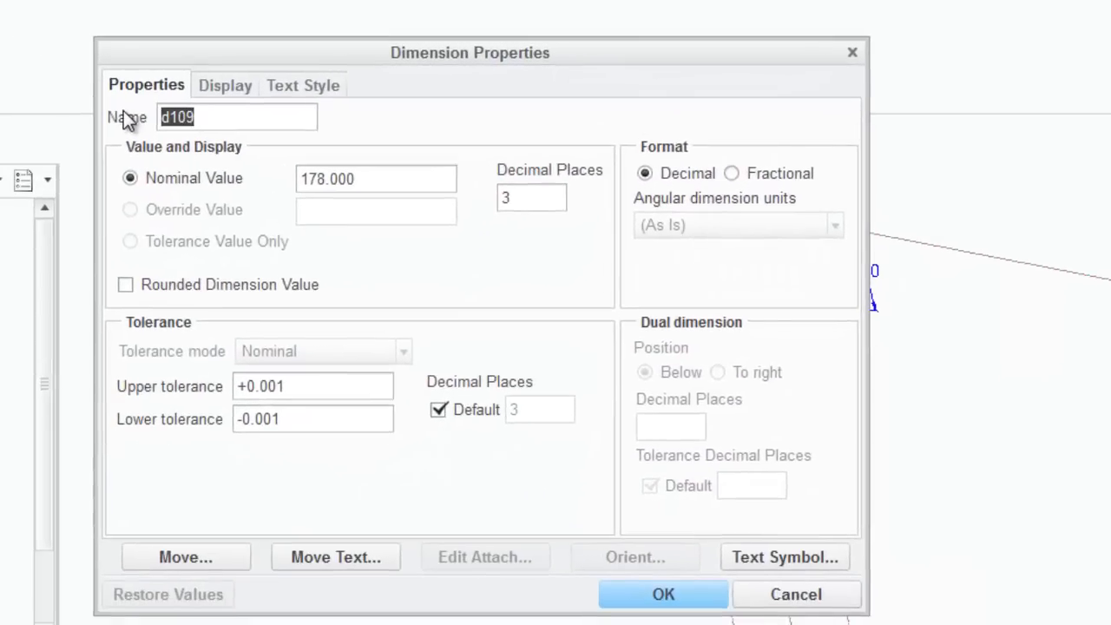
pyautogui.write('DS_')
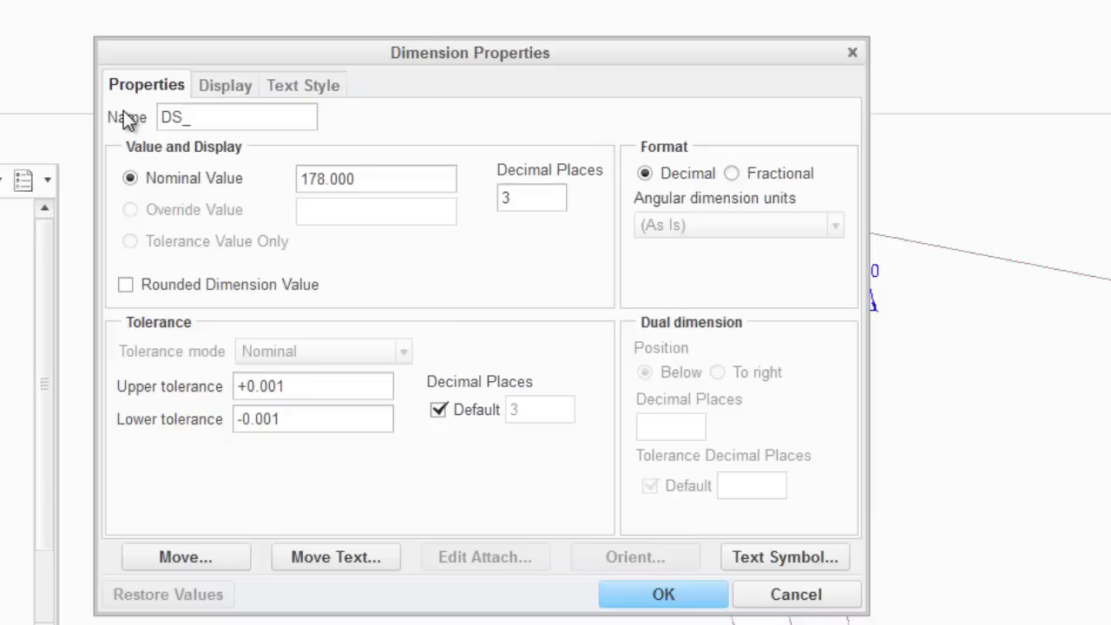
pyautogui.write('length')
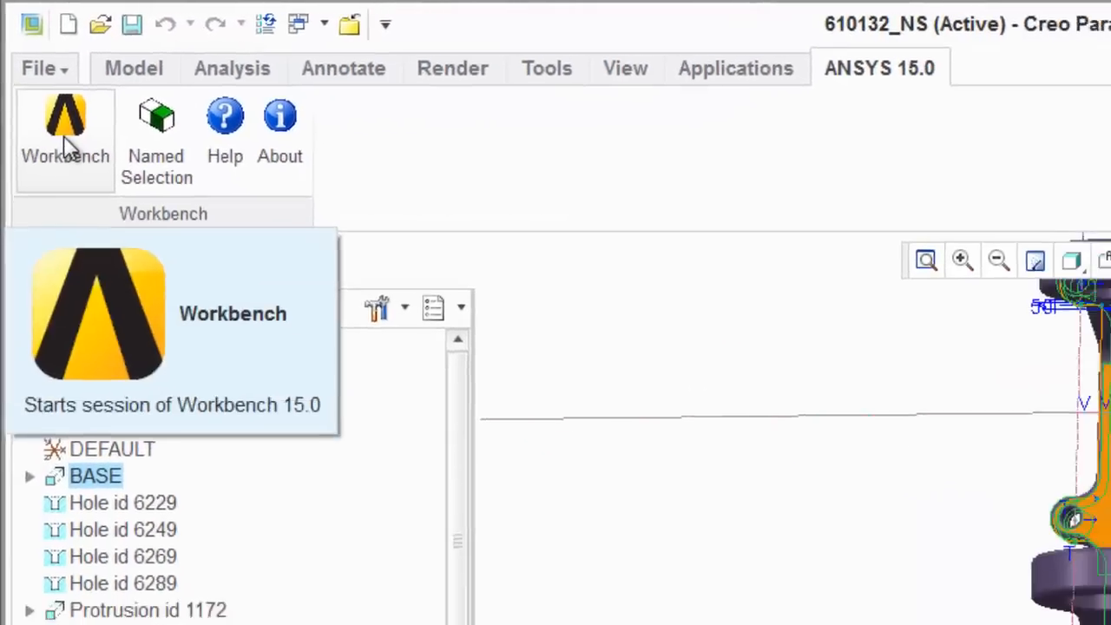
# Step: Start Workbench from the part and enable Named Selections import (key NS) on the Geometry cell
pyautogui.click(66, 121)
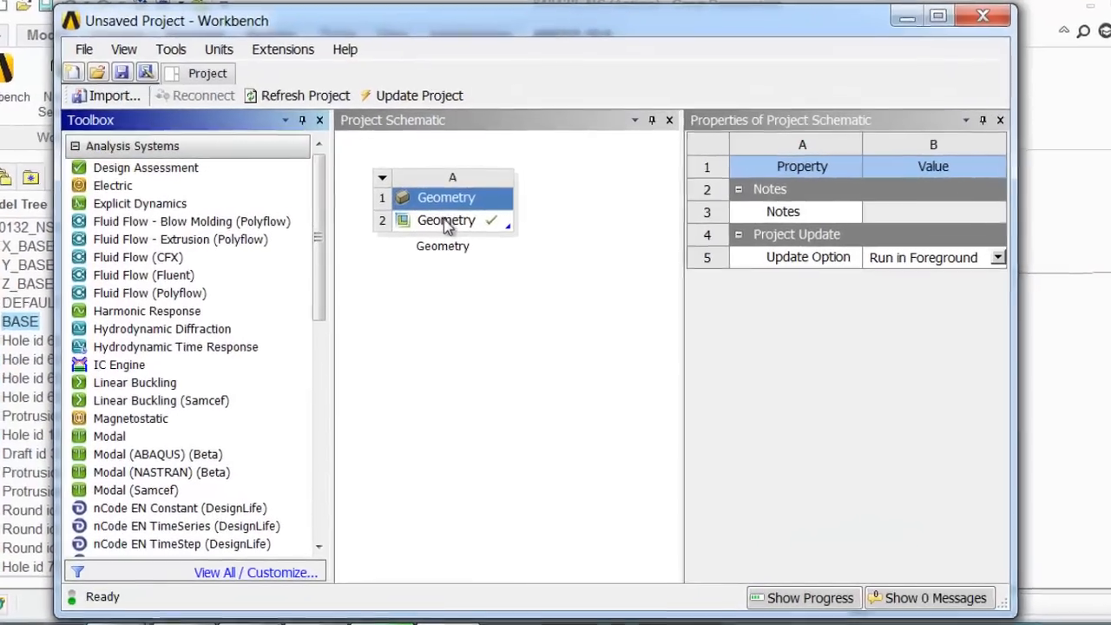
pyautogui.click(446, 219)
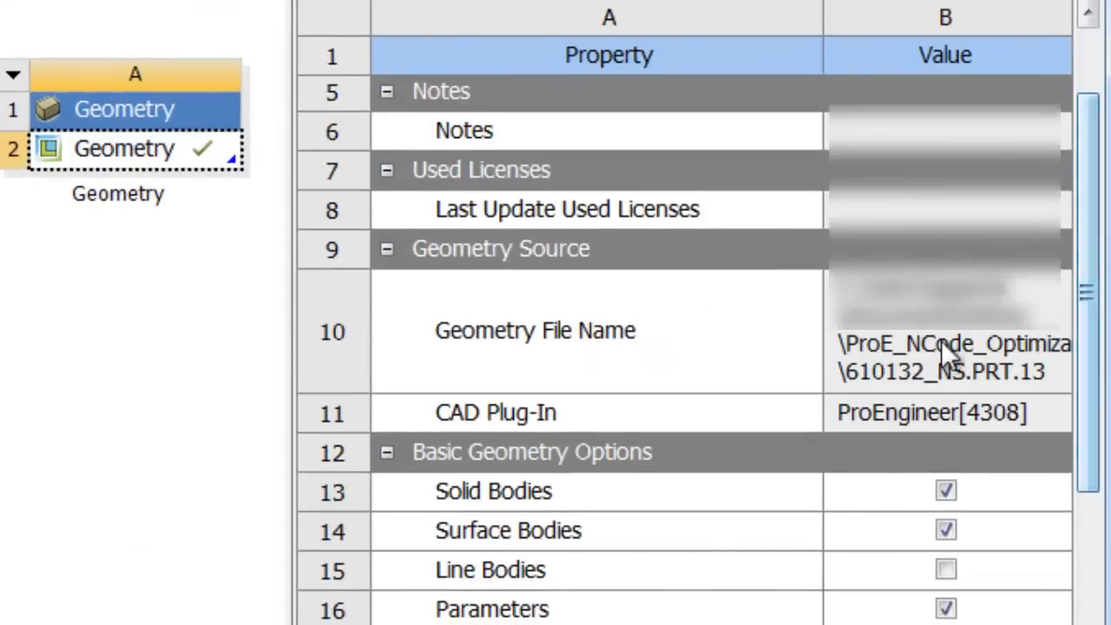
pyautogui.scroll(-3)
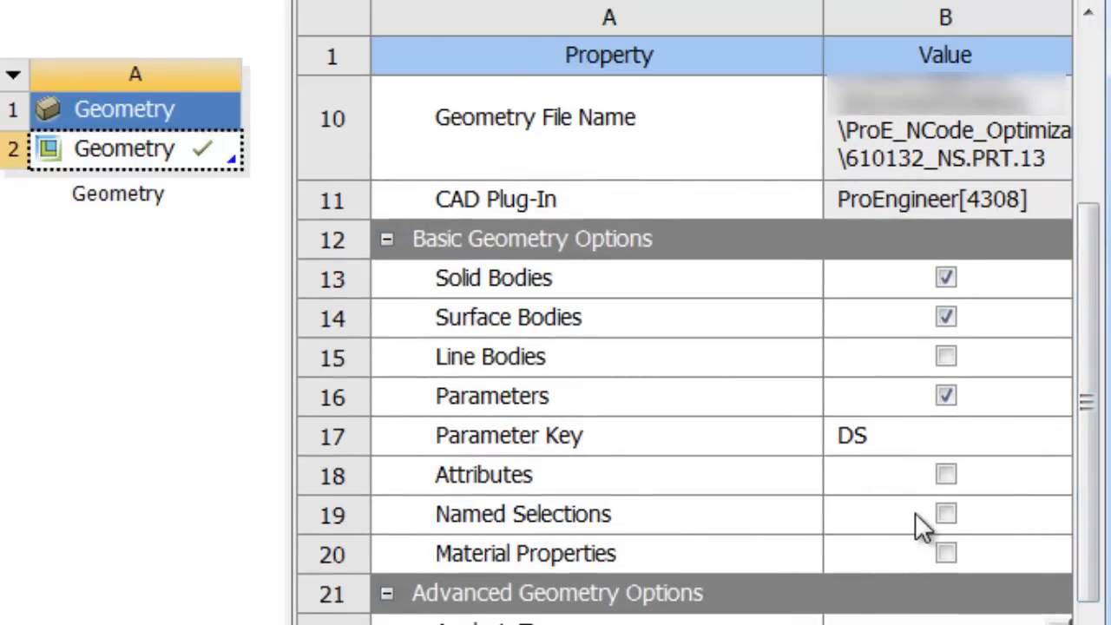
pyautogui.click(945, 514)
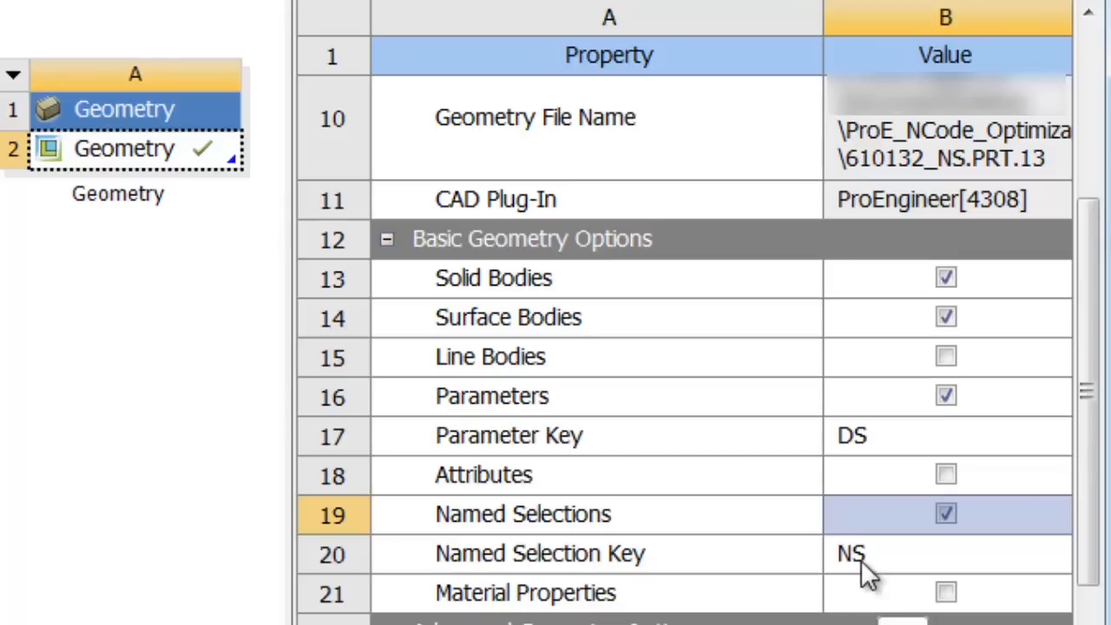
pyautogui.moveTo(848, 570)
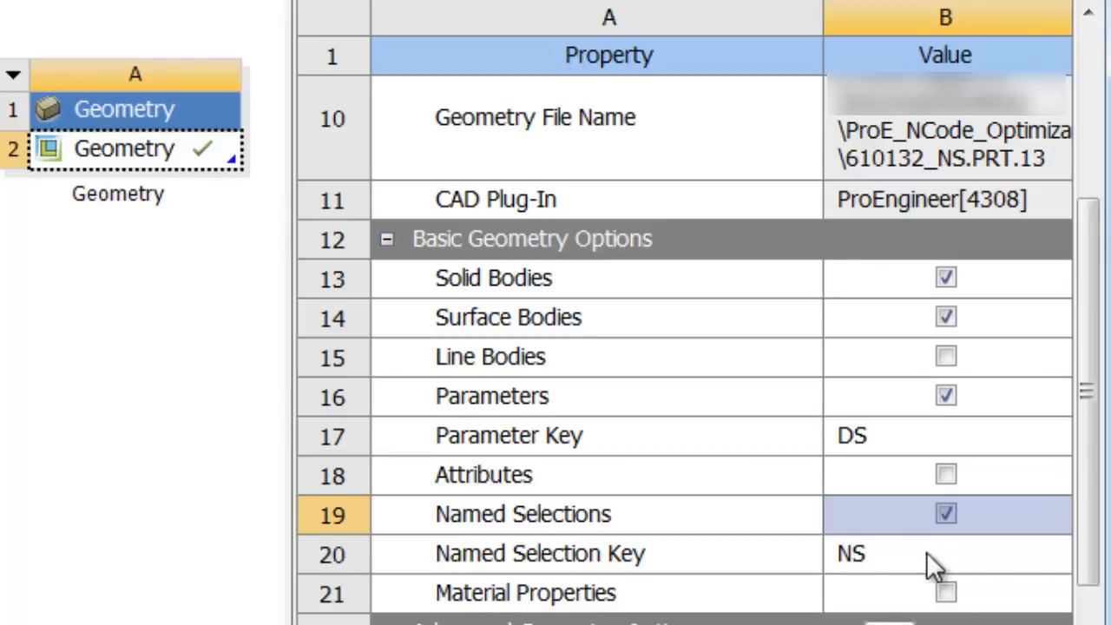
pyautogui.scroll(-3)
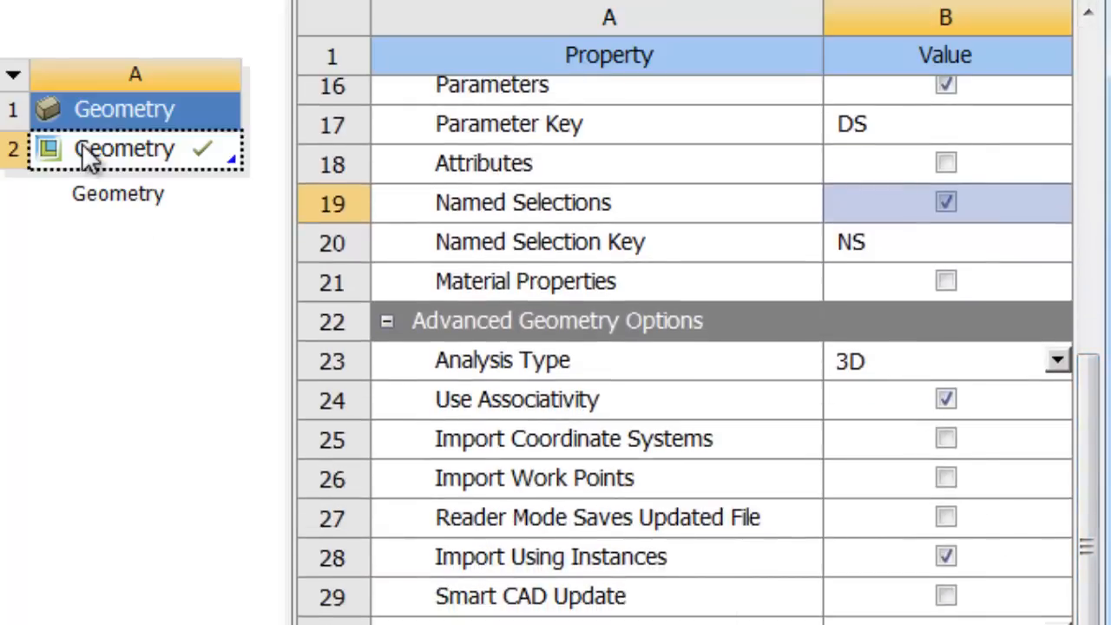
pyautogui.rightClick(125, 149)
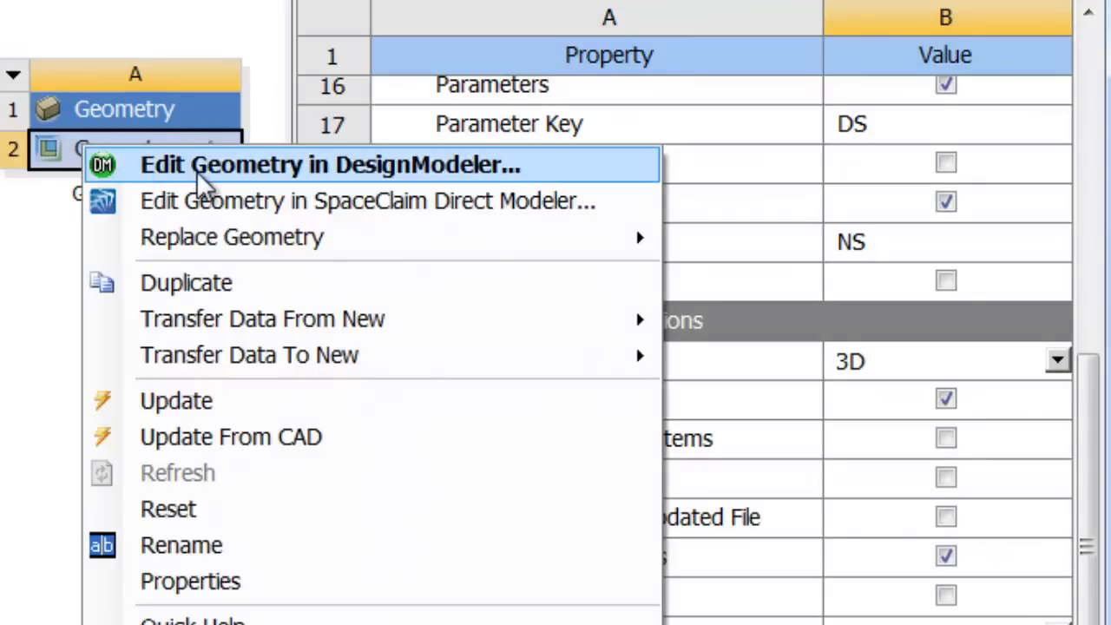
pyautogui.moveTo(217, 202)
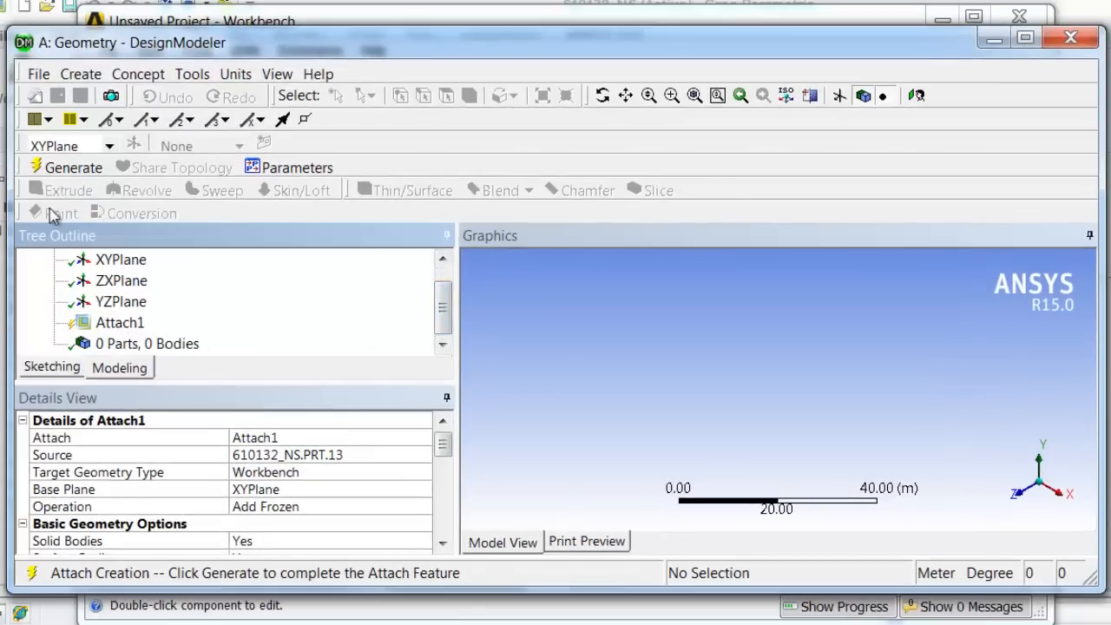
# Step: Generate the attached bracket in DesignModeler and mark the Attach1 DS_ dimensions as design parameters
pyautogui.click(73, 167)
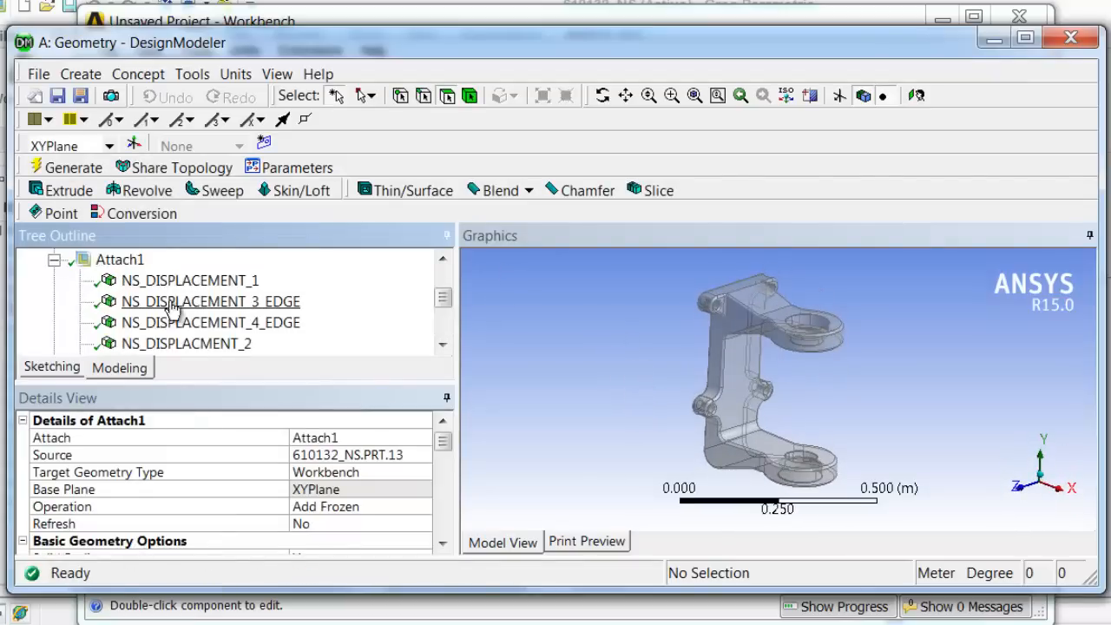
pyautogui.click(118, 260)
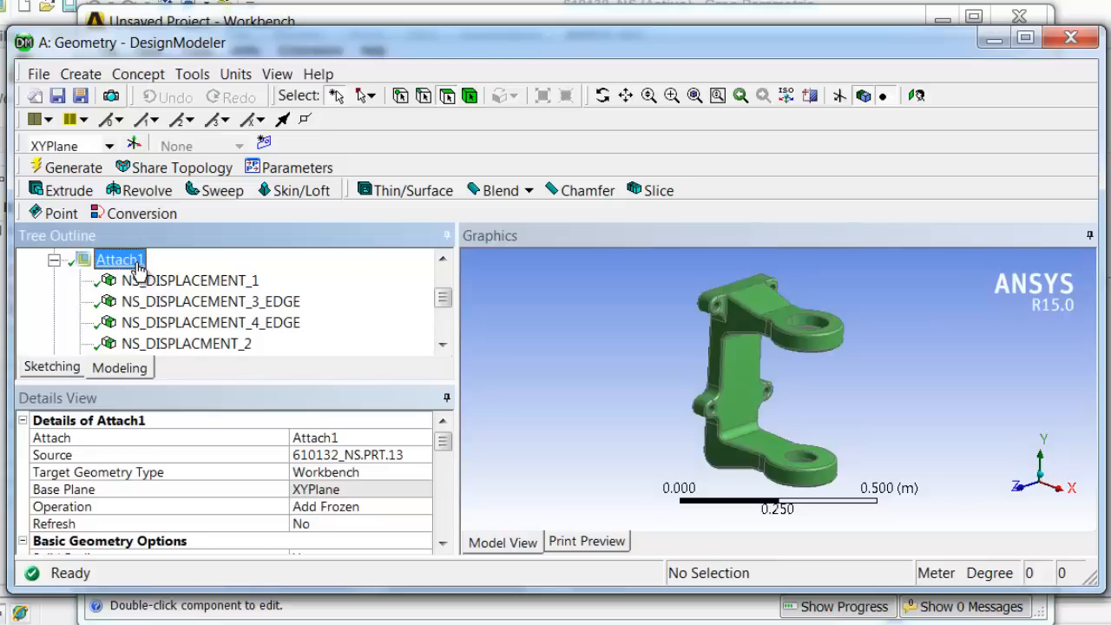
pyautogui.scroll(-3)
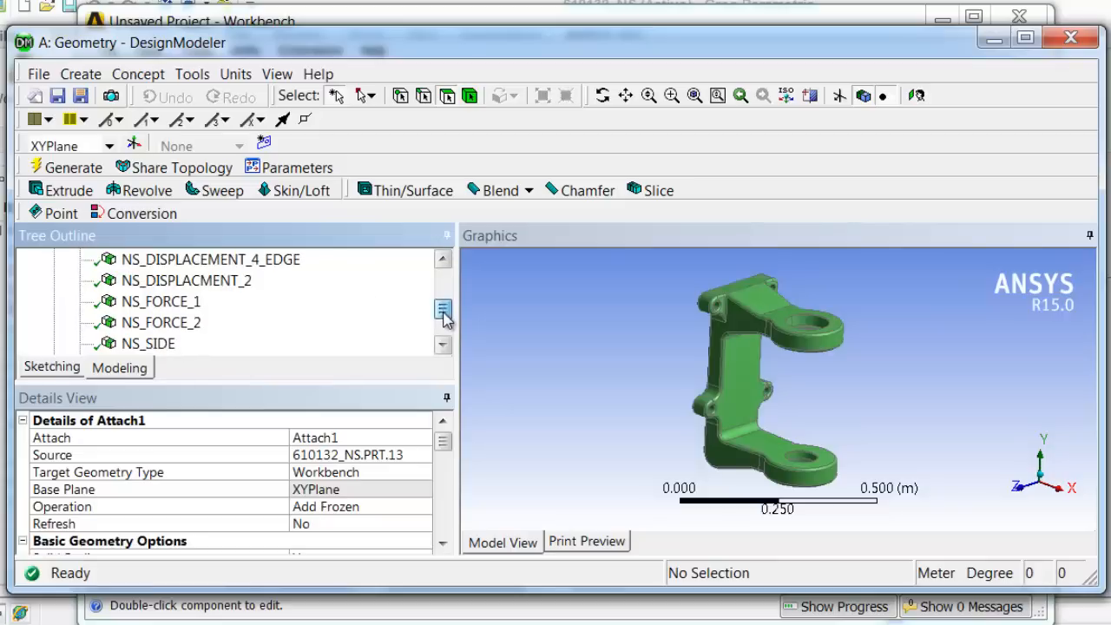
pyautogui.click(149, 321)
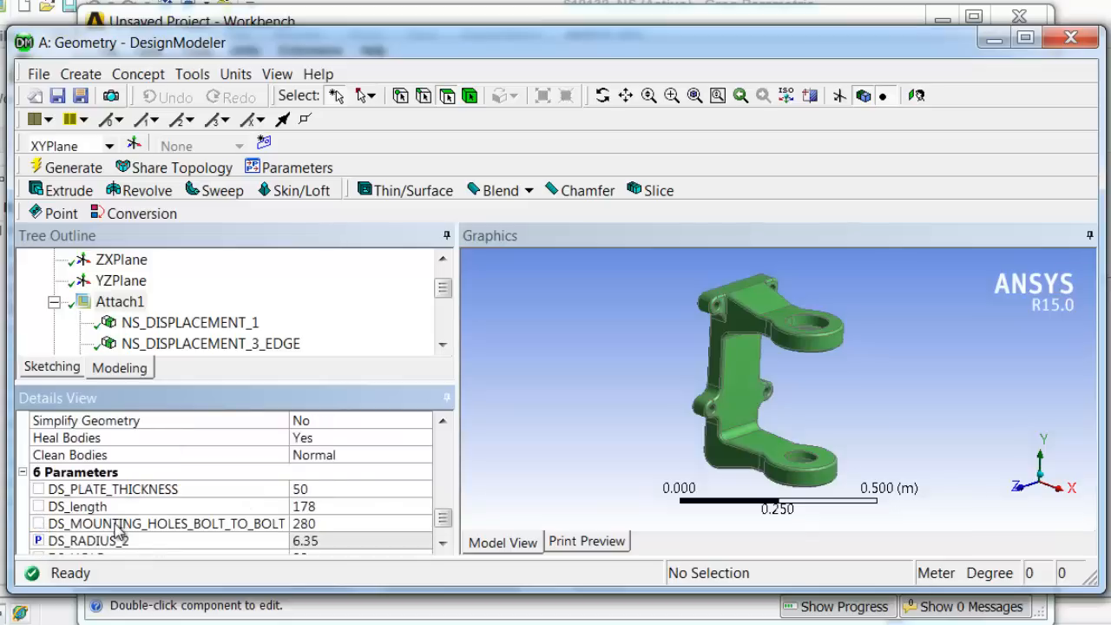
pyautogui.click(113, 472)
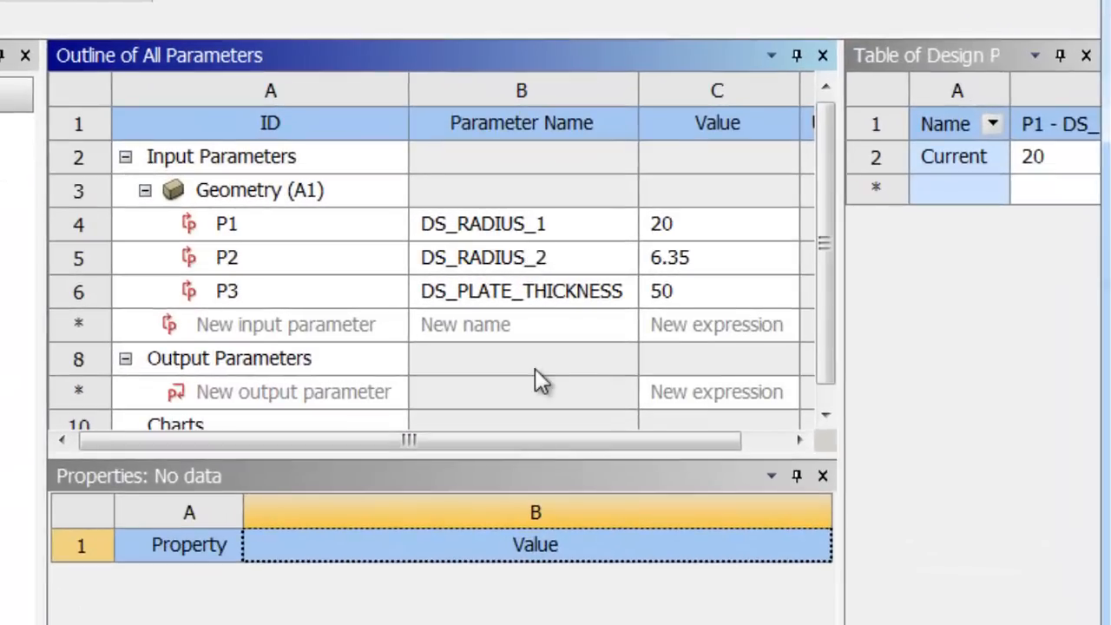
pyautogui.moveTo(643, 350)
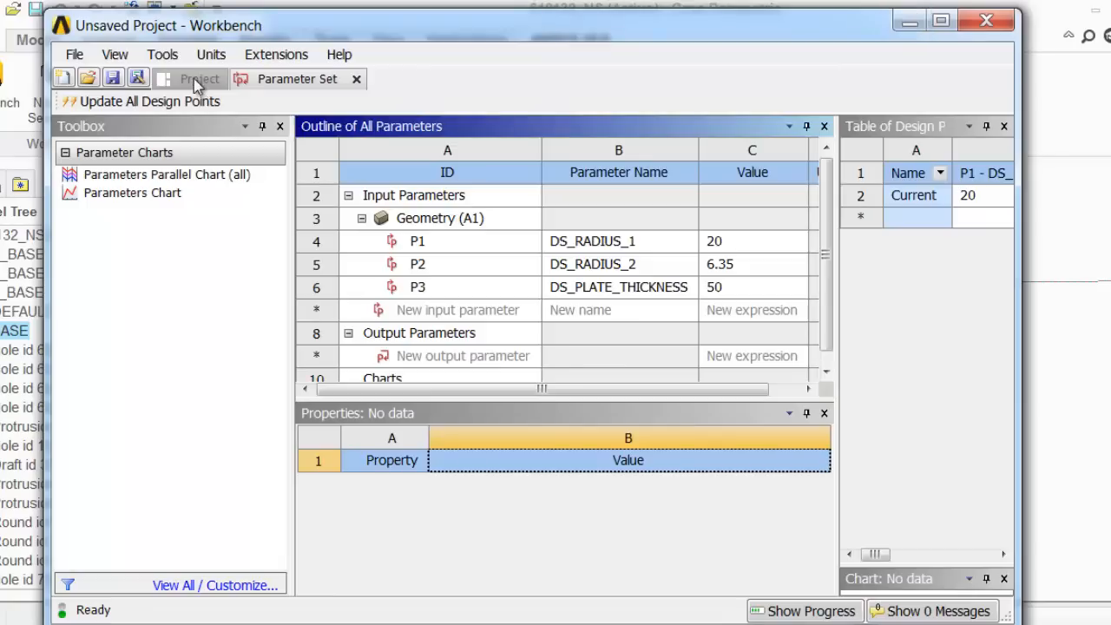
# Step: Add a Static Structural system sharing the bracket geometry and open its Model cell in Mechanical
pyautogui.click(198, 80)
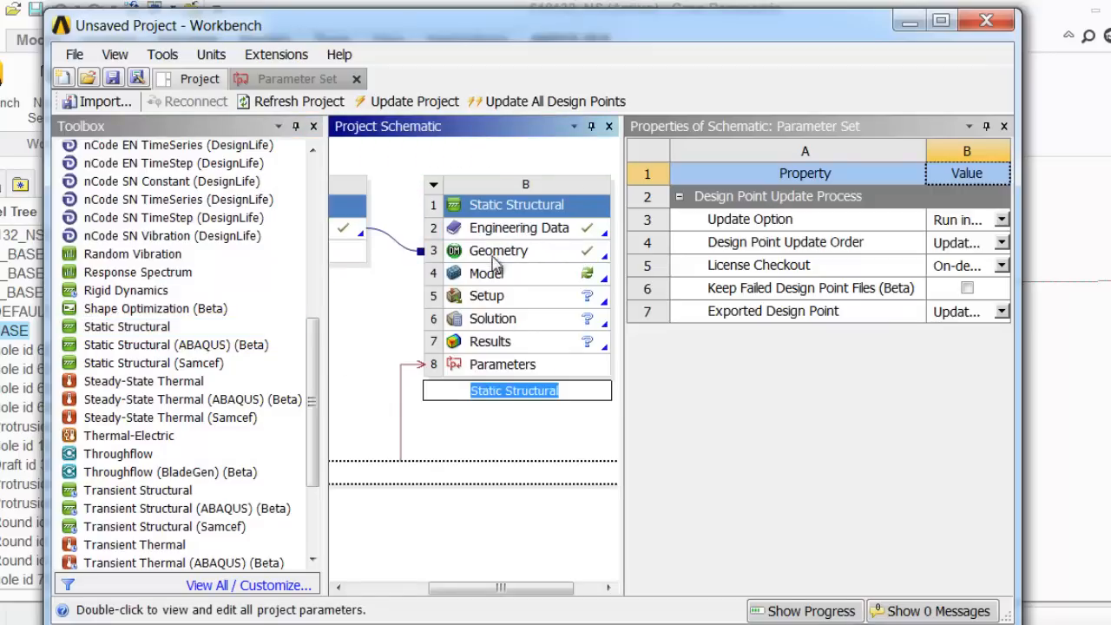
pyautogui.click(486, 273)
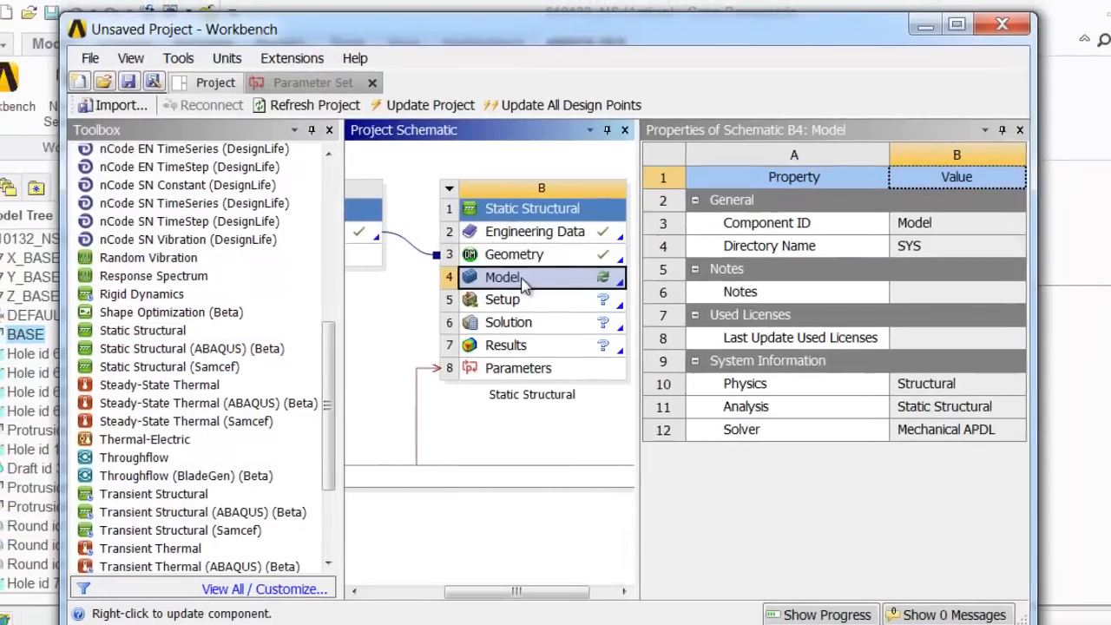
pyautogui.doubleClick(502, 278)
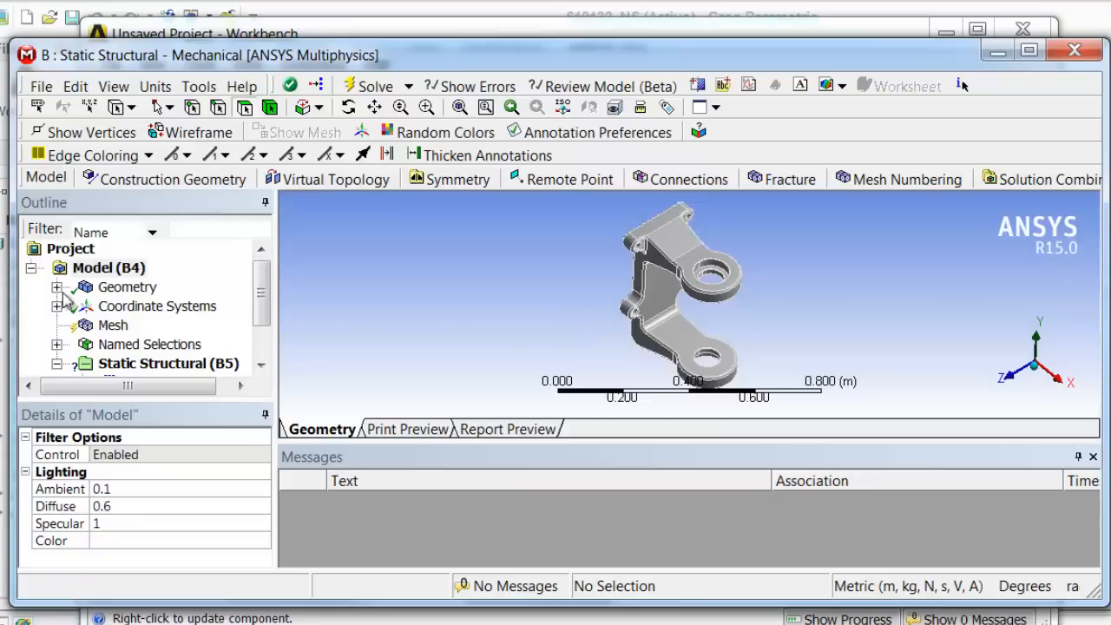
# Step: Parameterize the bracket body's 65.781 kg mass in Details and display its mesh
pyautogui.click(56, 289)
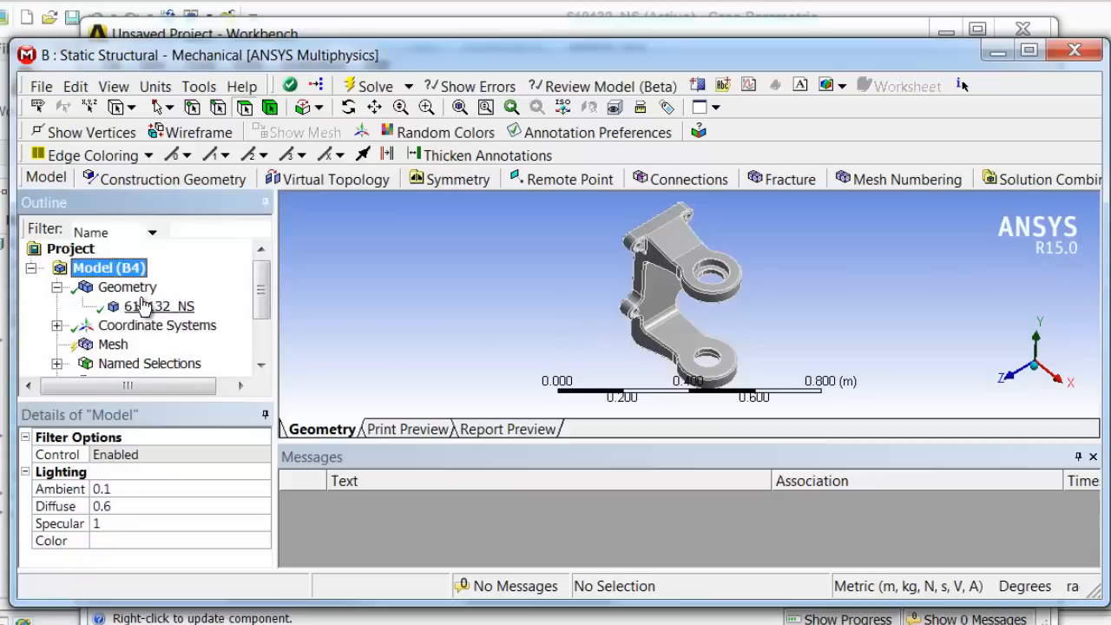
pyautogui.click(160, 306)
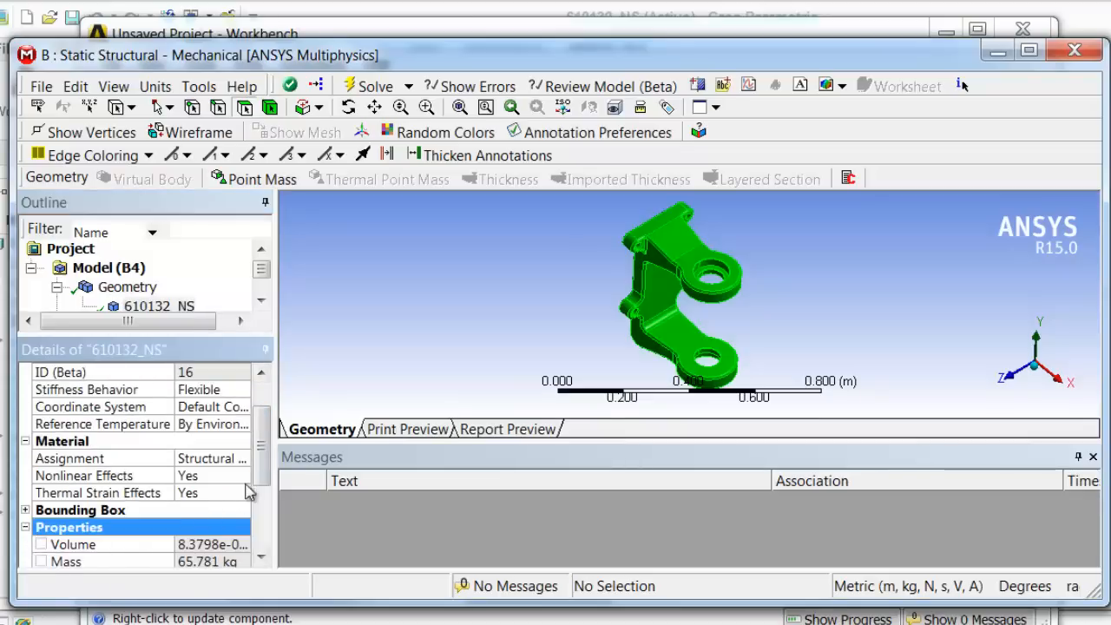
pyautogui.scroll(-3)
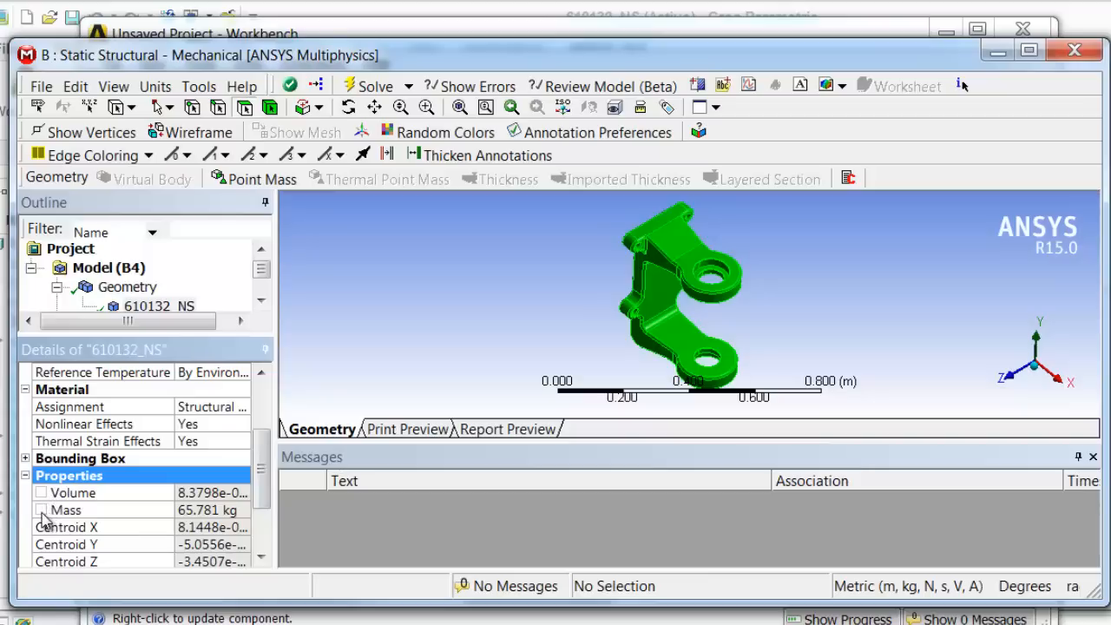
pyautogui.scroll(-3)
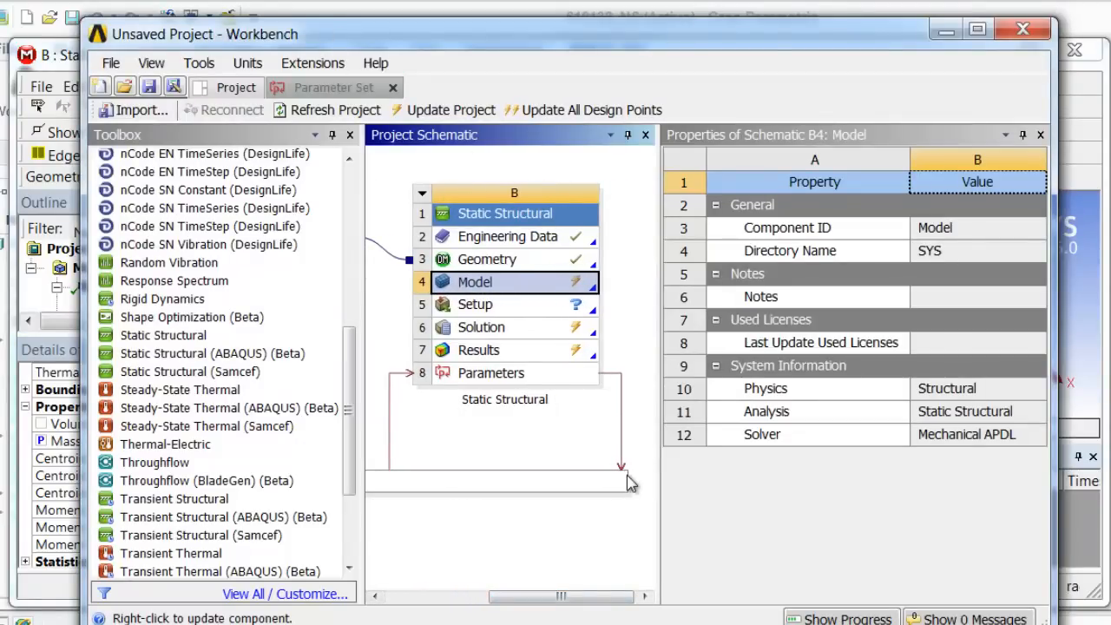
pyautogui.click(495, 481)
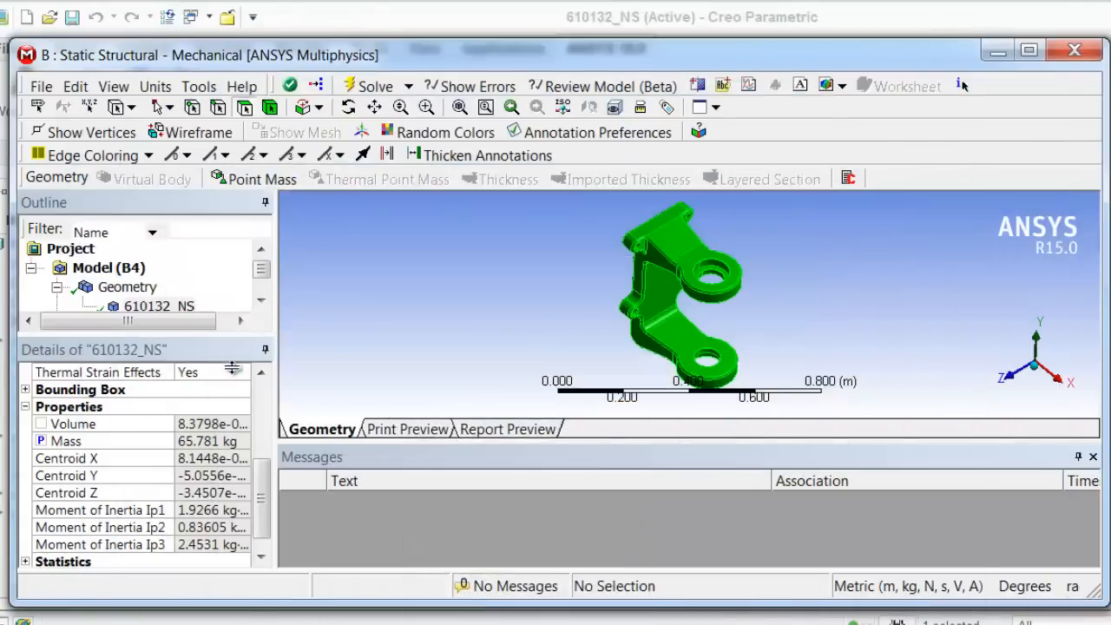
pyautogui.click(113, 286)
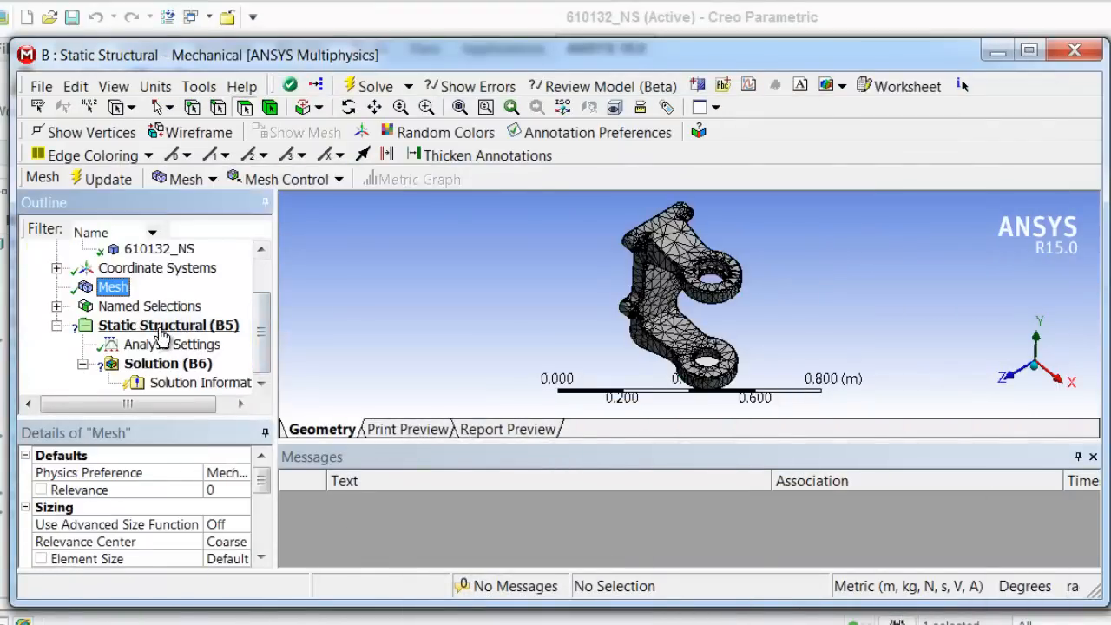
# Step: Add a Fixed Support scoped by named selection to NS_SUPPORT_1_HOLES
pyautogui.click(327, 179)
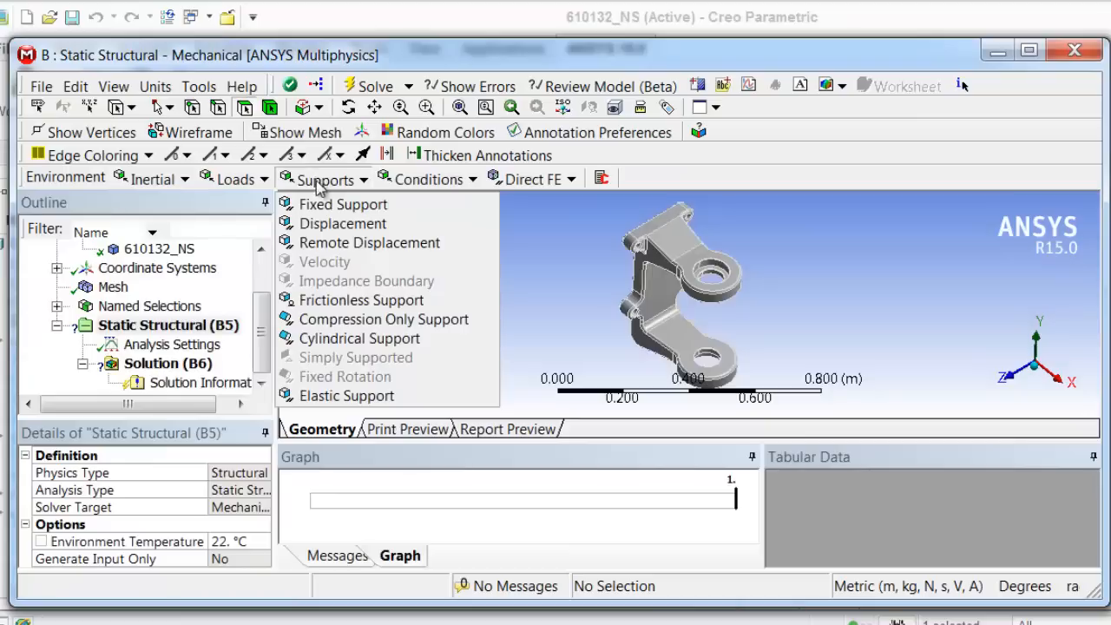
pyautogui.click(343, 205)
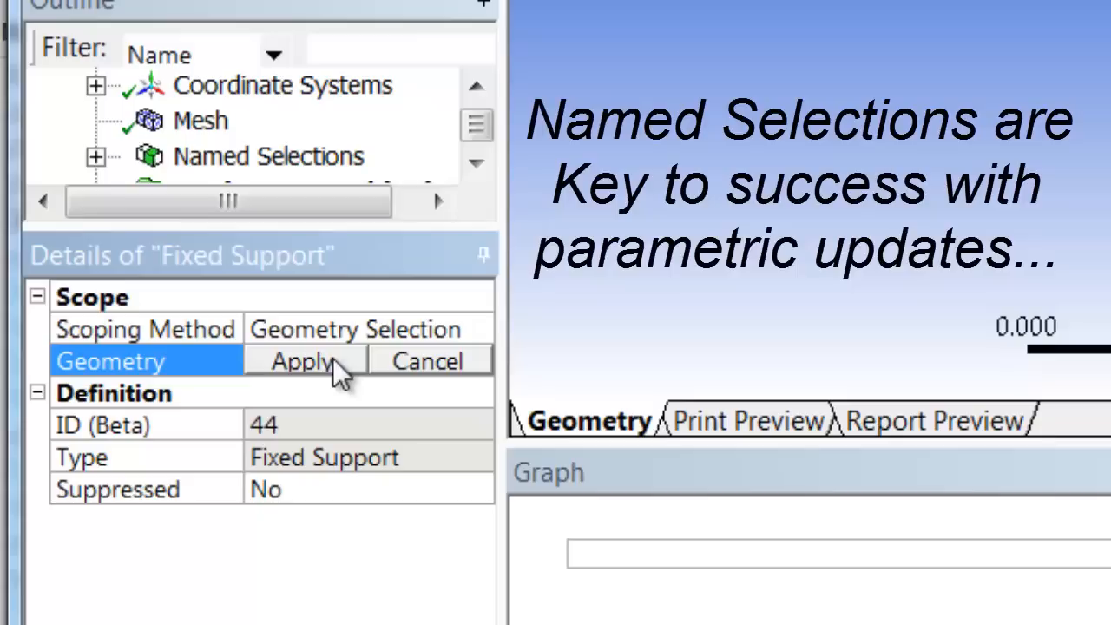
pyautogui.click(479, 330)
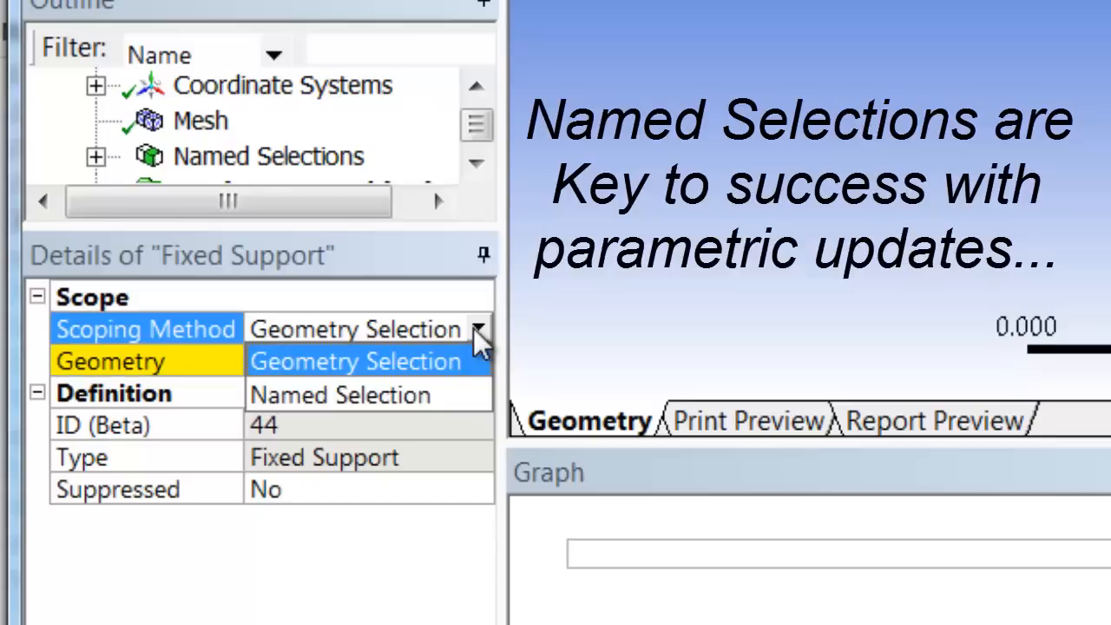
pyautogui.click(354, 395)
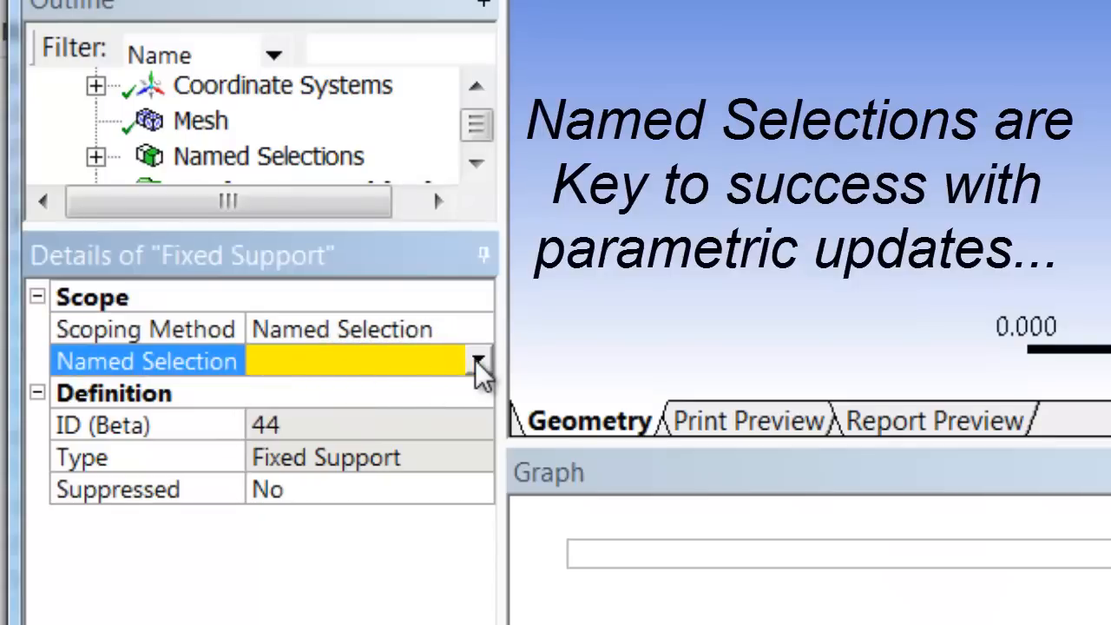
pyautogui.click(476, 360)
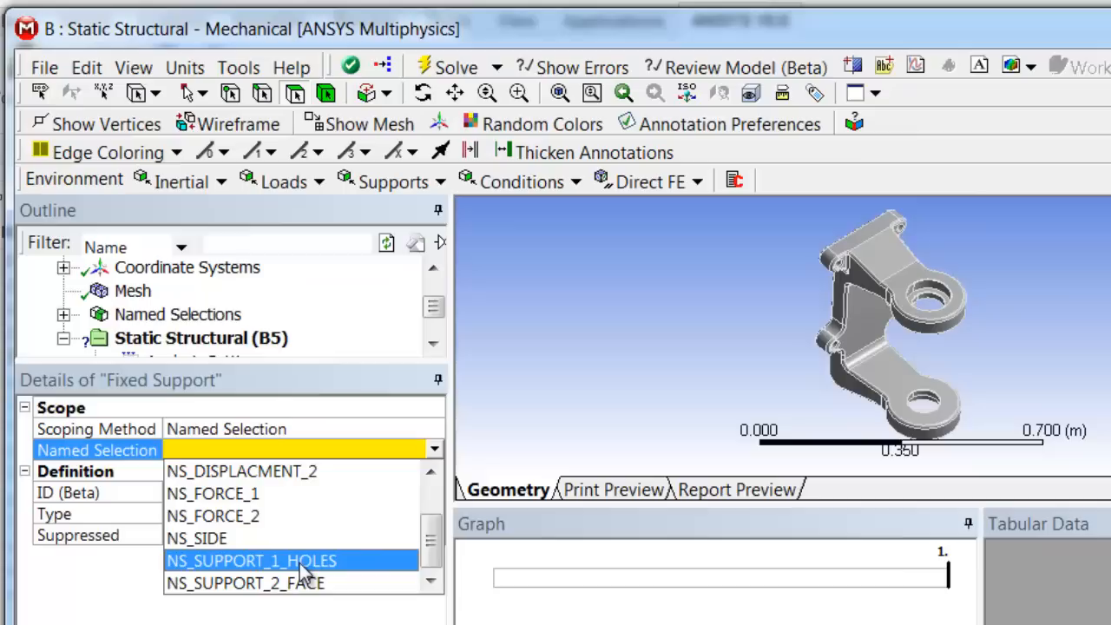
pyautogui.click(250, 559)
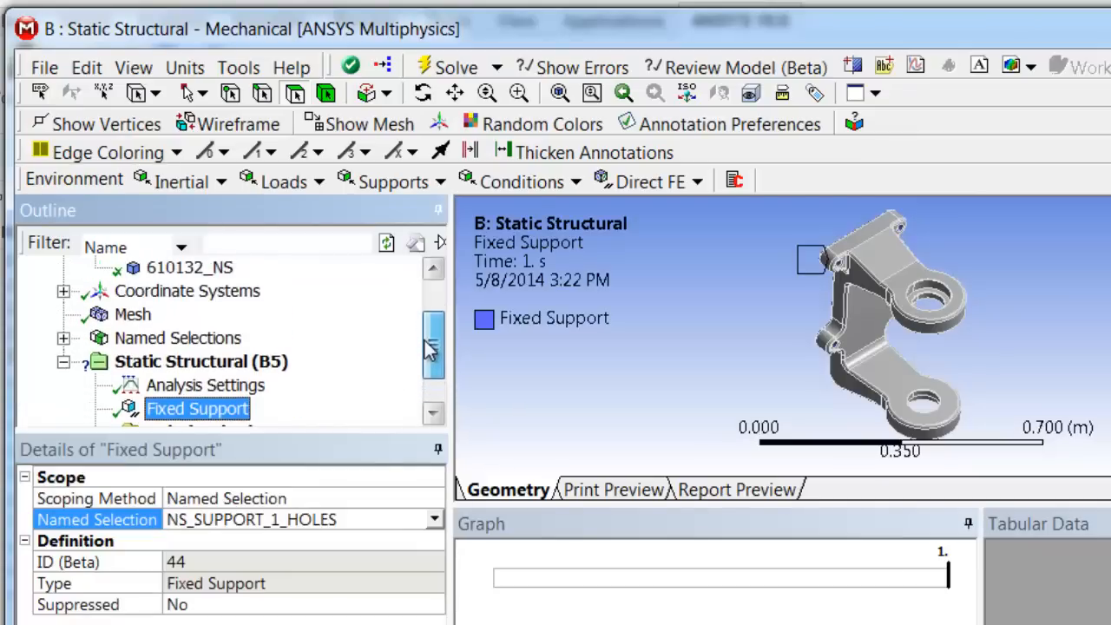
# Step: Add a 100 N force load scoped to the NS_FORCE_1 named selection
pyautogui.click(283, 181)
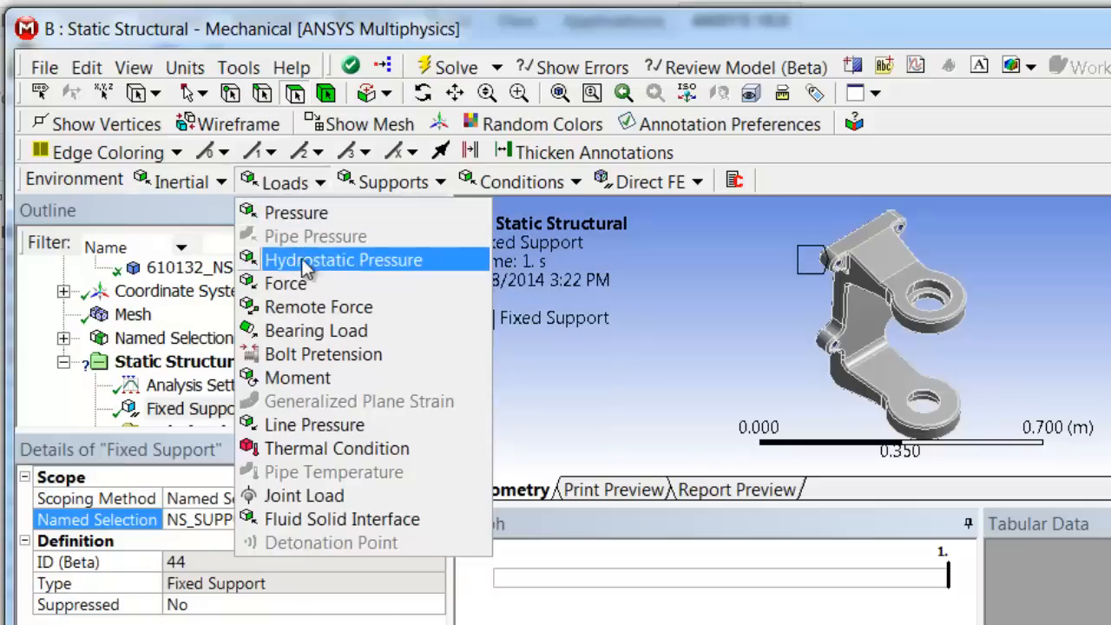
pyautogui.click(285, 283)
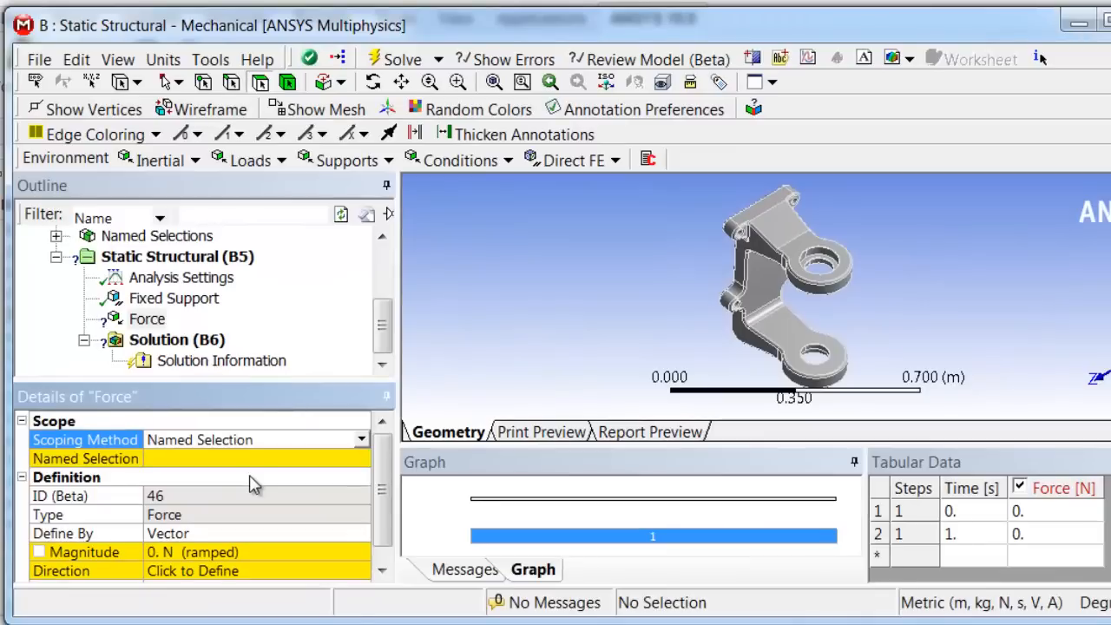
pyautogui.click(362, 459)
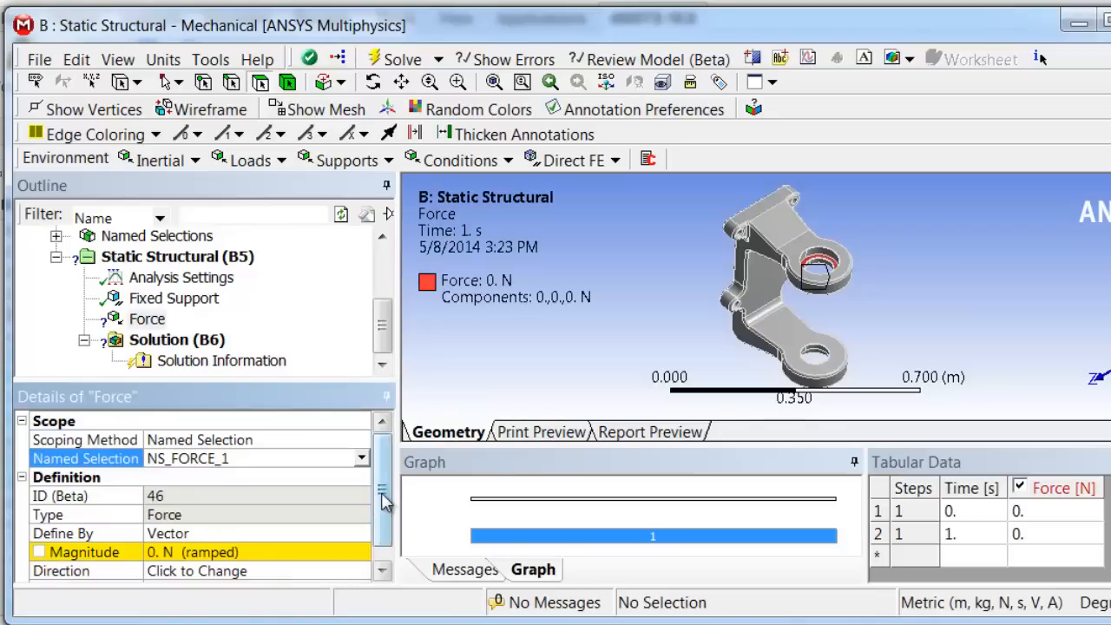
pyautogui.scroll(-3)
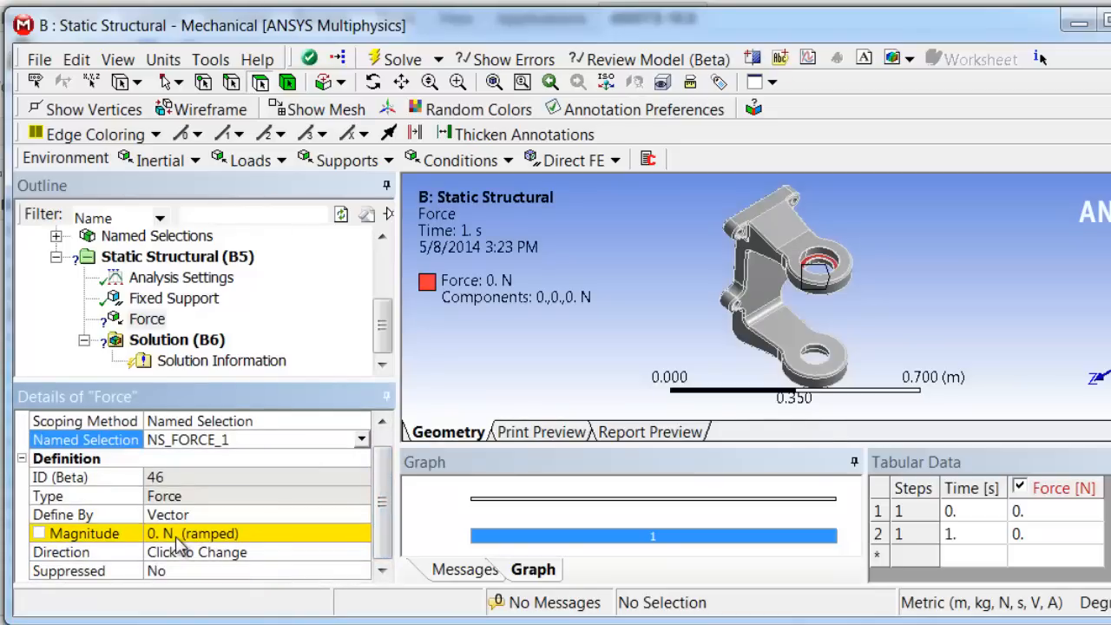
pyautogui.write('100')
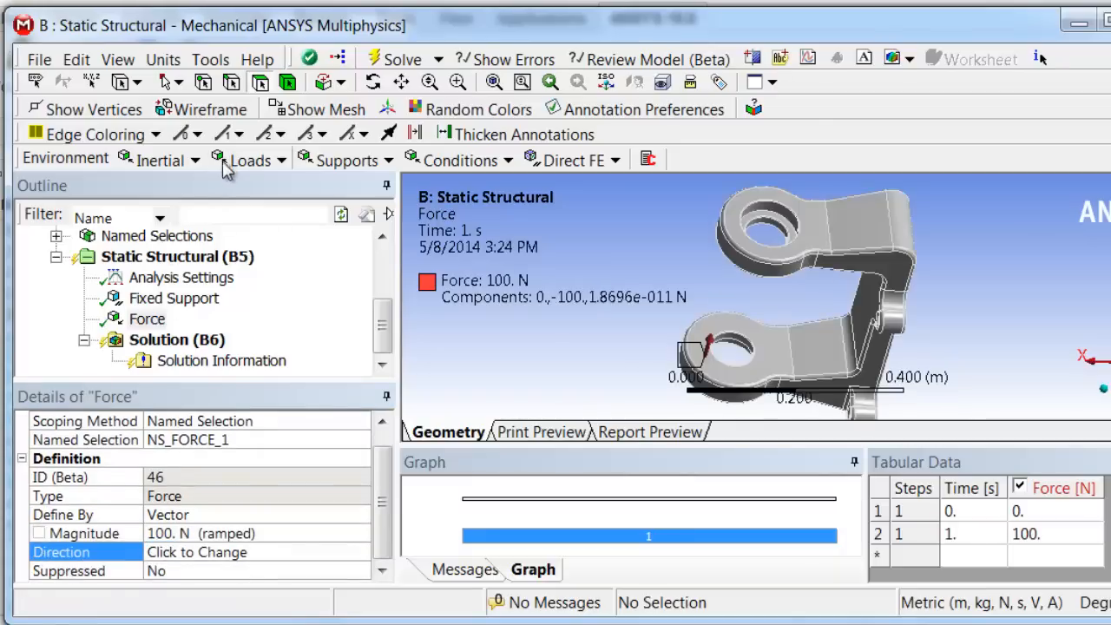
# Step: Add a second force load on NS_FORCE_2 and define its direction
pyautogui.click(250, 160)
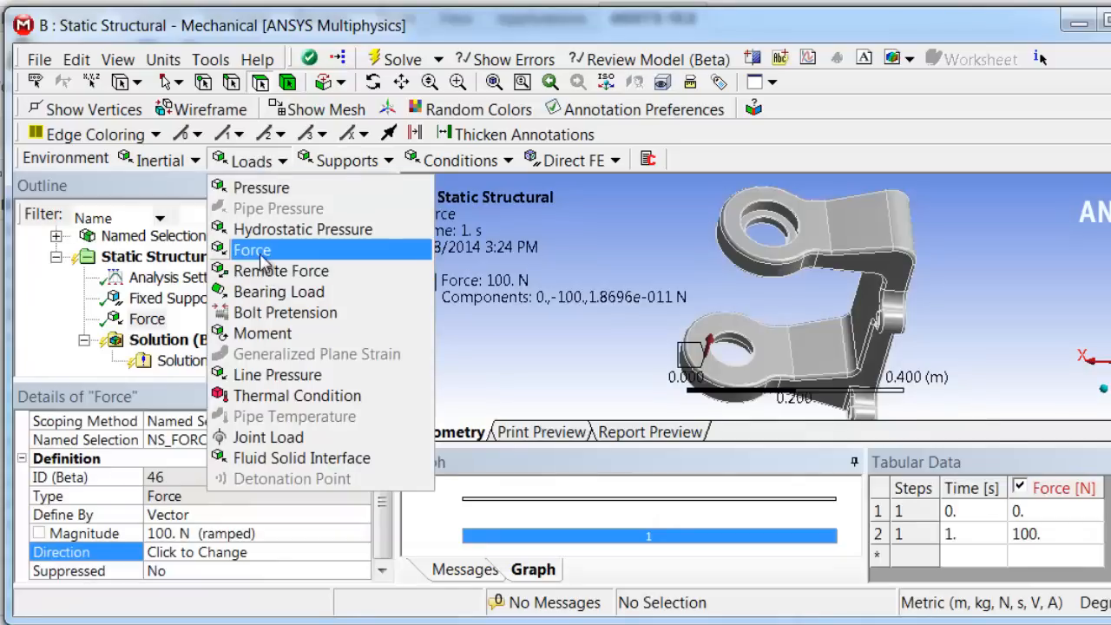
pyautogui.click(252, 250)
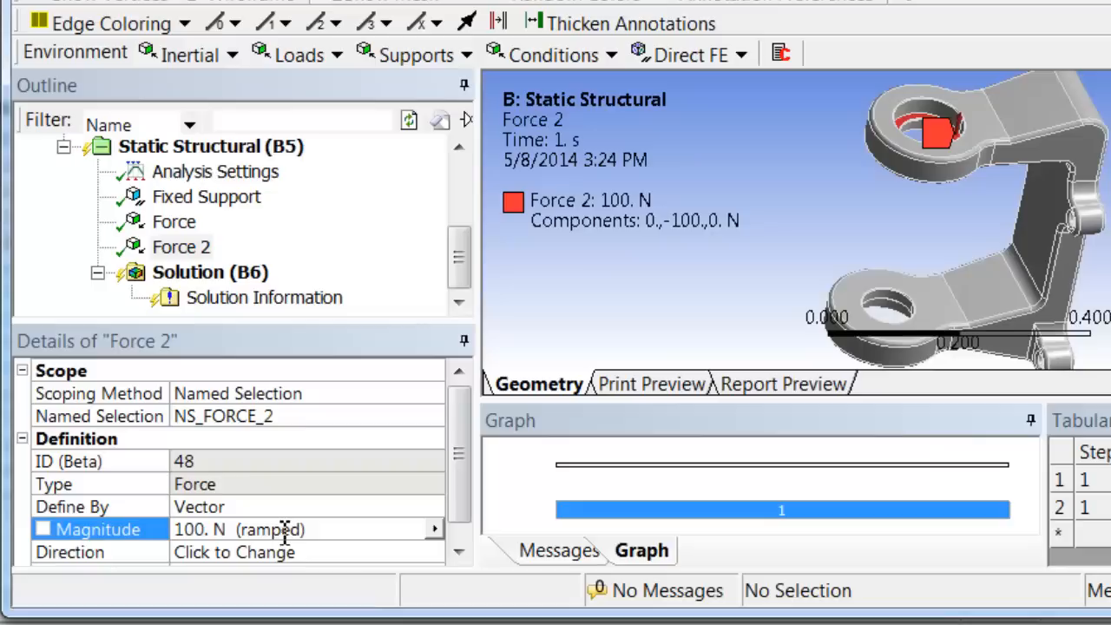
pyautogui.click(235, 552)
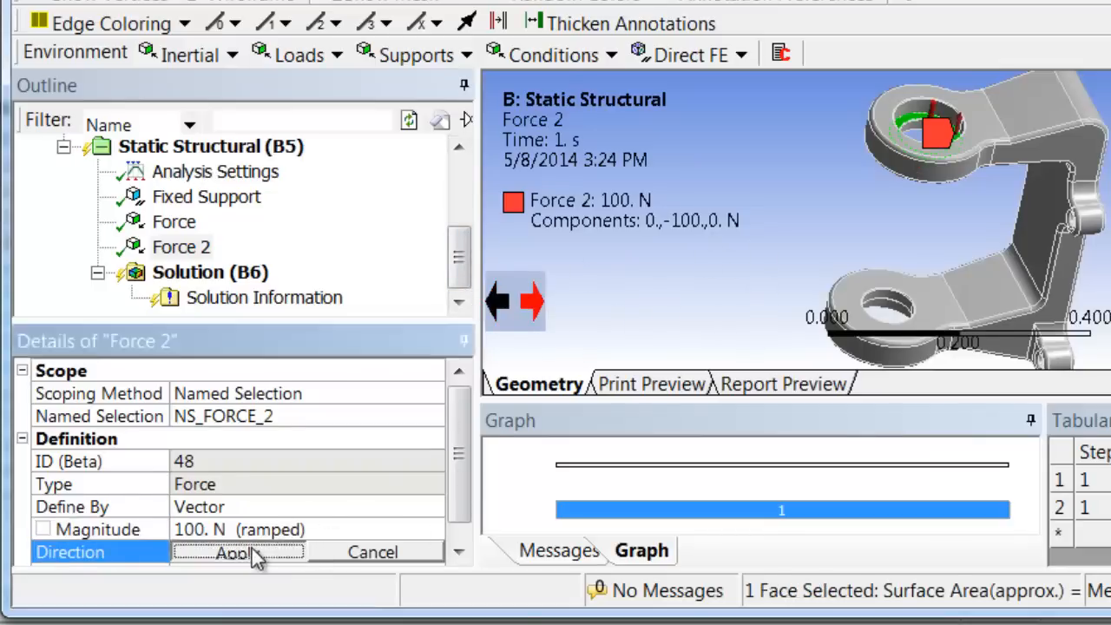
pyautogui.click(233, 553)
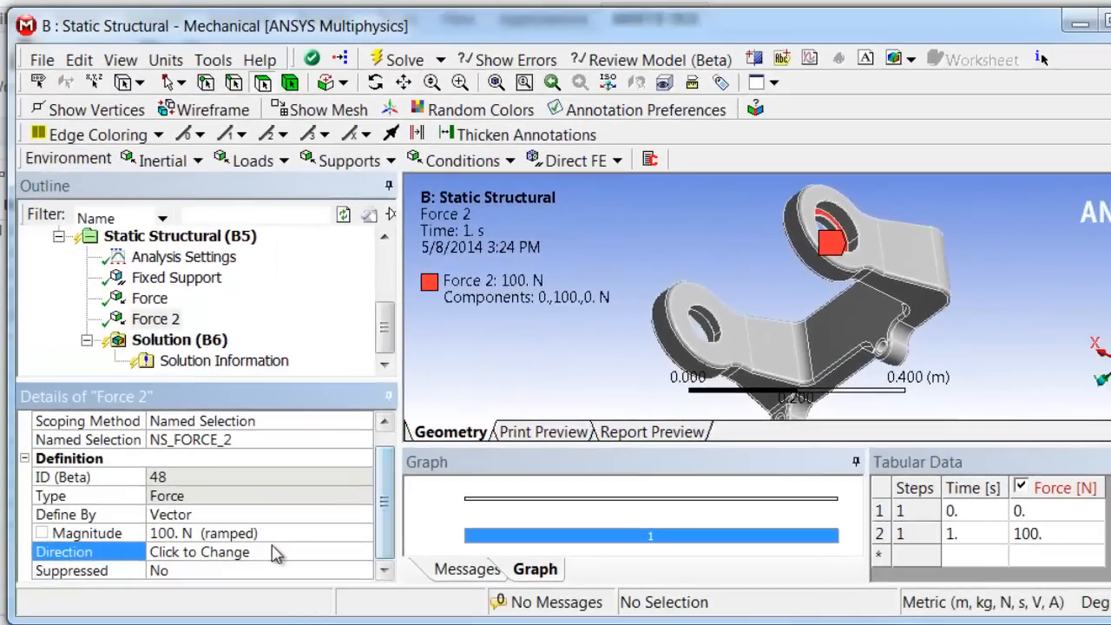
# Step: Insert Total Deformation and Equivalent Stress results with their maximums as parameters P5 and P6
pyautogui.click(181, 339)
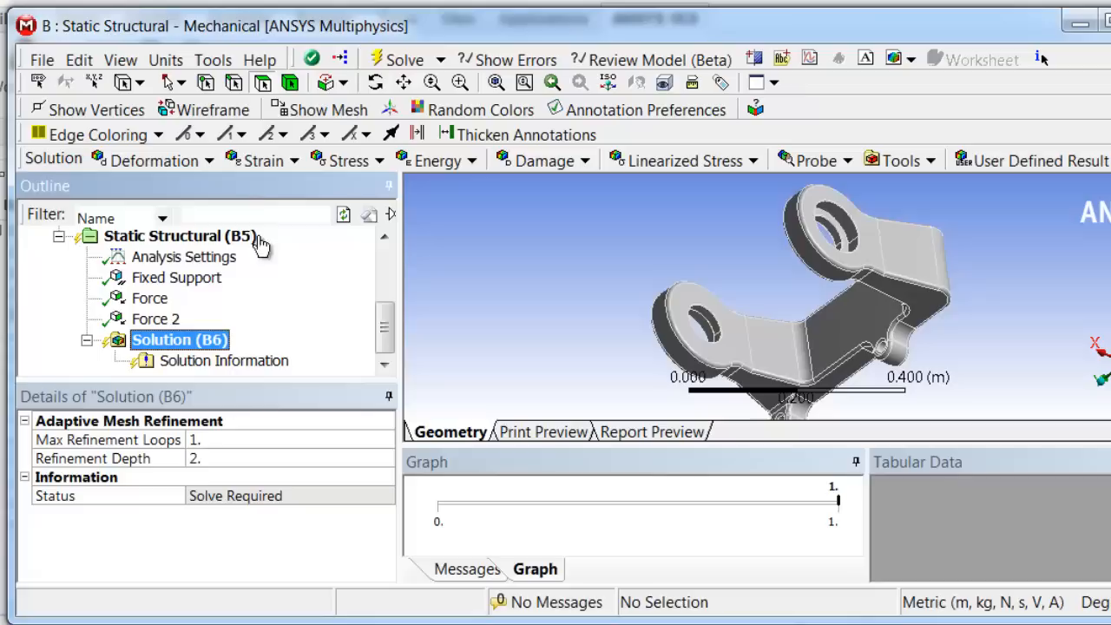
pyautogui.moveTo(241, 267)
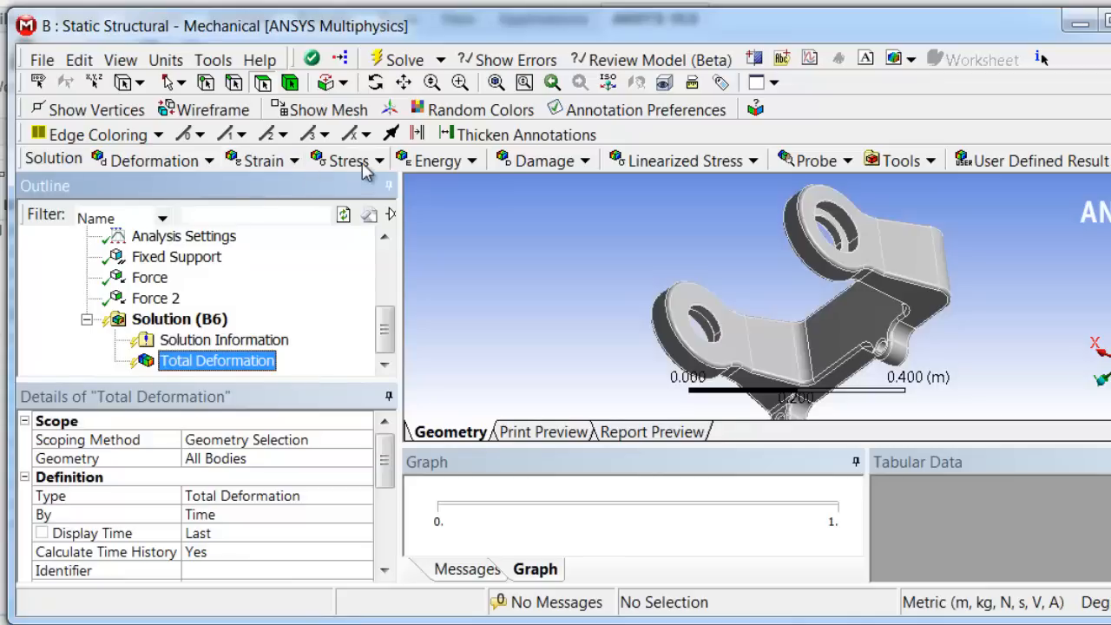
pyautogui.click(347, 160)
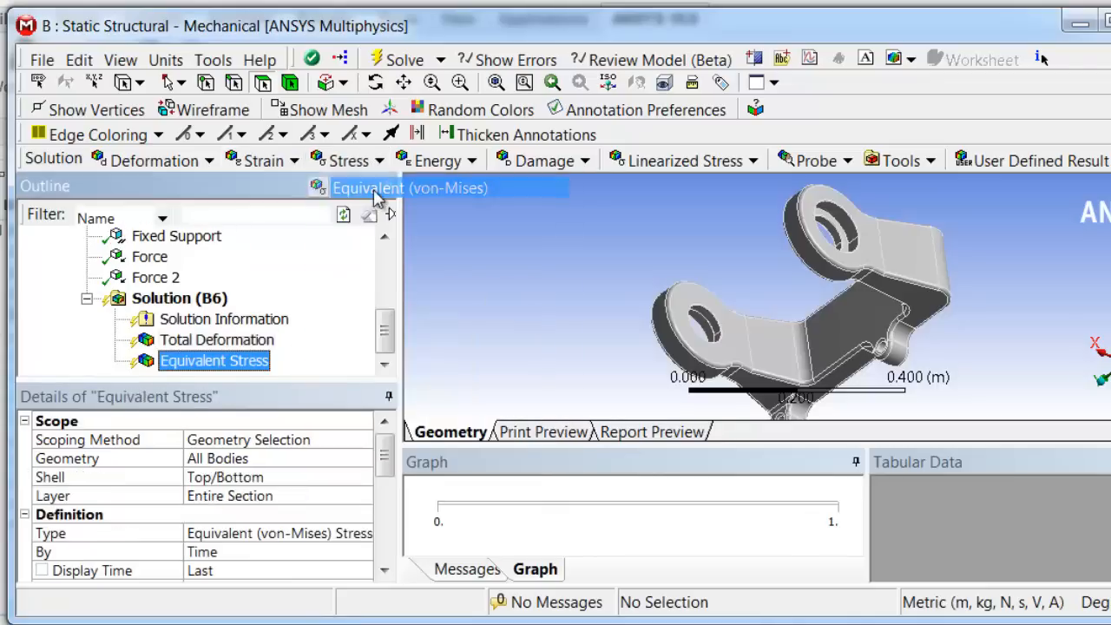
pyautogui.click(217, 339)
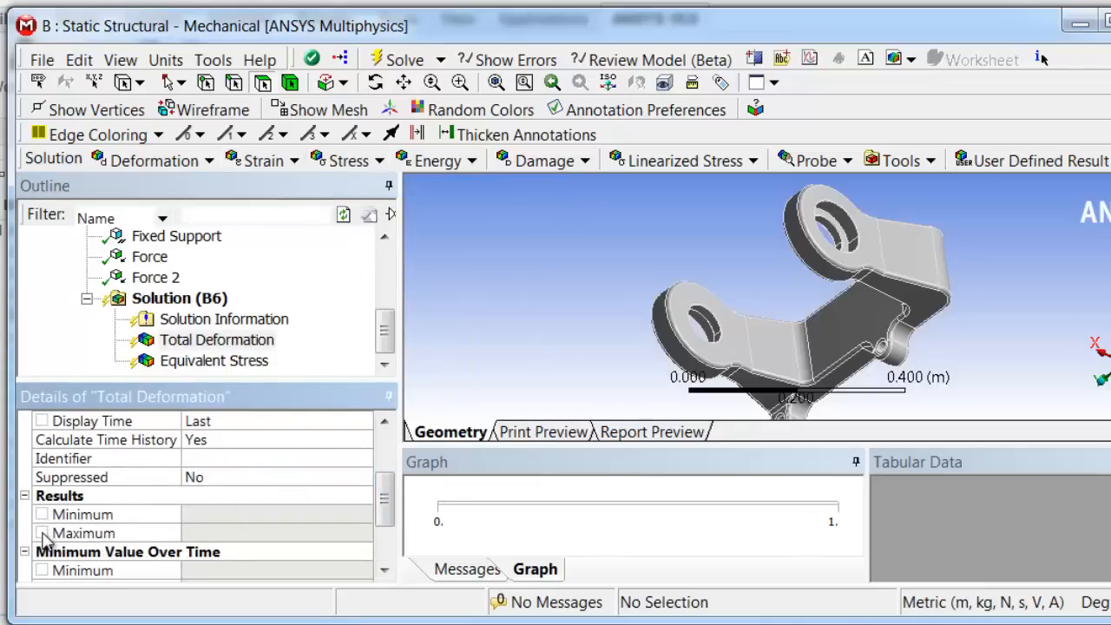
pyautogui.click(216, 359)
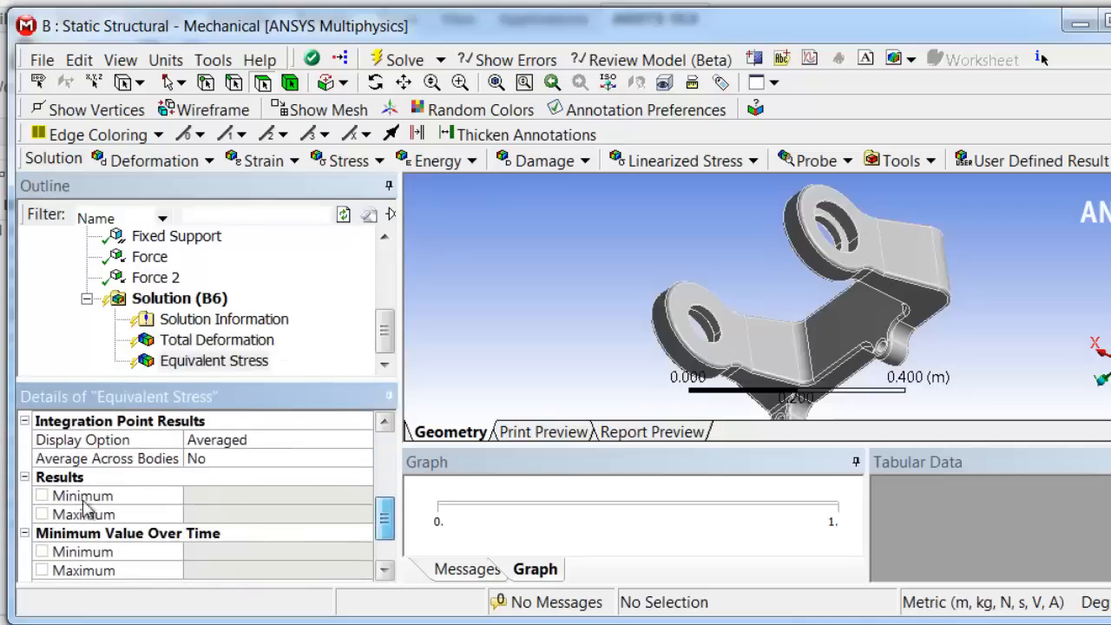
pyautogui.click(84, 514)
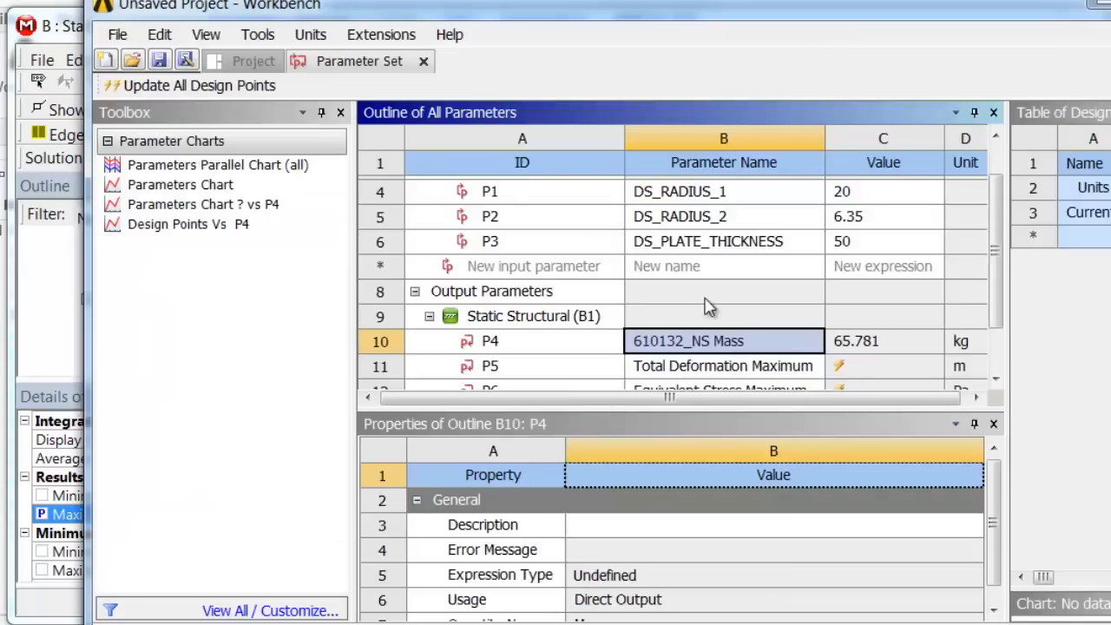
pyautogui.scroll(-3)
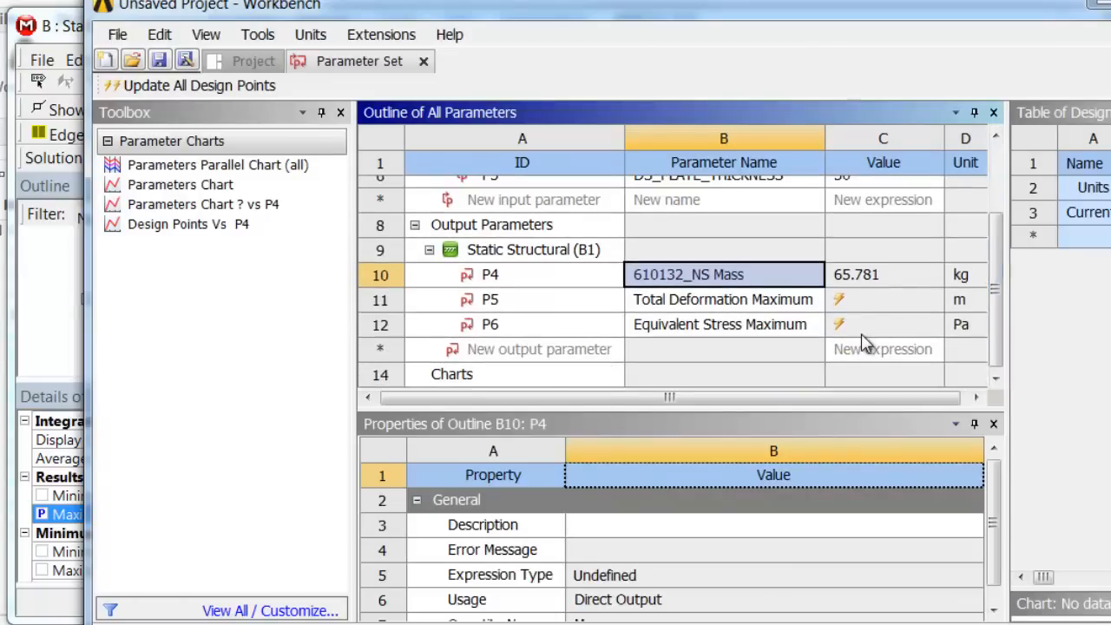
pyautogui.moveTo(61, 42)
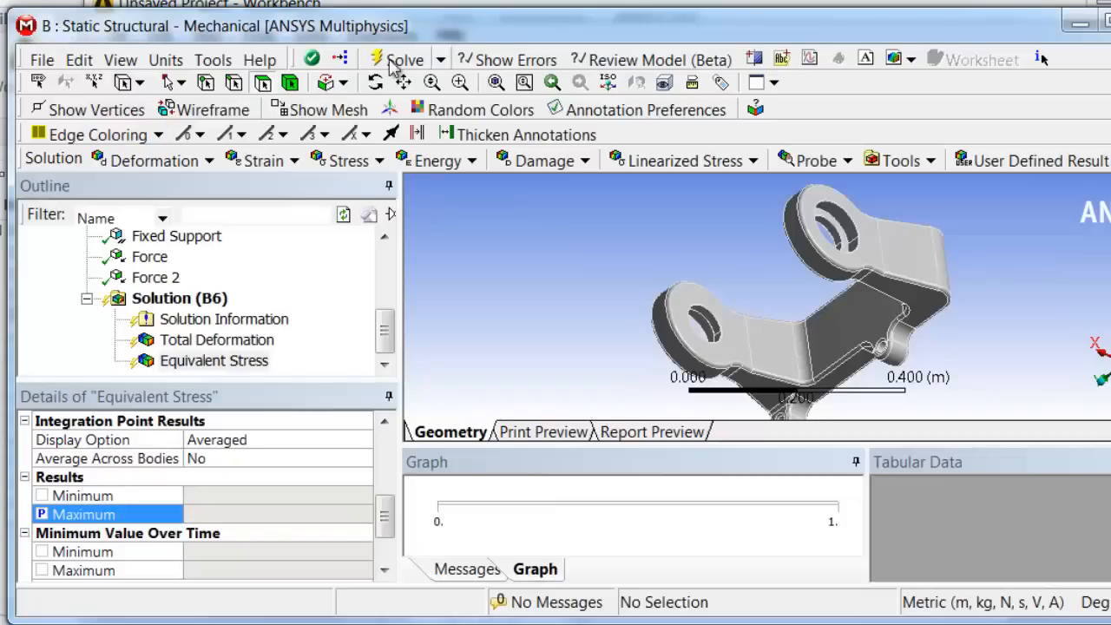
# Step: Show the Equivalent Stress result, run its animation, then show Total Deformation
pyautogui.click(403, 59)
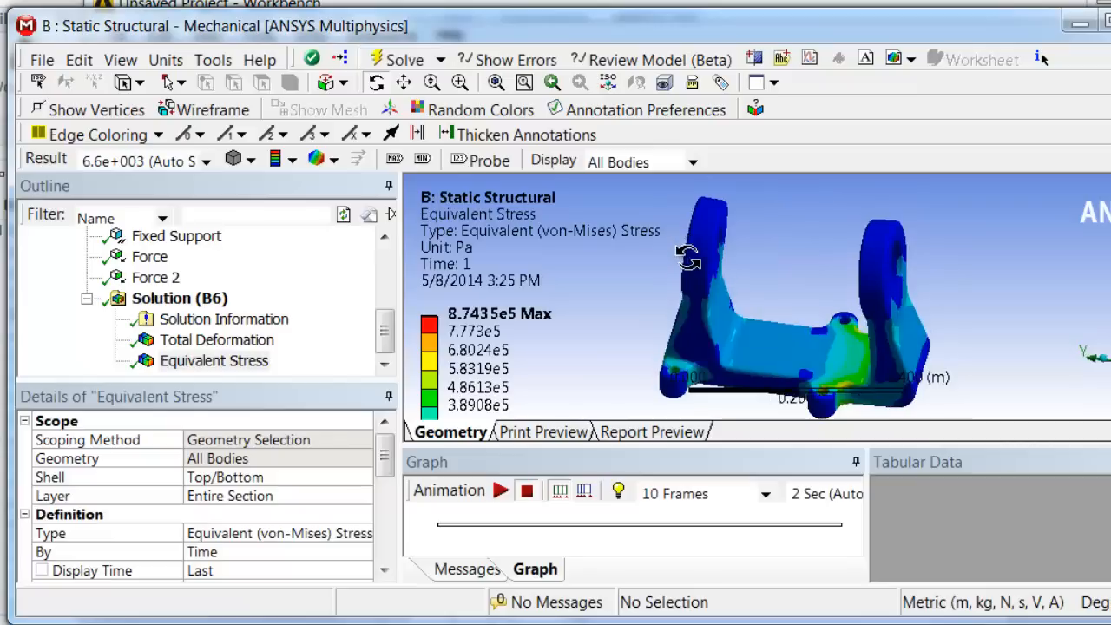
pyautogui.click(502, 490)
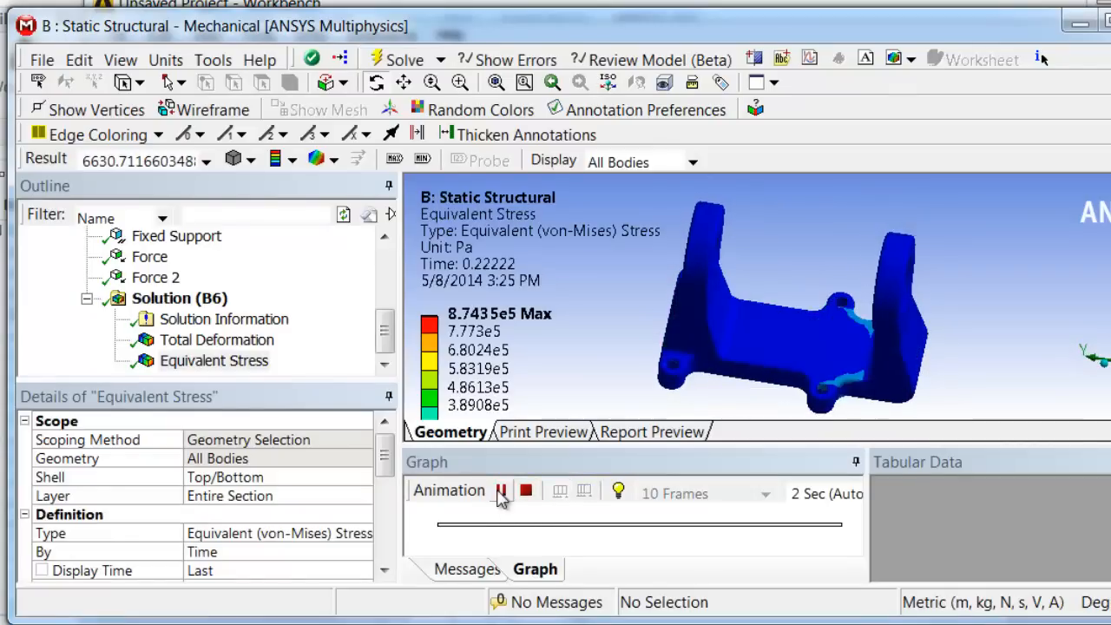
pyautogui.click(500, 493)
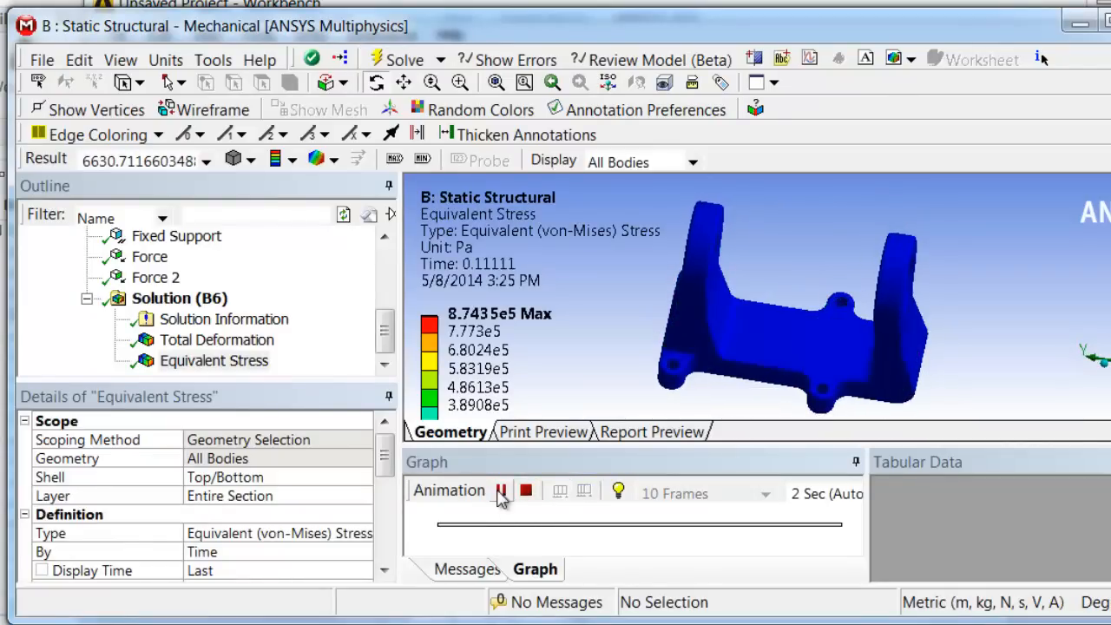
pyautogui.click(500, 490)
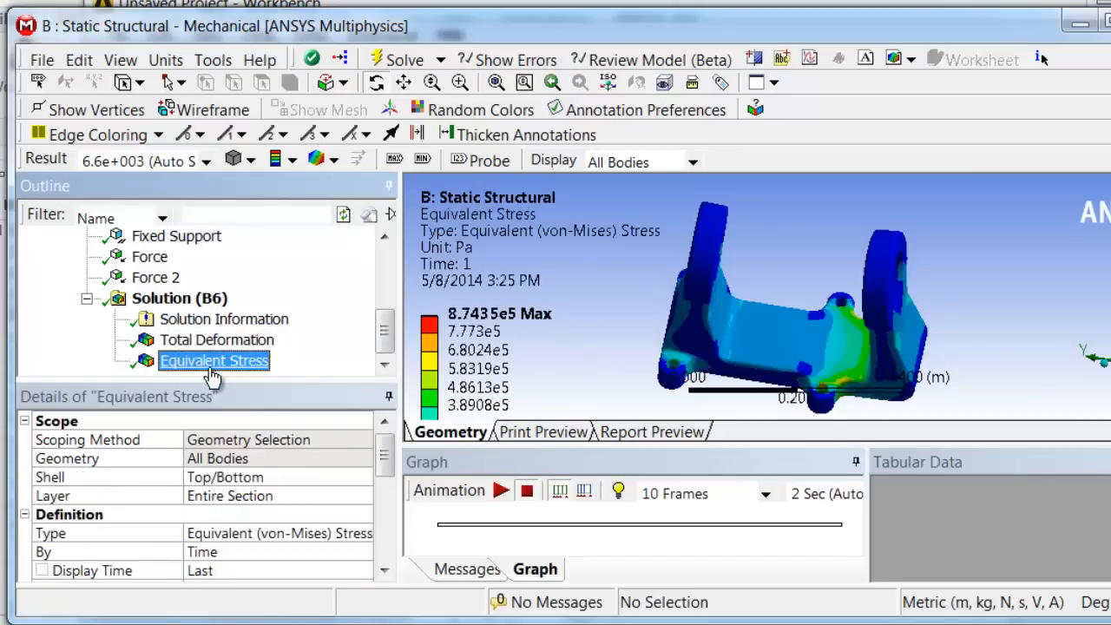
pyautogui.click(215, 339)
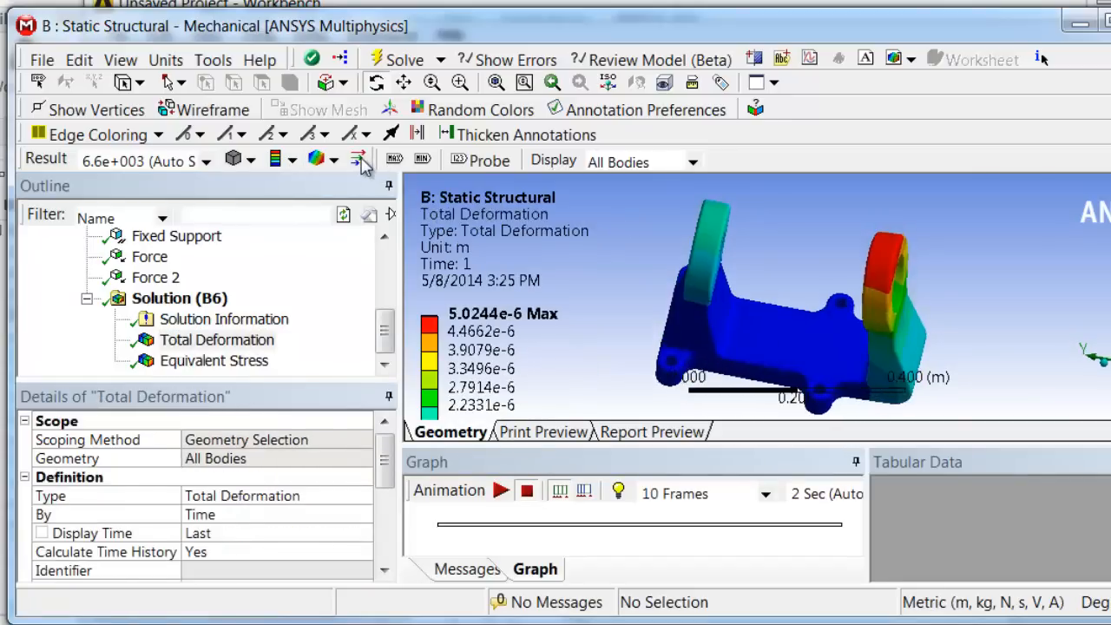
pyautogui.click(359, 159)
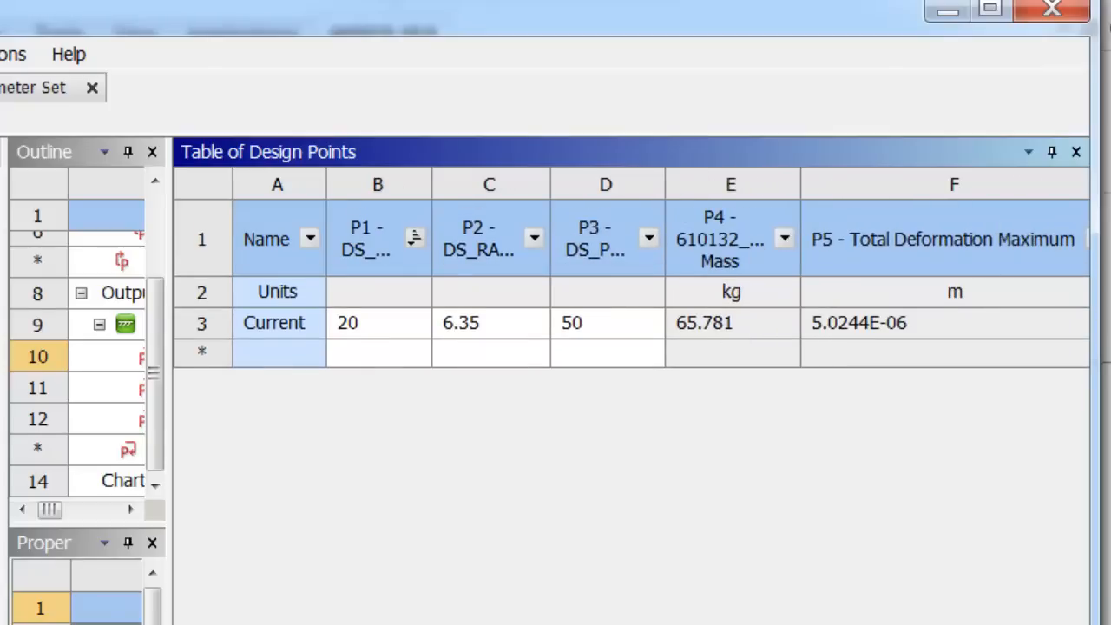
# Step: Enter design point inputs: DP 1 as 25, 6, 60 and DP 2 as 20, 6.35, 45
pyautogui.hscroll(3)
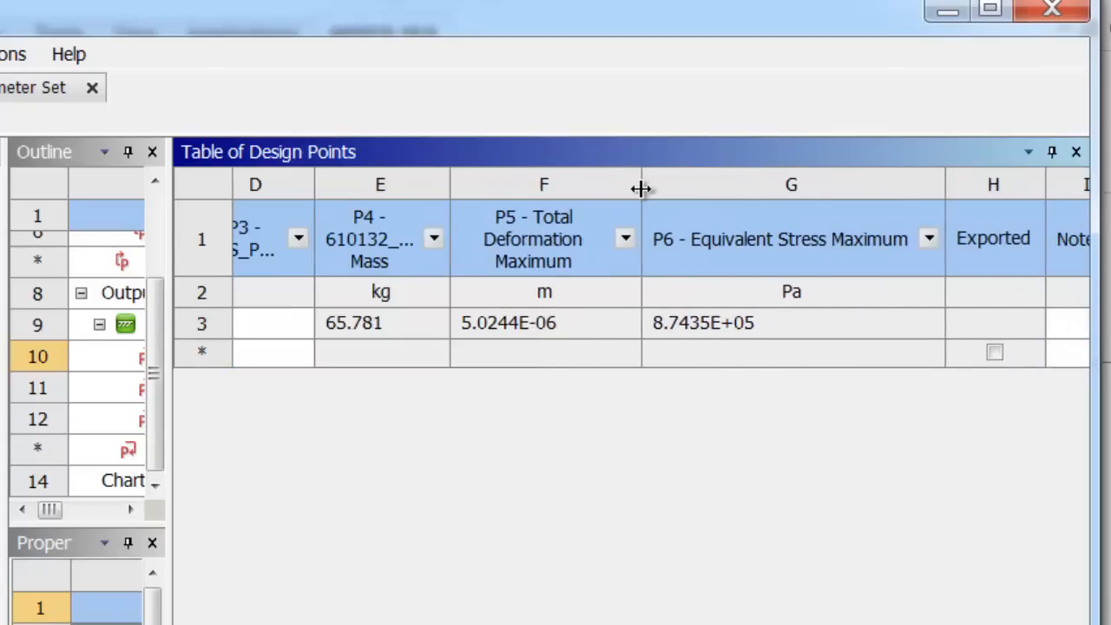
pyautogui.hscroll(-3)
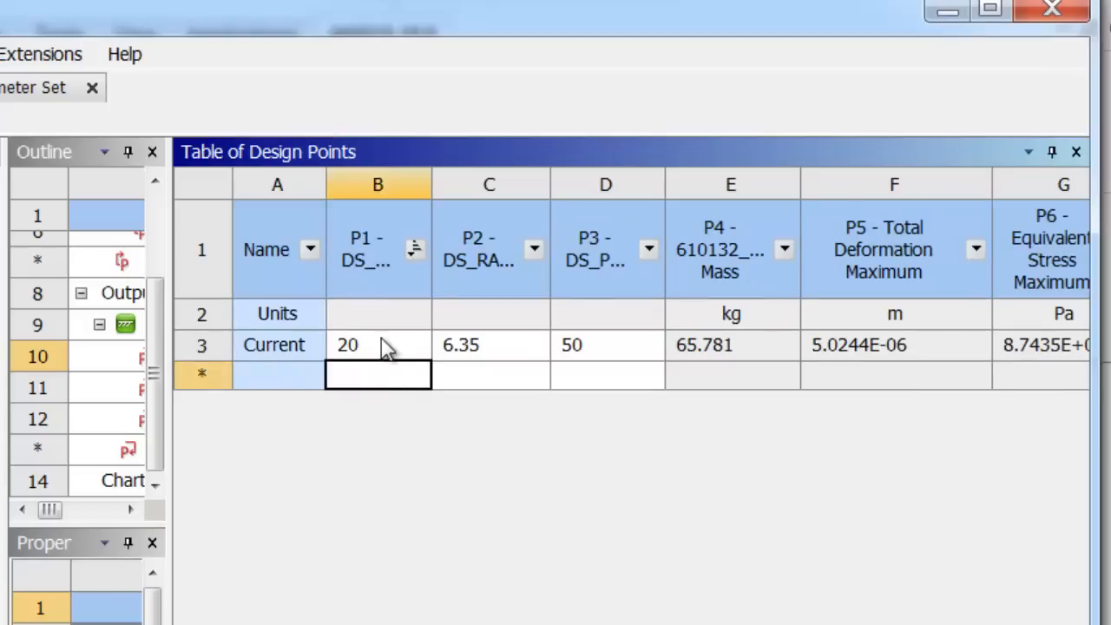
pyautogui.write('25')
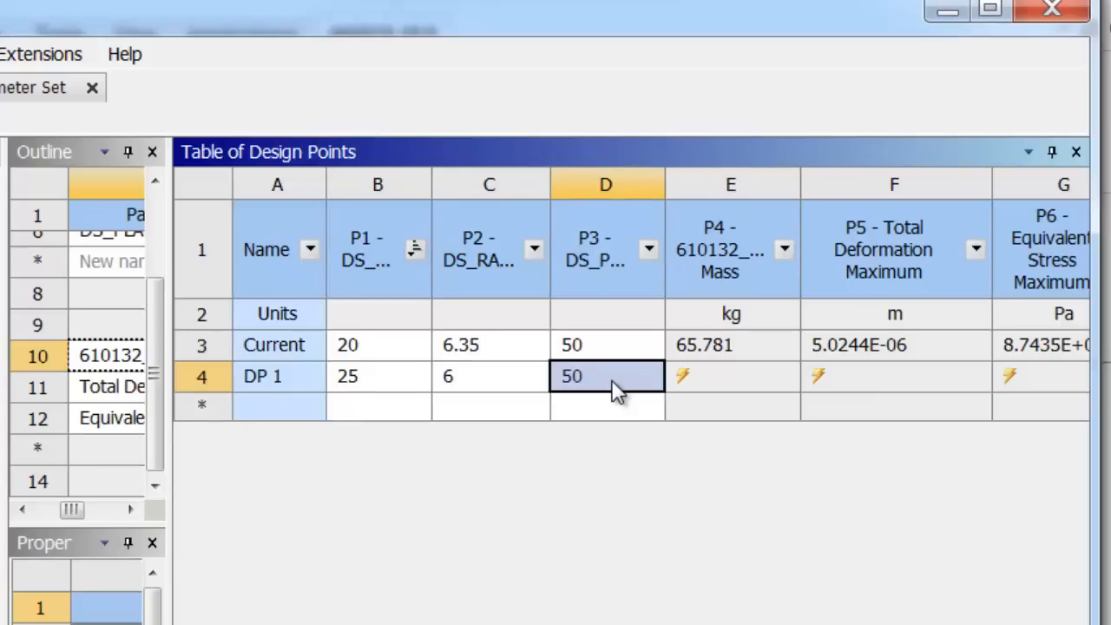
pyautogui.write('60')
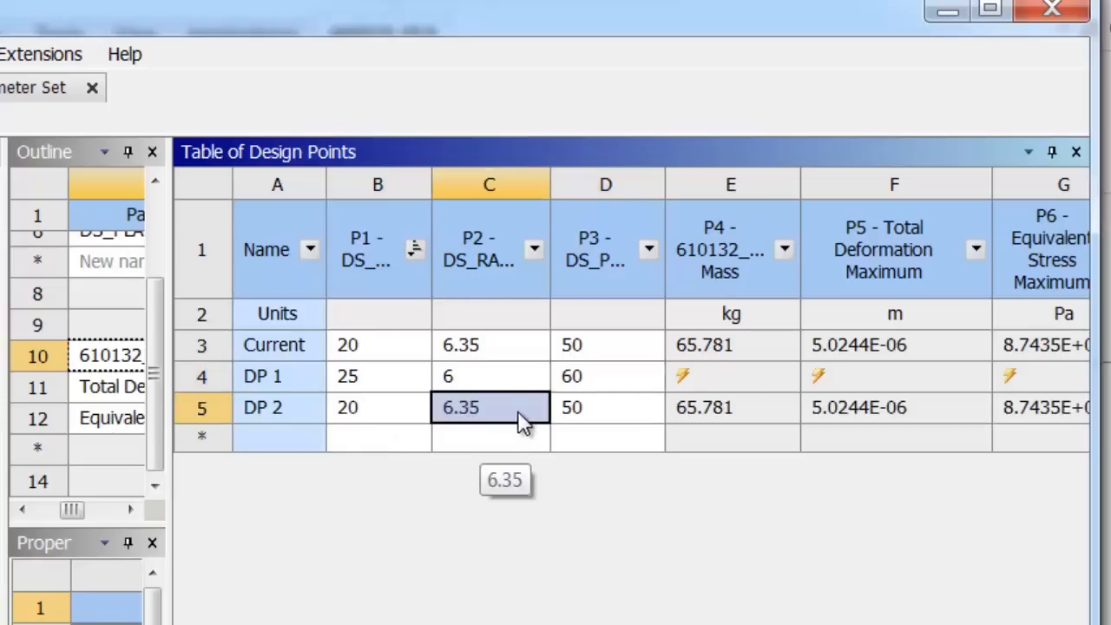
pyautogui.write('45')
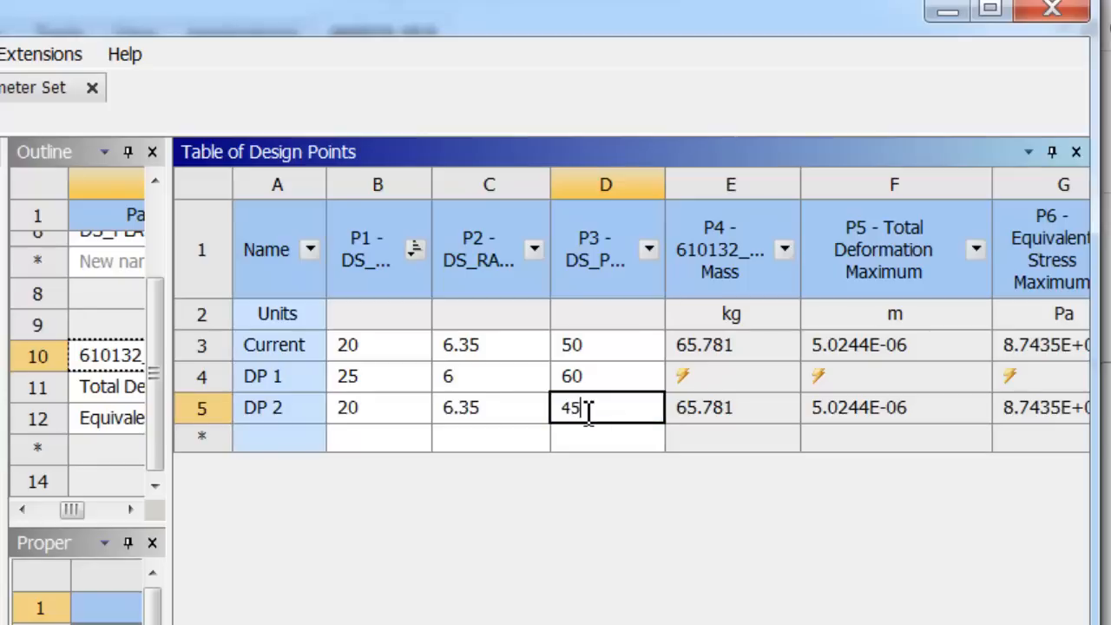
# Step: Review the context options for design points DP 1 and DP 2
pyautogui.rightClick(262, 376)
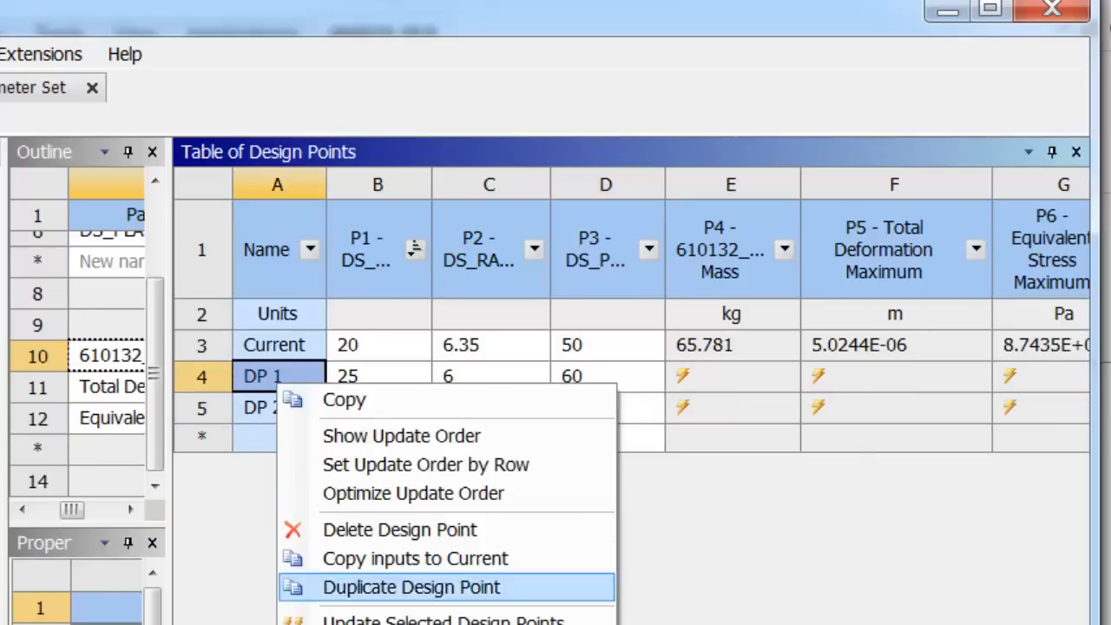
pyautogui.click(409, 587)
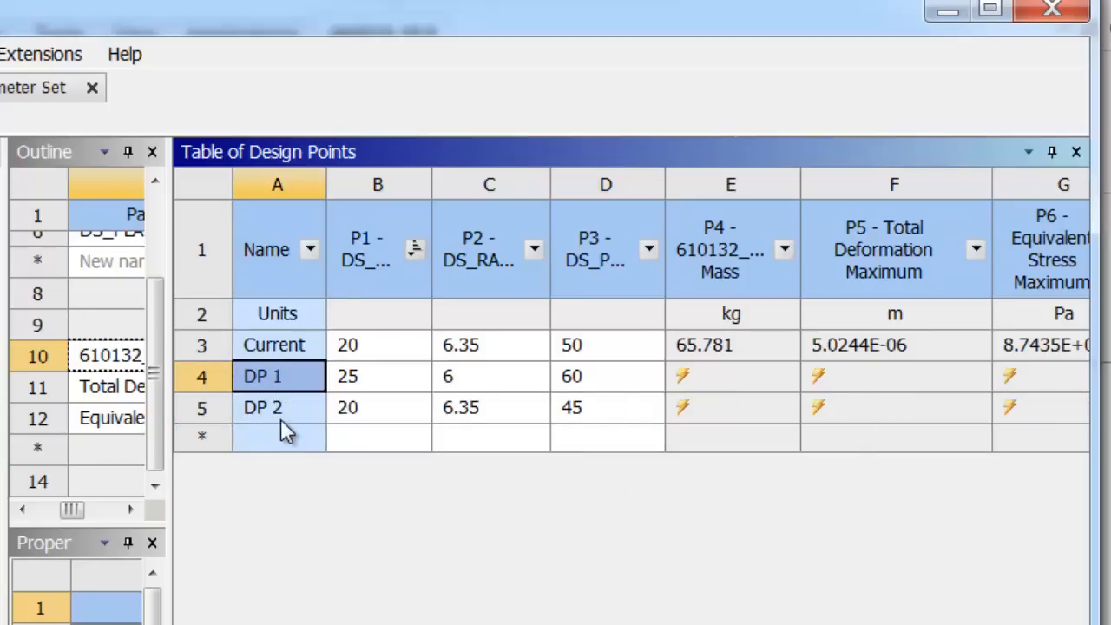
pyautogui.rightClick(262, 407)
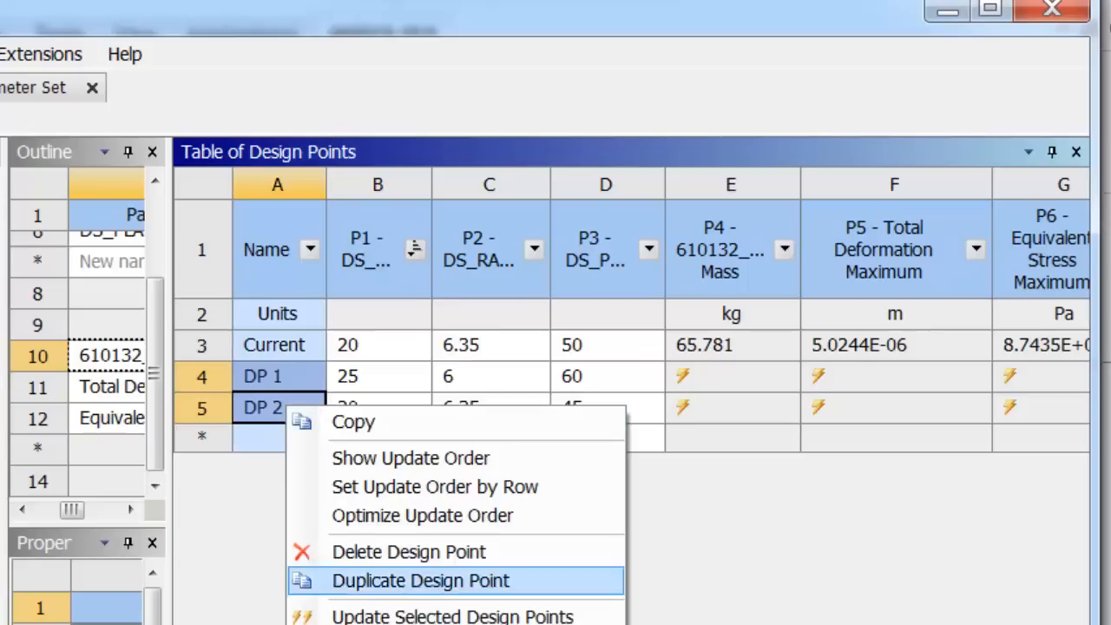
pyautogui.click(420, 581)
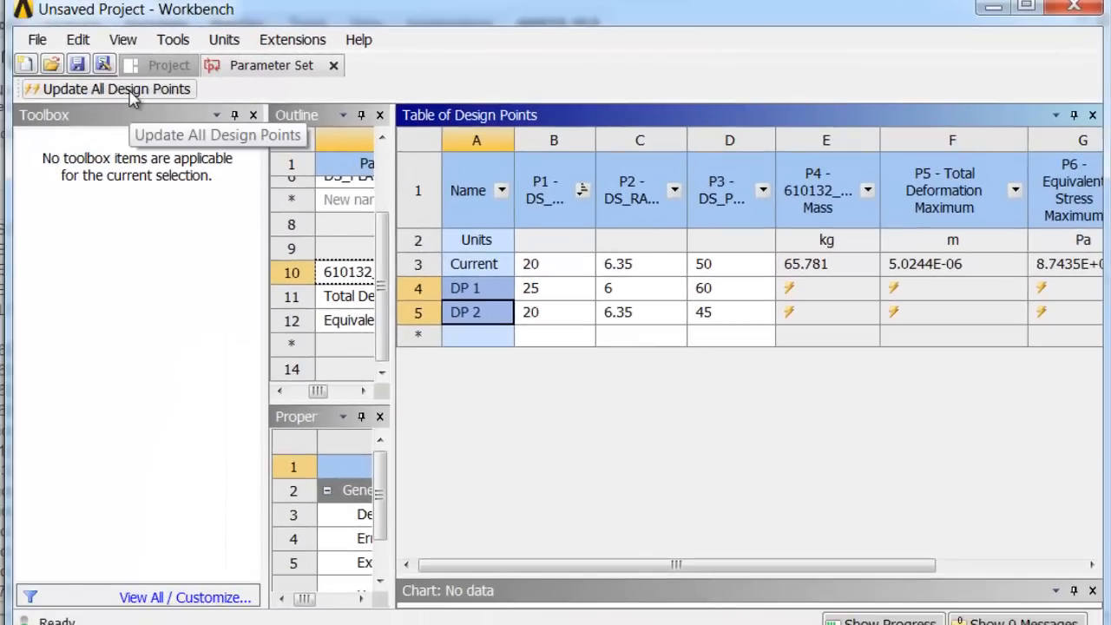
# Step: Update all design points, monitor progress, and return to the project view
pyautogui.click(114, 89)
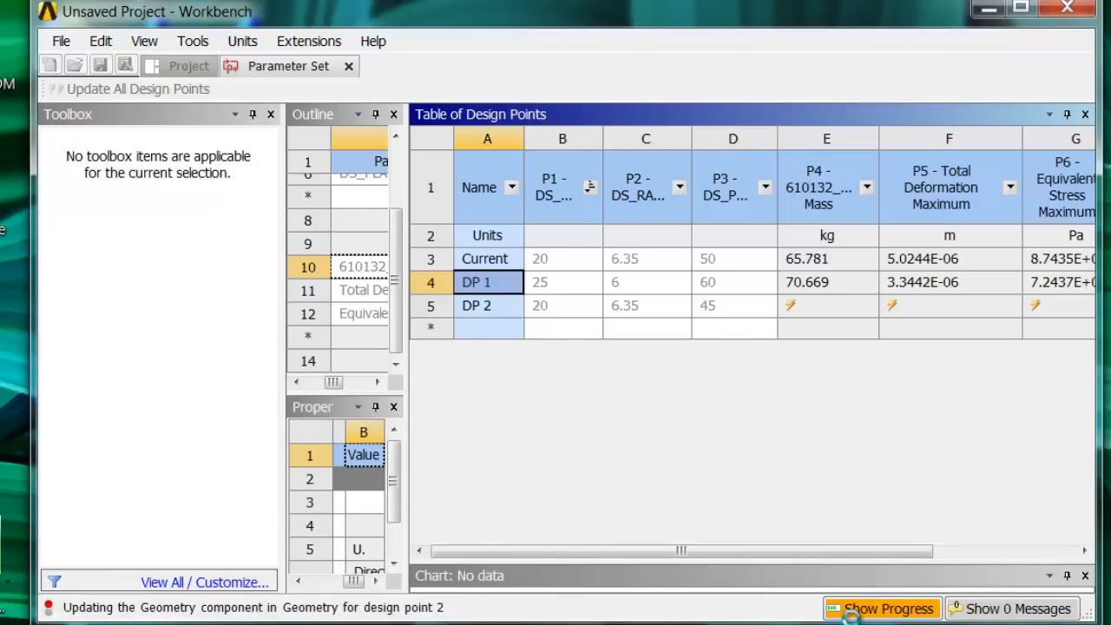
pyautogui.click(882, 607)
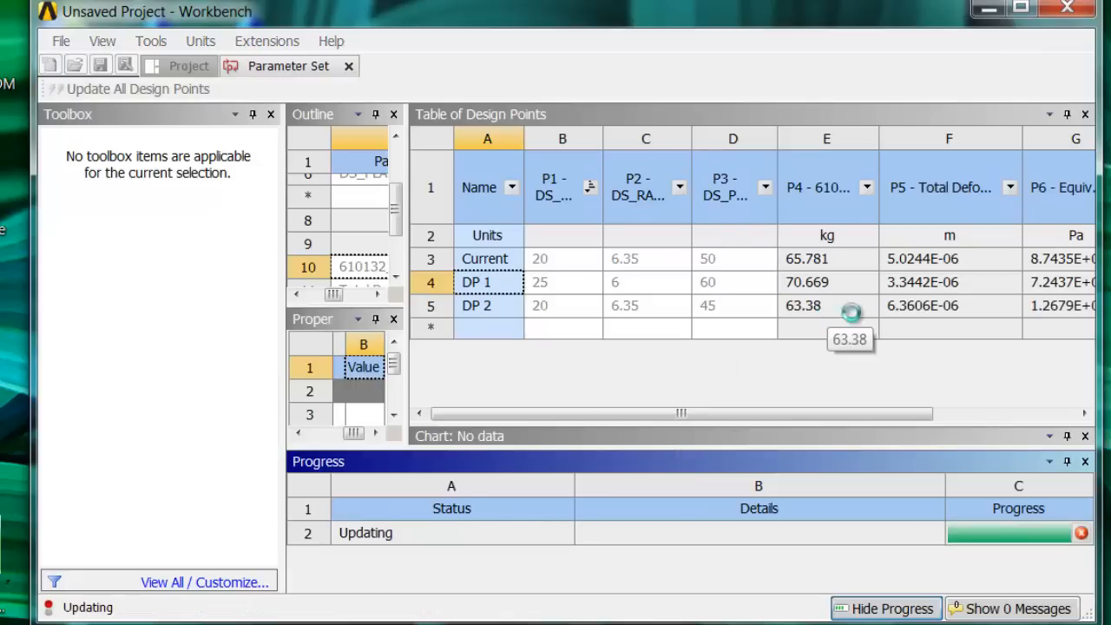
pyautogui.moveTo(948, 306)
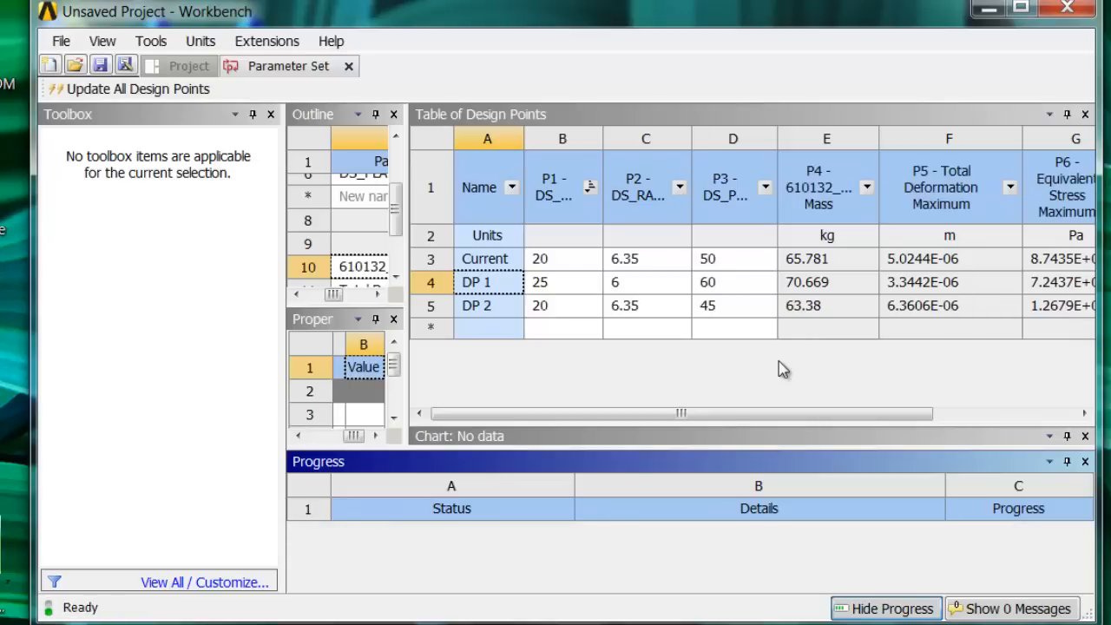
pyautogui.moveTo(633, 309)
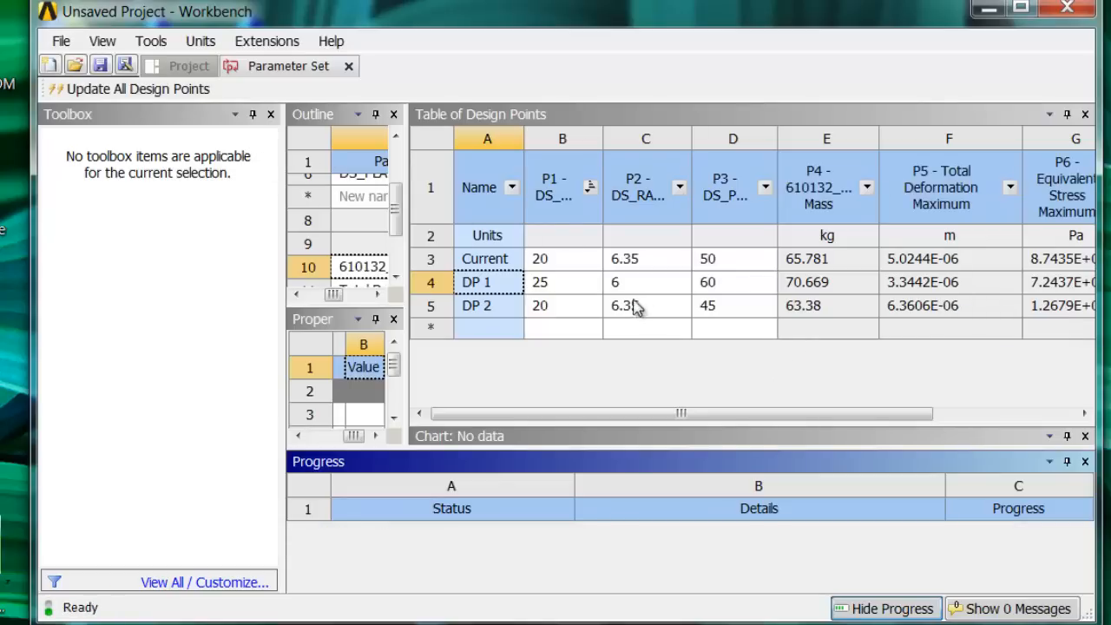
pyautogui.click(188, 66)
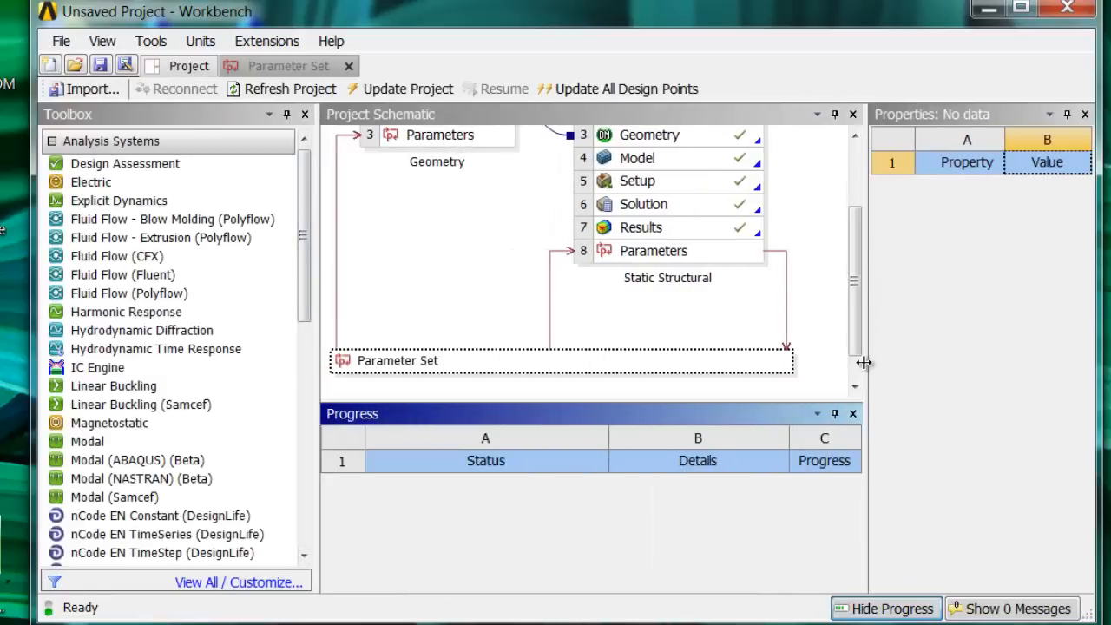
# Step: Drag a Response Surface system from Design Exploration under the Parameter Set
pyautogui.scroll(-3)
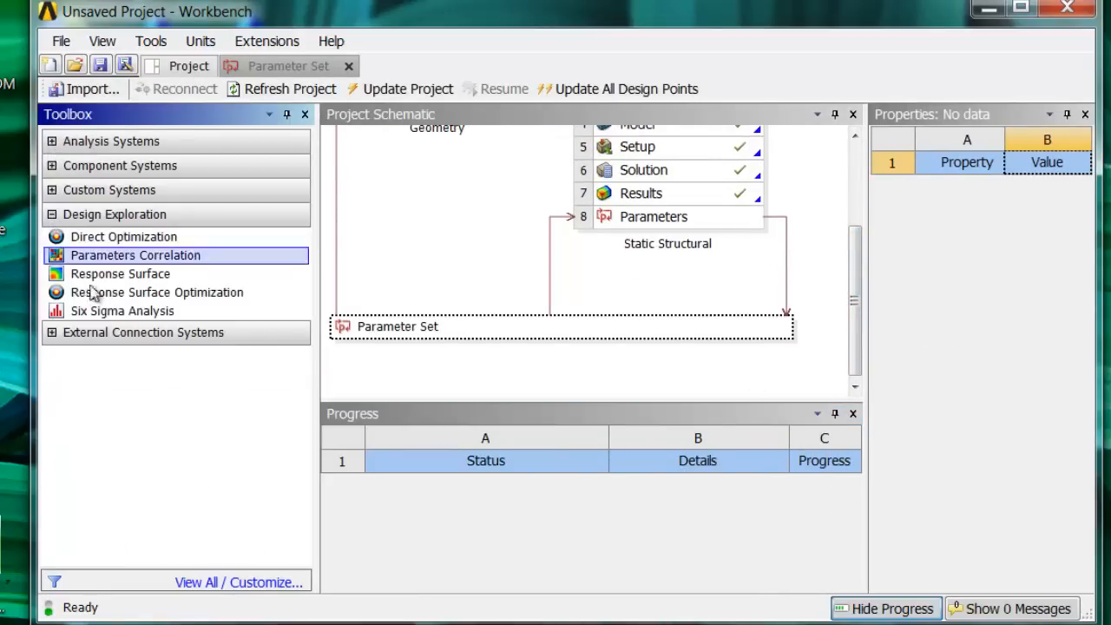
pyautogui.moveTo(121, 311)
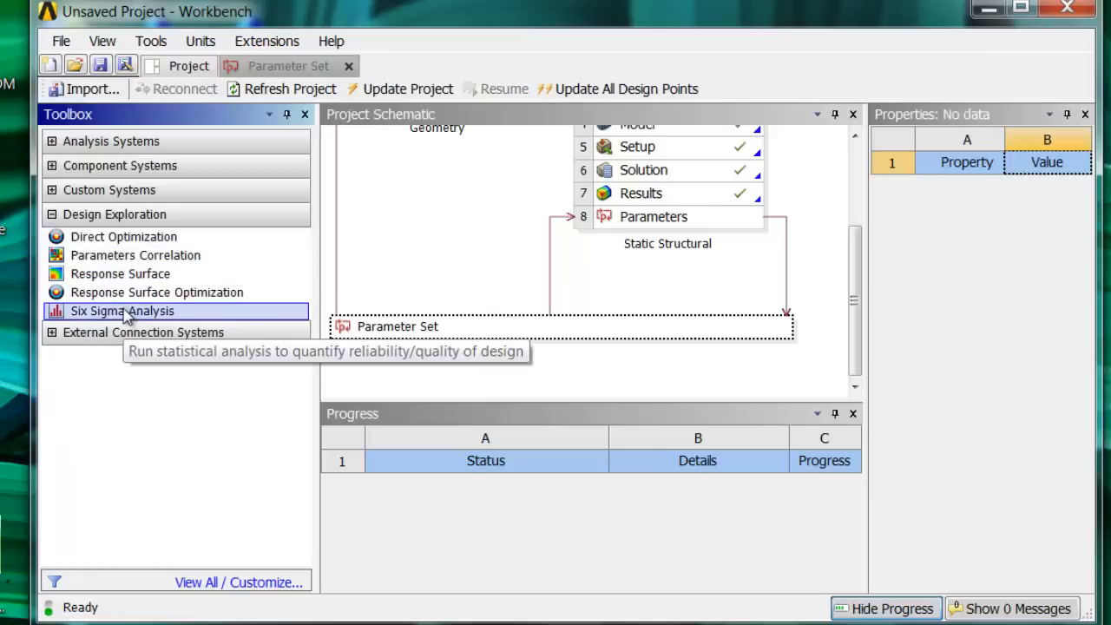
pyautogui.moveTo(119, 274)
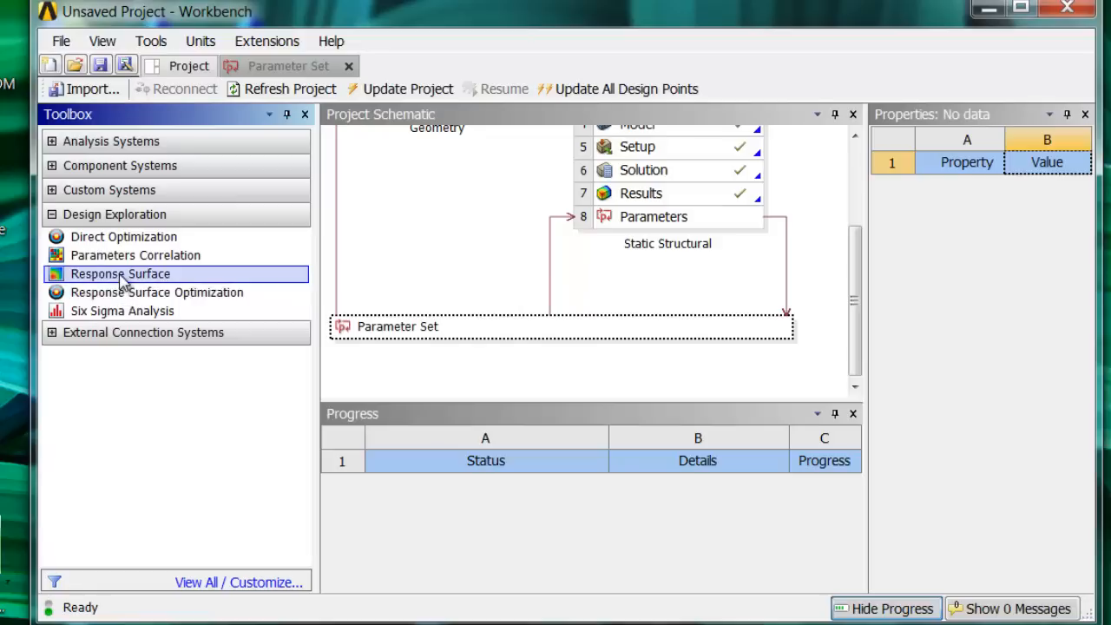
pyautogui.moveTo(118, 275); pyautogui.dragTo(461, 358)
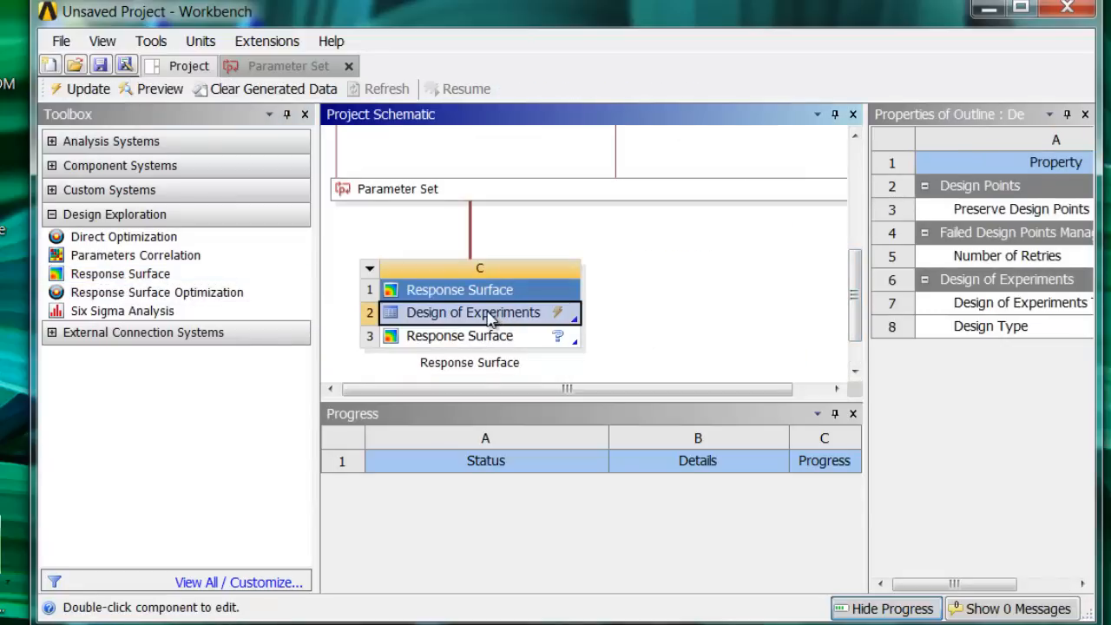
# Step: Edit the Response Surface's Design of Experiments cell
pyautogui.doubleClick(473, 313)
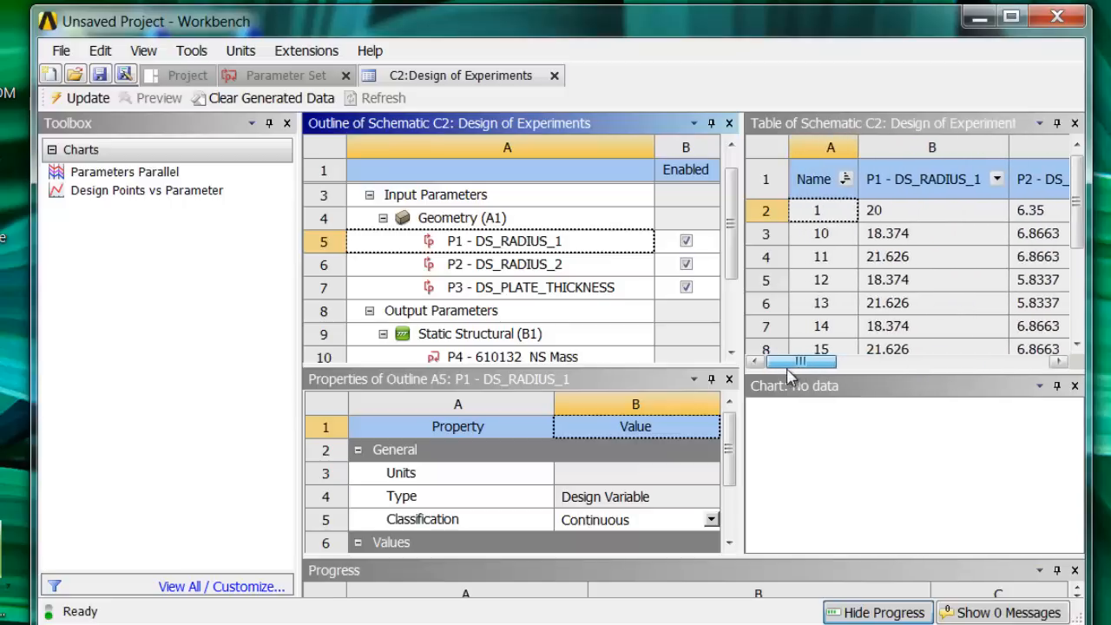
pyautogui.moveTo(78, 104)
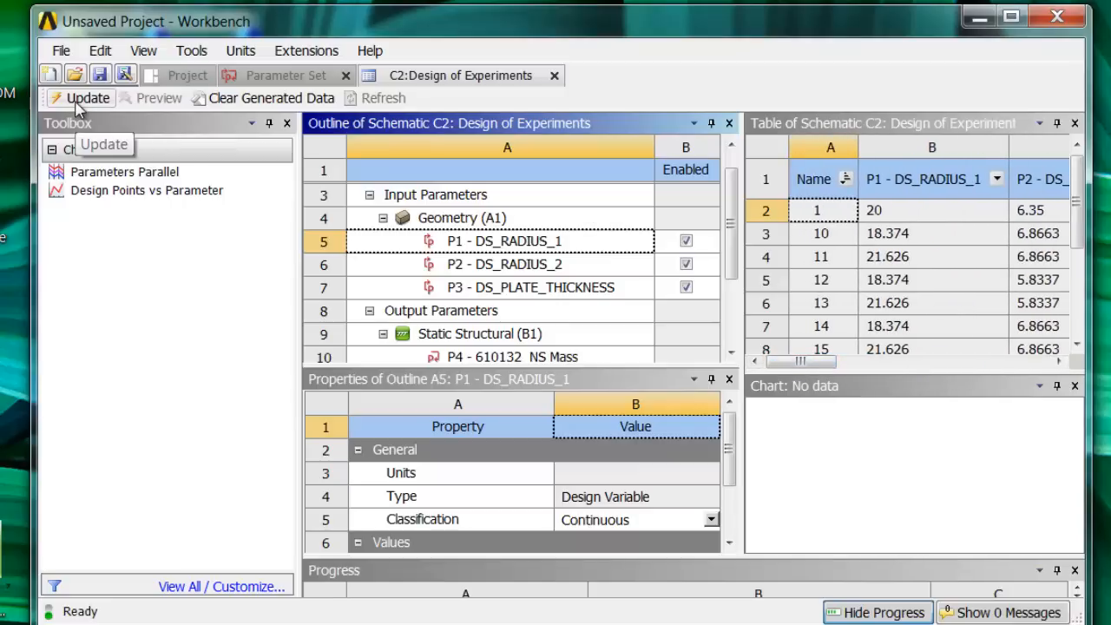